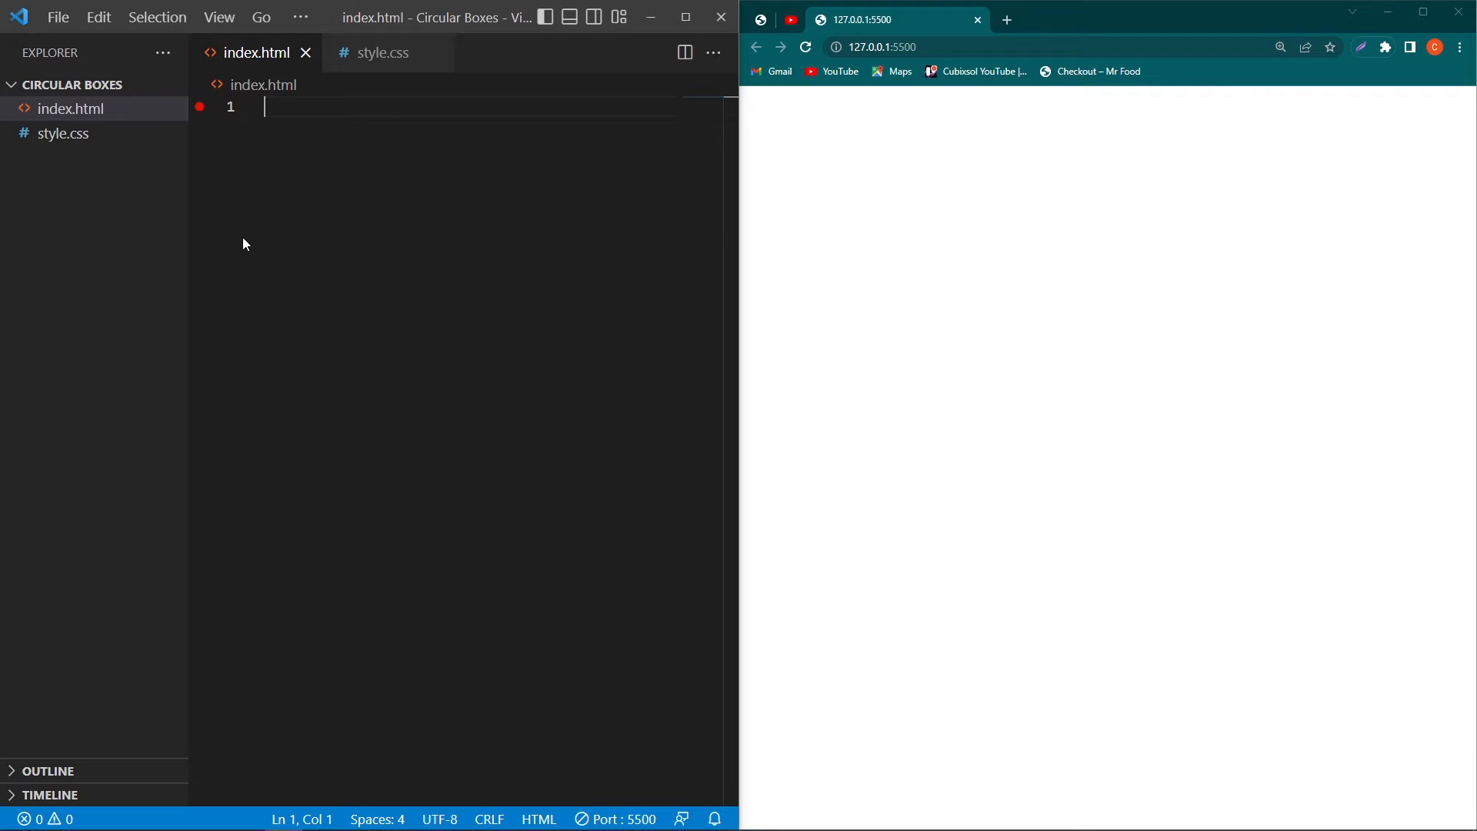
{"action": "mouse_move", "coordinate": [83, 131]}
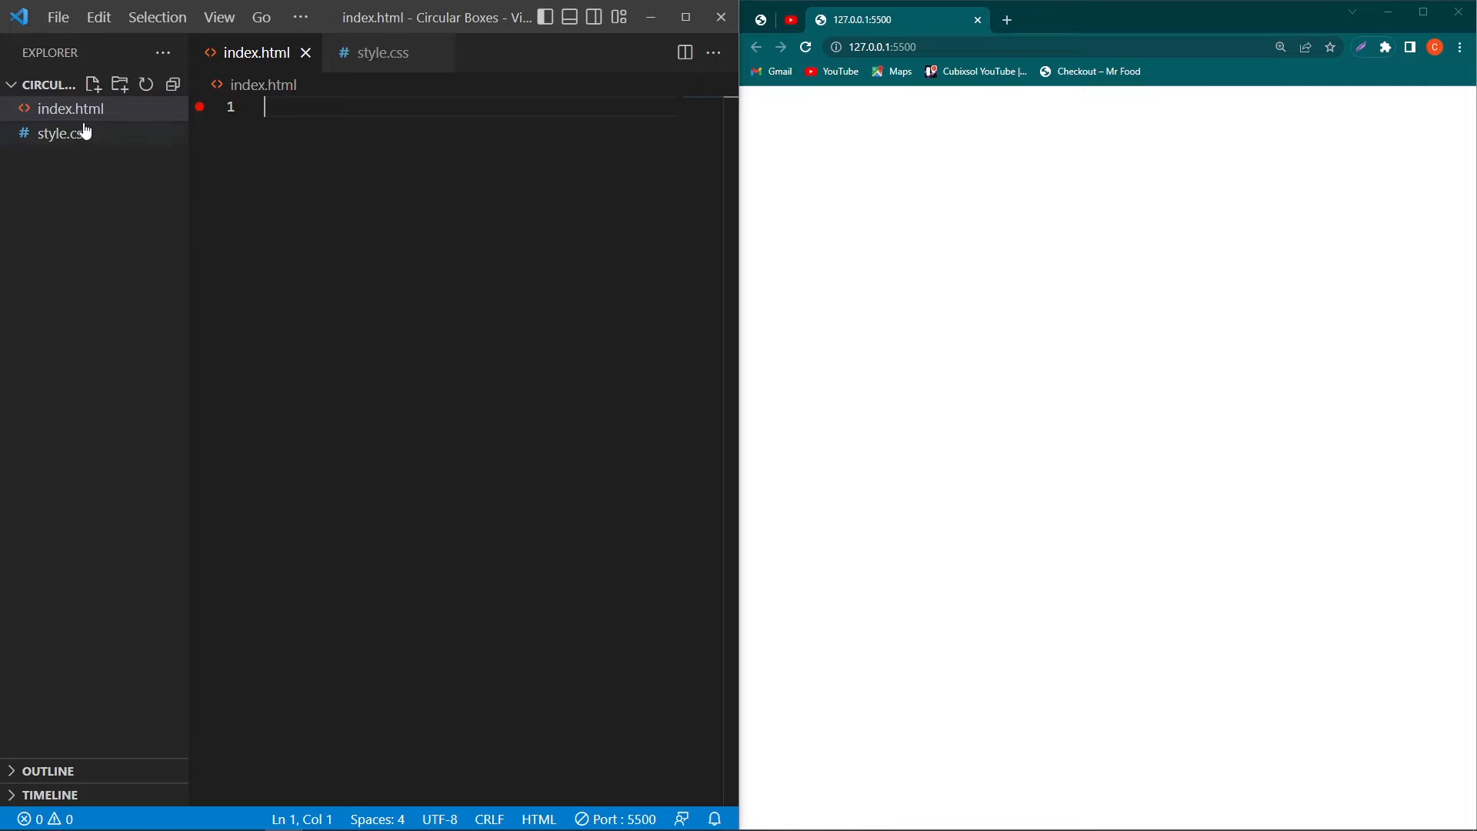
{"action": "mouse_move", "coordinate": [70, 107]}
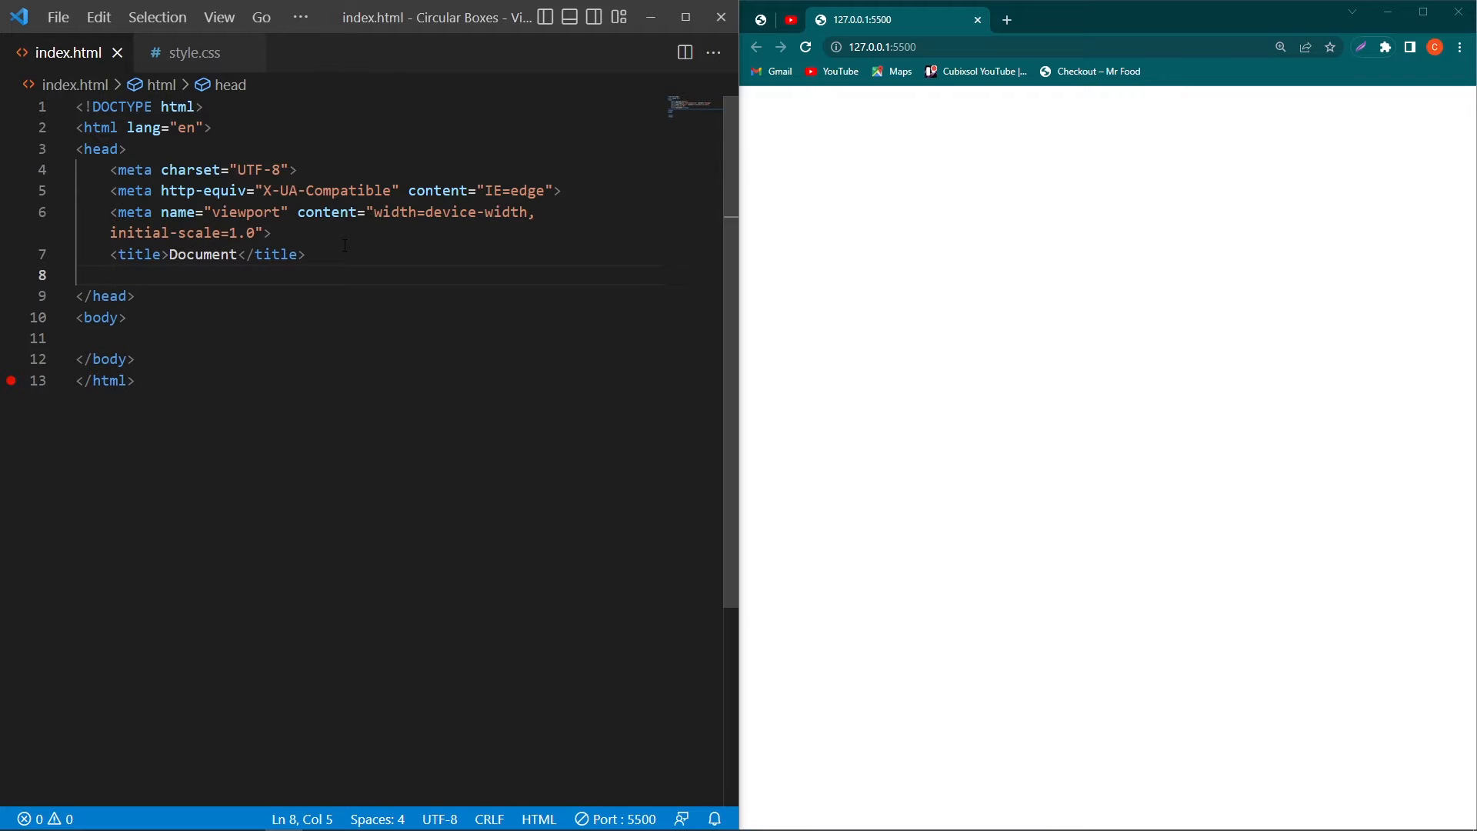
Step: Link style.css and add div.container with div.drop boxes reading HTML + CSS =, clearing the last box
{"action": "type", "text": "<link rel=\"stylesheet\" href=\"style.css\">"}
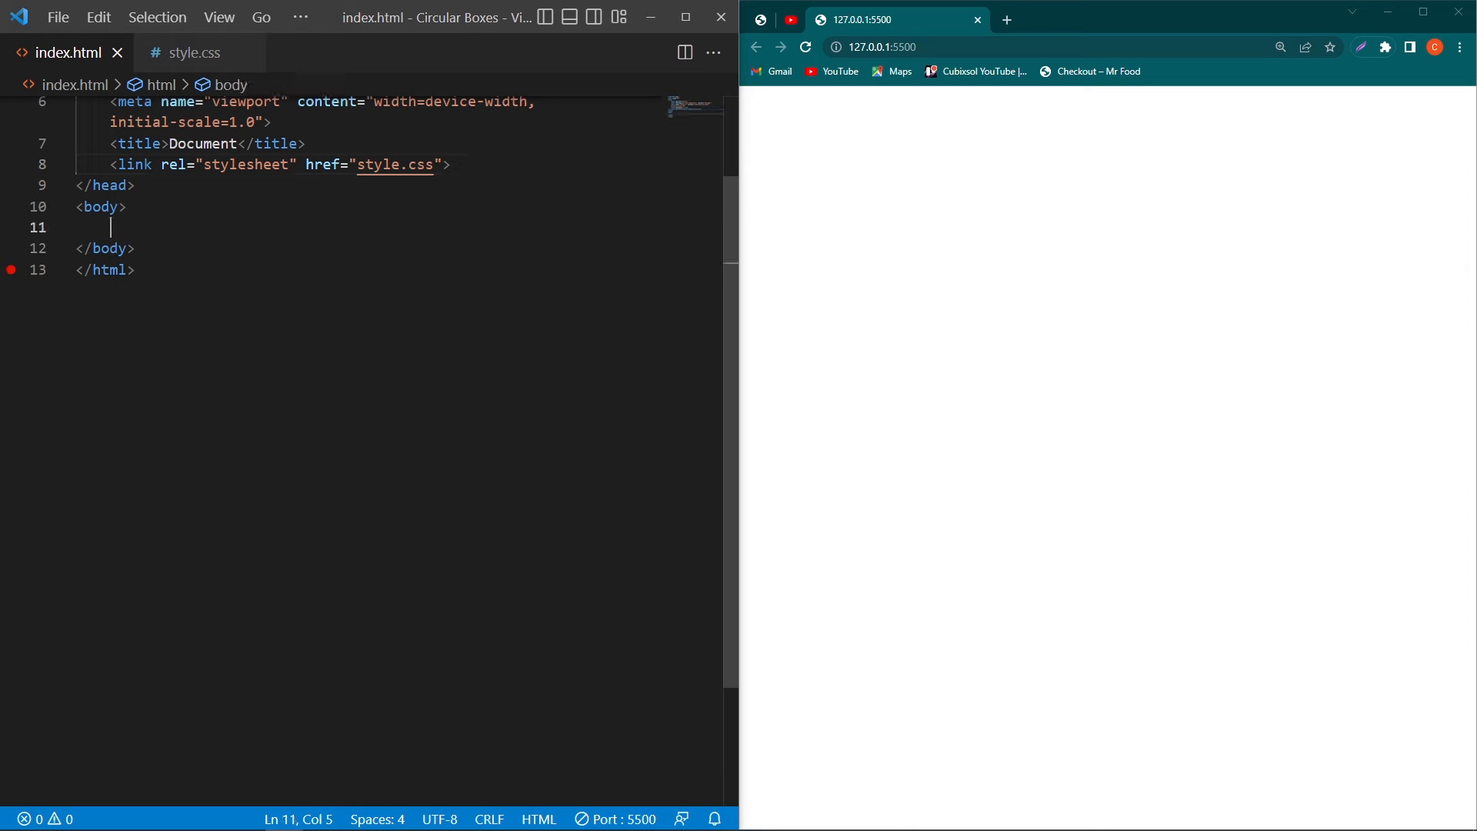
{"action": "type", "text": "div."}
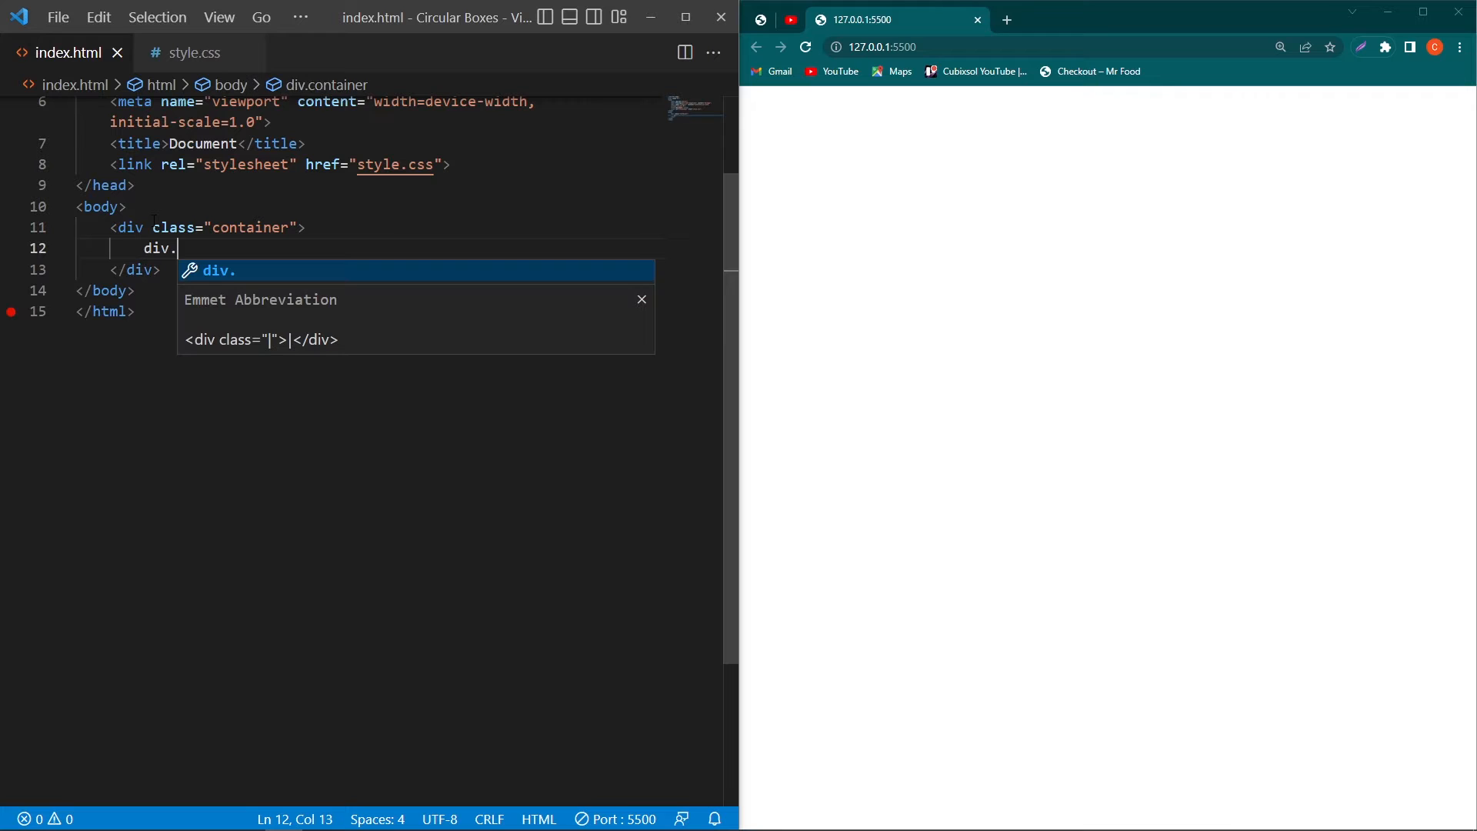
{"action": "type", "text": "drop\">"}
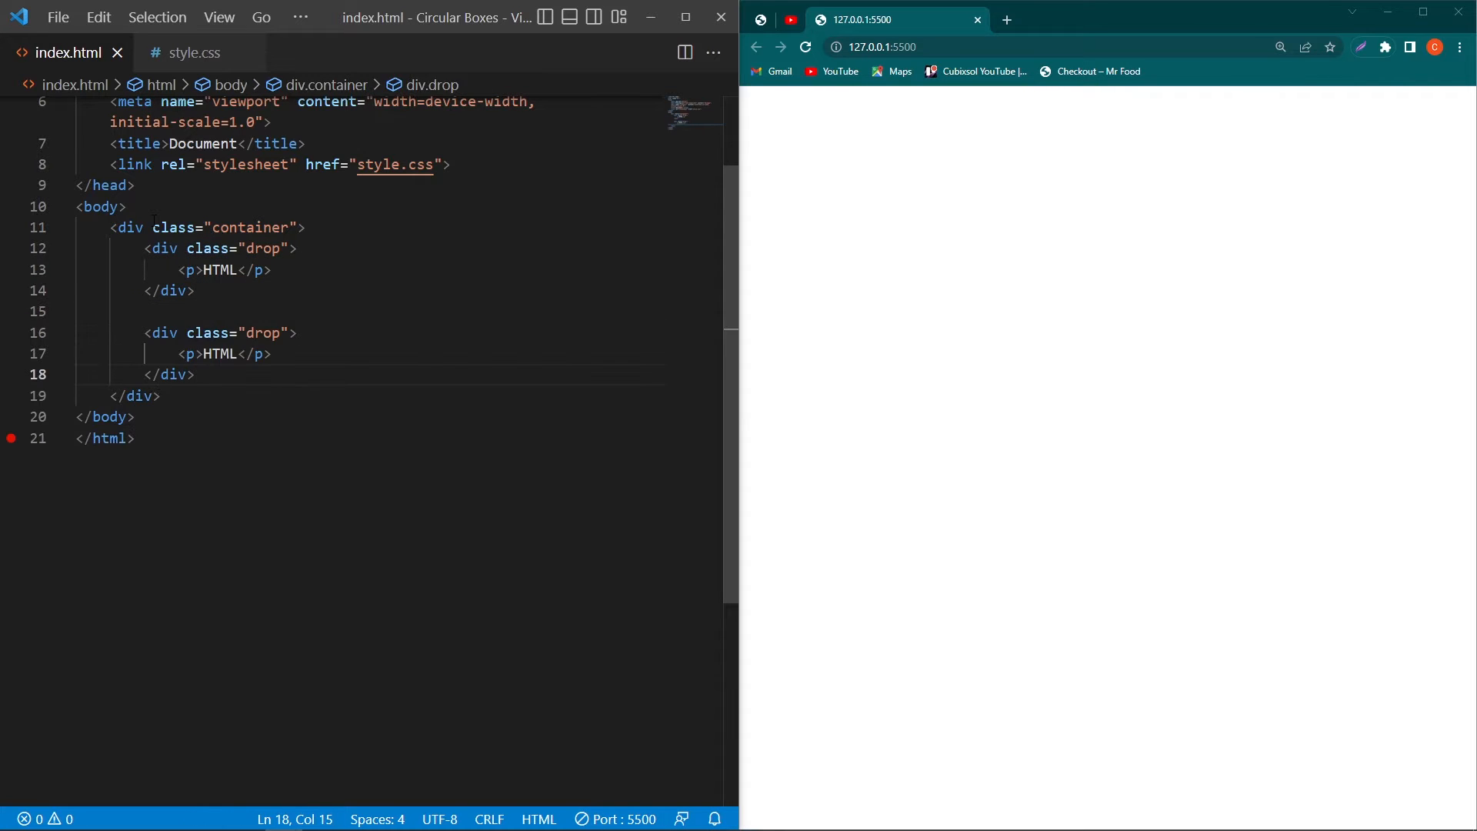
{"action": "type", "text": "CSS"}
{"action": "left_click", "coordinate": [369, 311]}
{"action": "type", "text": "<span>+</span>"}
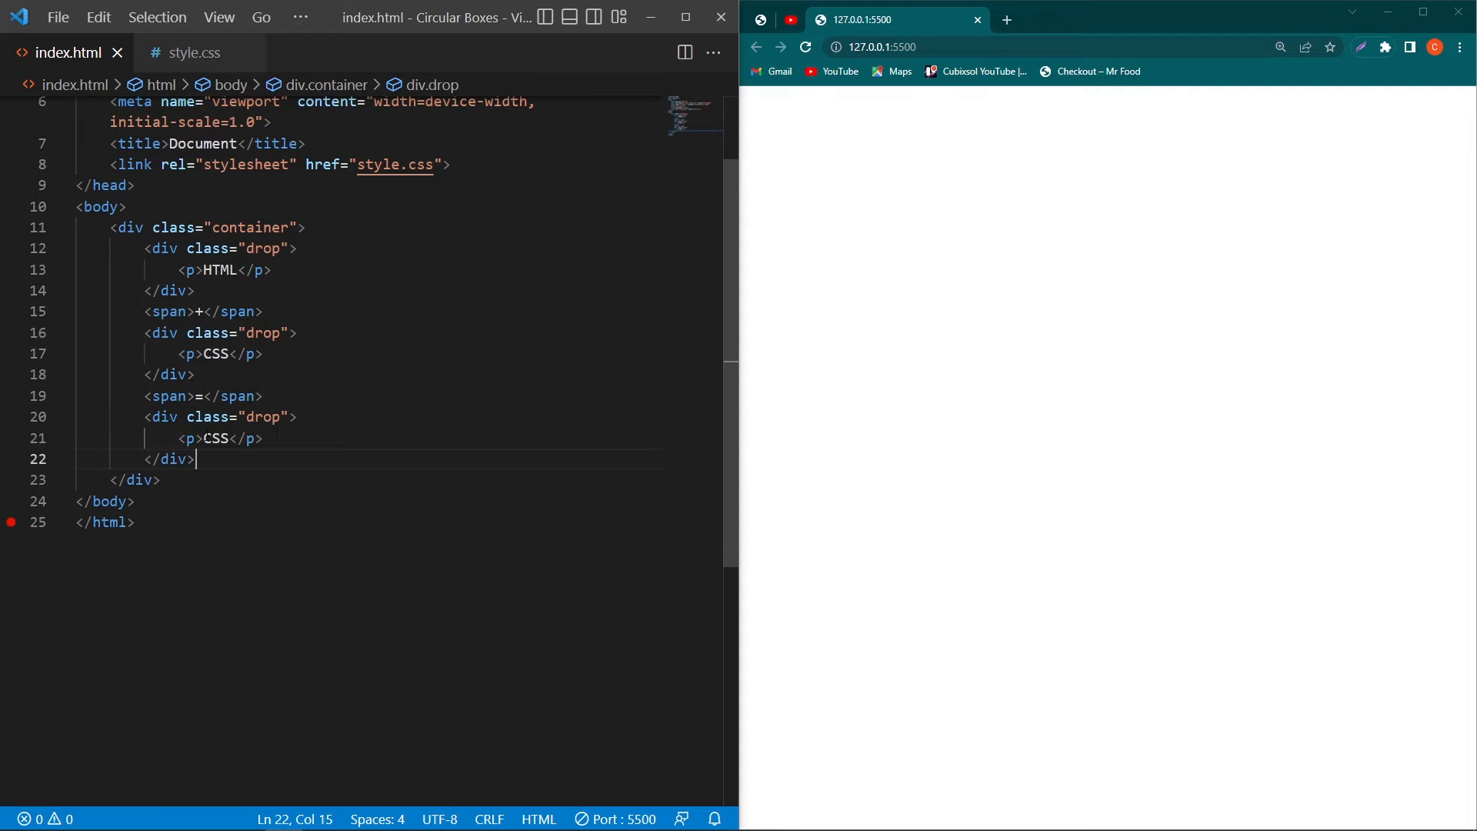
{"action": "double_click", "coordinate": [214, 438]}
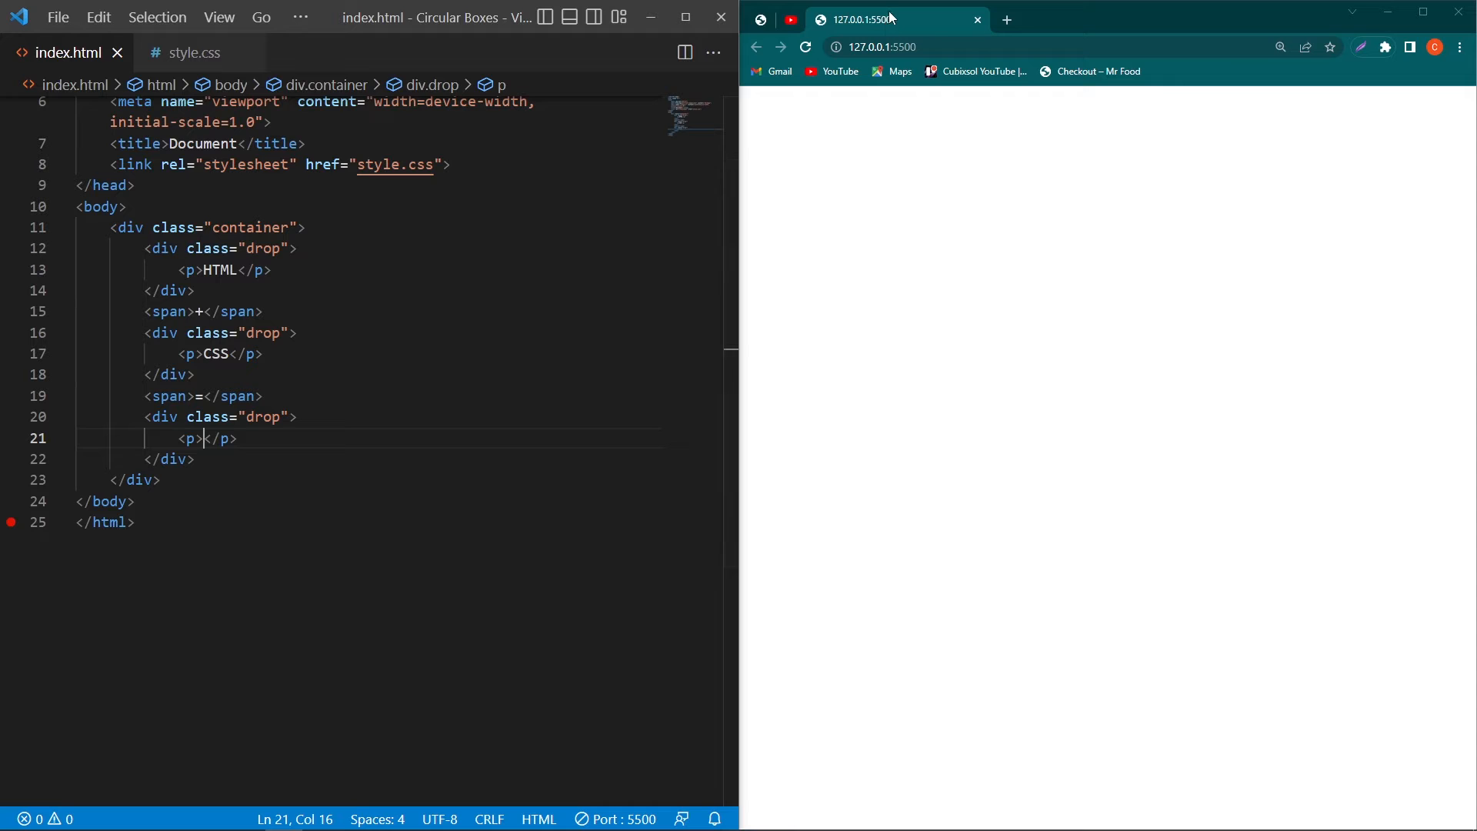
Step: Find the cdnjs Font Awesome page in Chrome and copy its all.min.css link into the head
{"action": "left_click", "coordinate": [1191, 19]}
{"action": "type", "text": "font awesome cdn"}
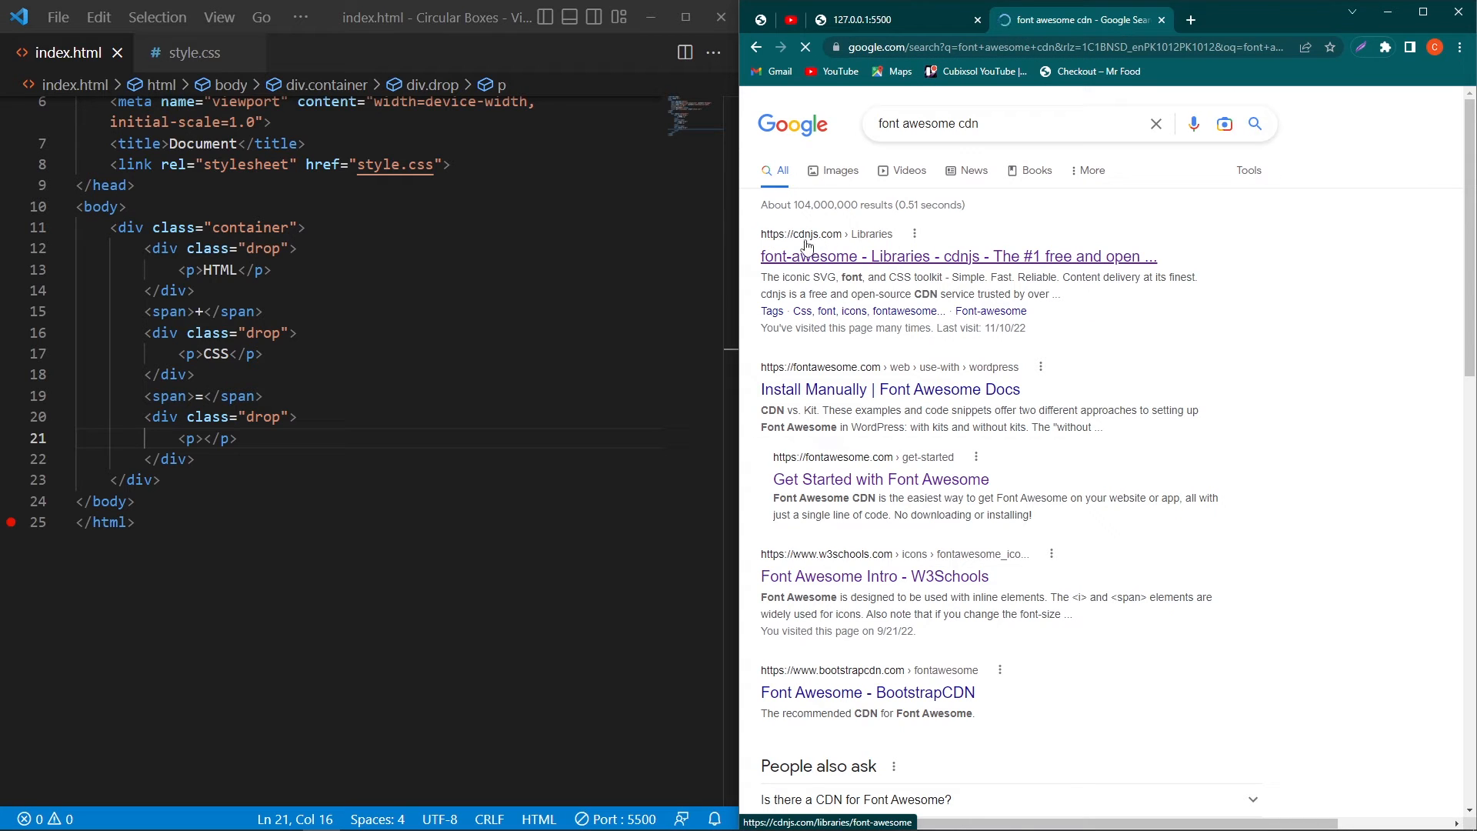
{"action": "left_click", "coordinate": [953, 256]}
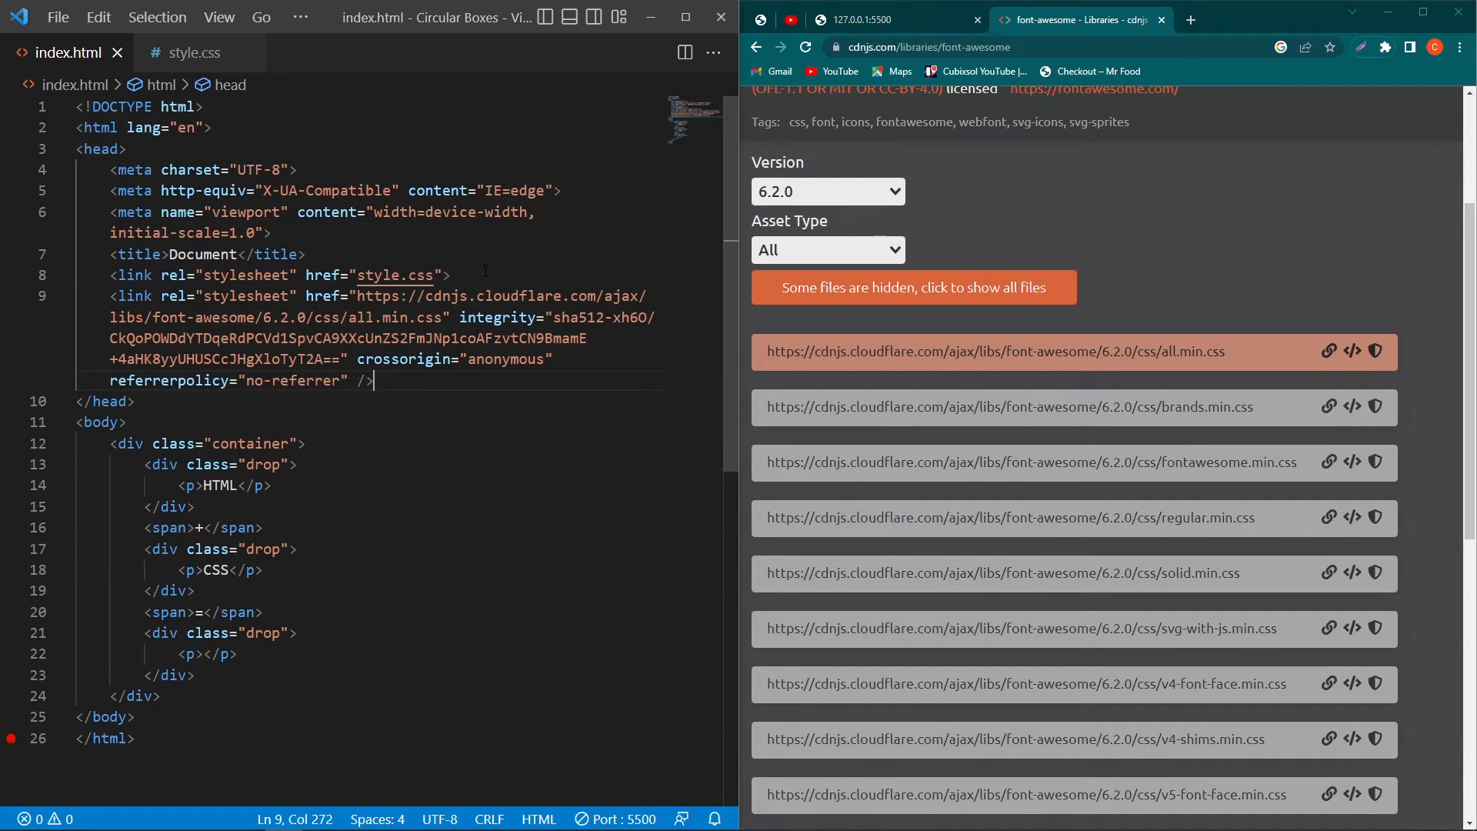
{"action": "scroll", "scroll_direction": "down", "scroll_amount": 3}
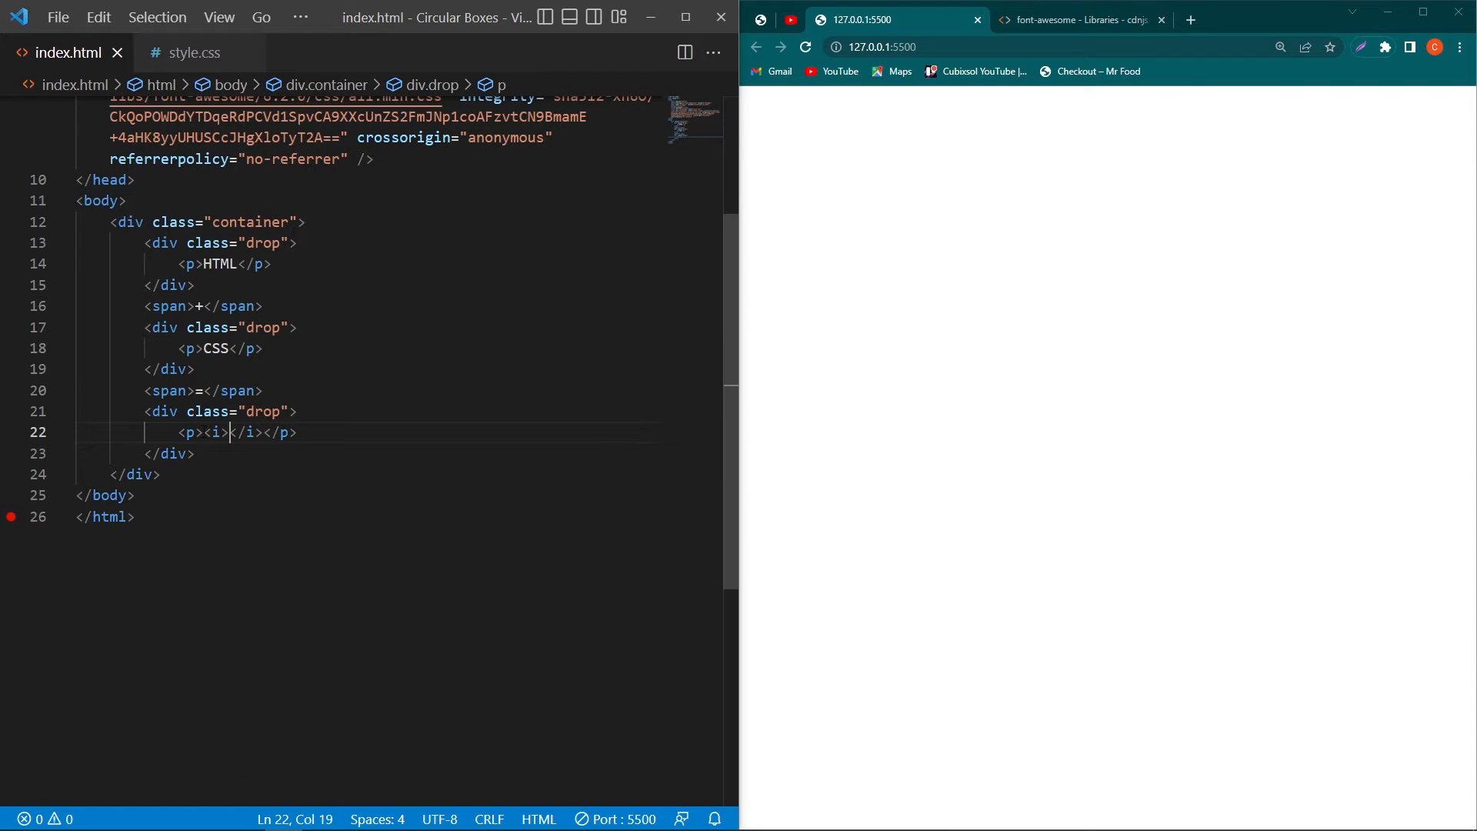
Step: Put <i class="fa fa-heart"></i> in the last drop box, then move to style.css
{"action": "type", "text": "class=\"fa fa\""}
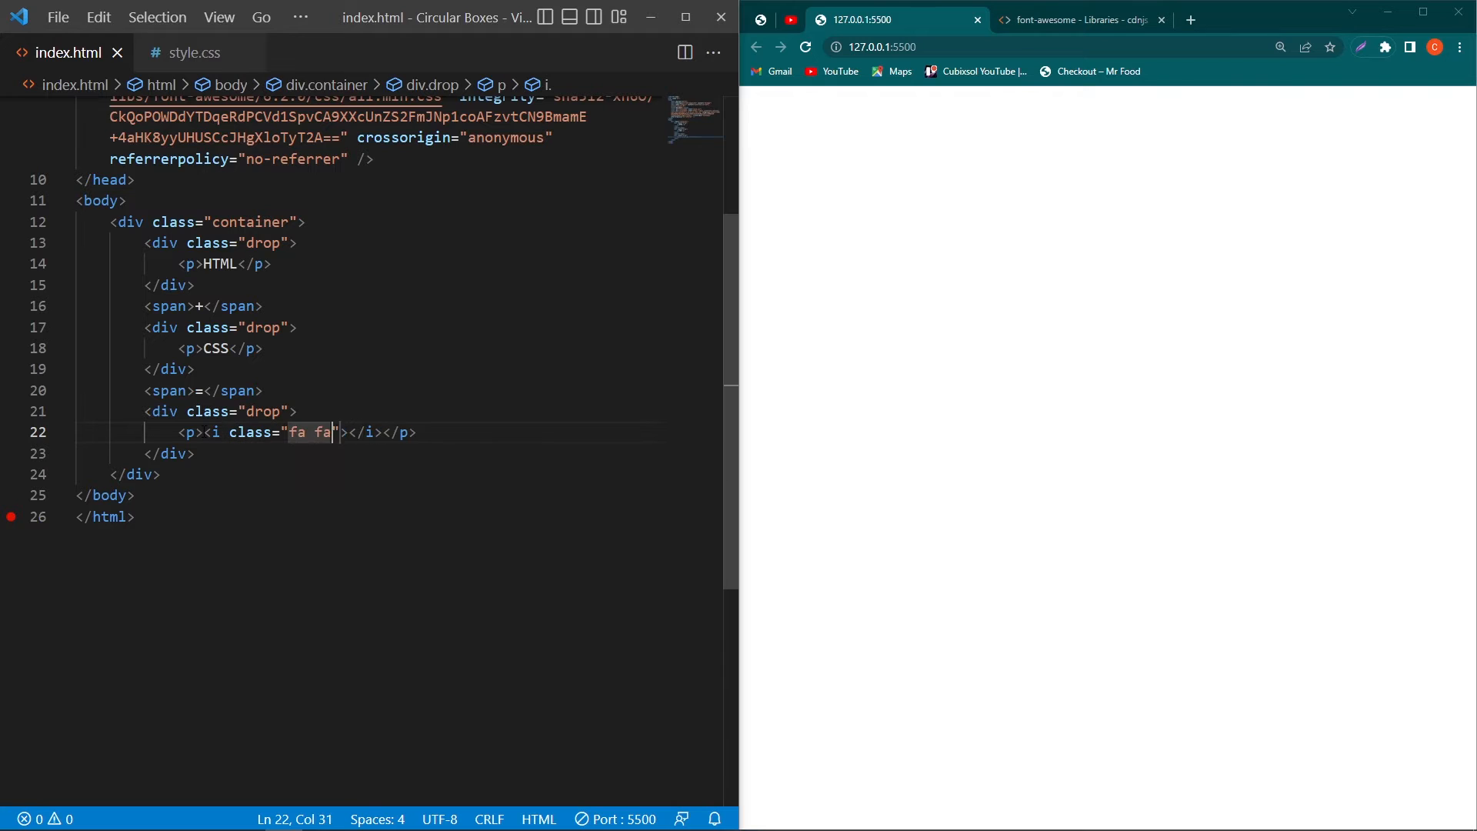
{"action": "type", "text": "-heart"}
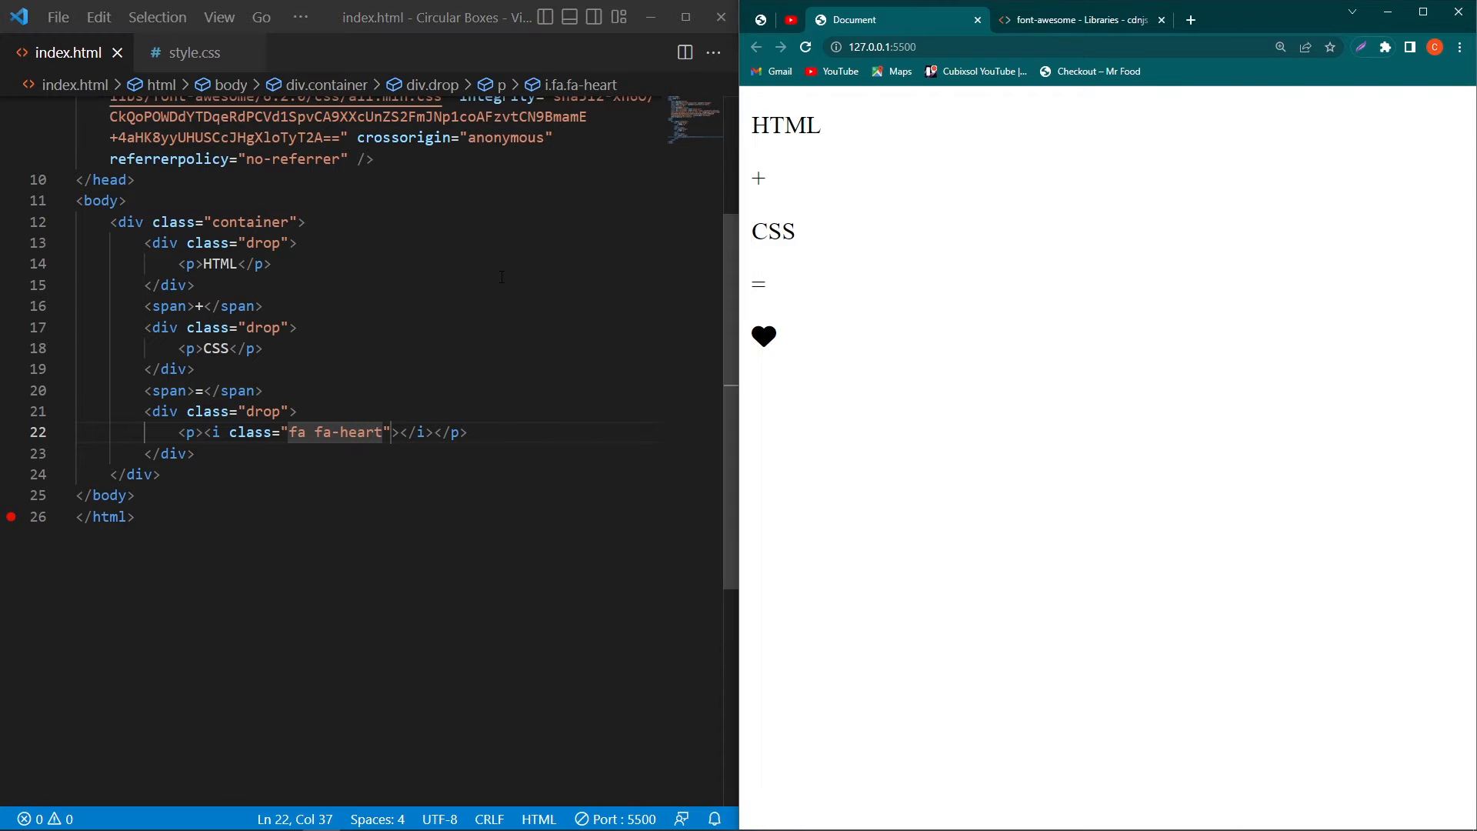
{"action": "mouse_move", "coordinate": [787, 208]}
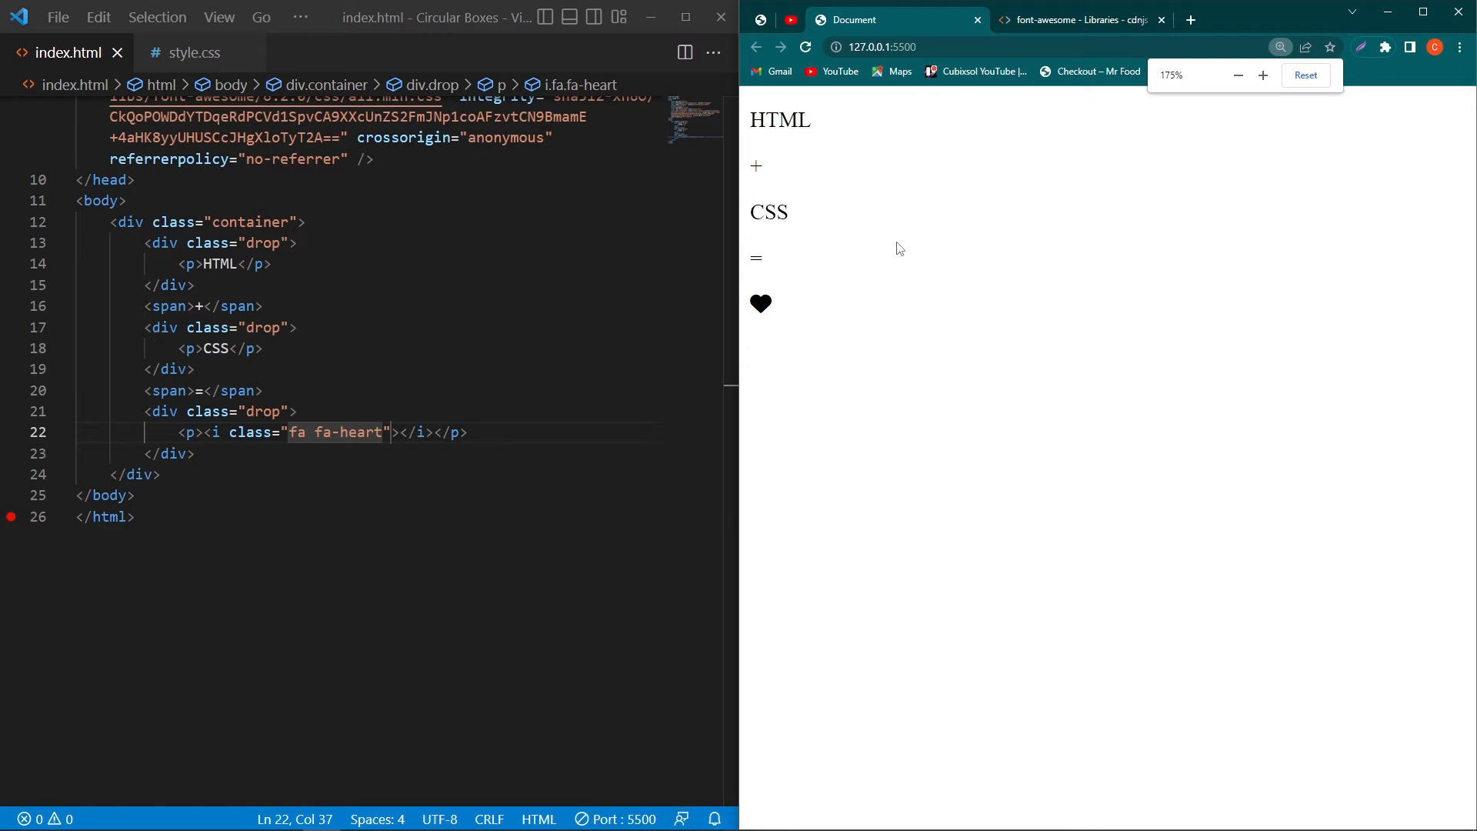
{"action": "left_click", "coordinate": [193, 52]}
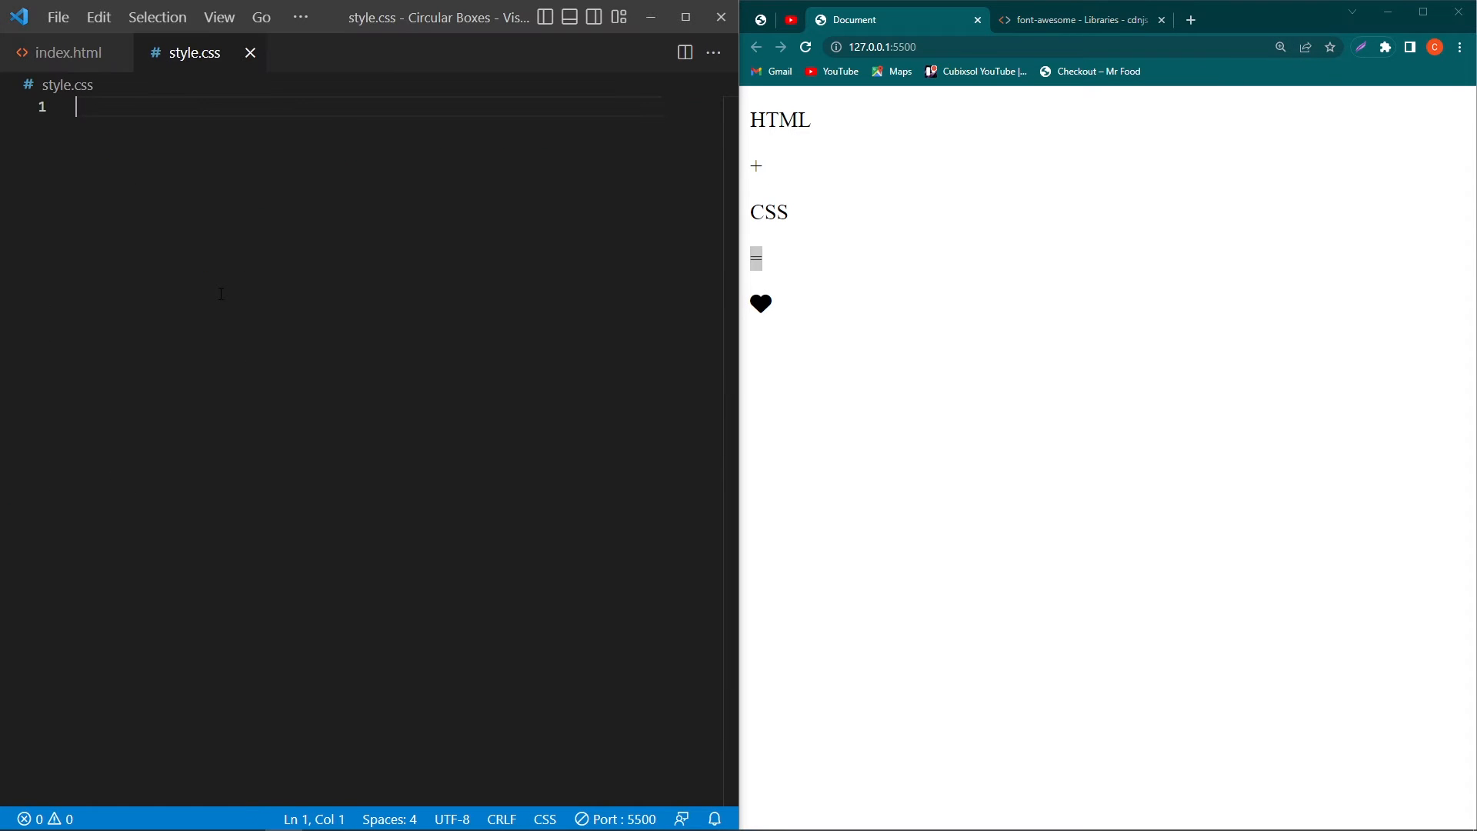
Step: Add a * rule resetting padding and margin to 0 with box-sizing border-box
{"action": "type", "text": "*"}
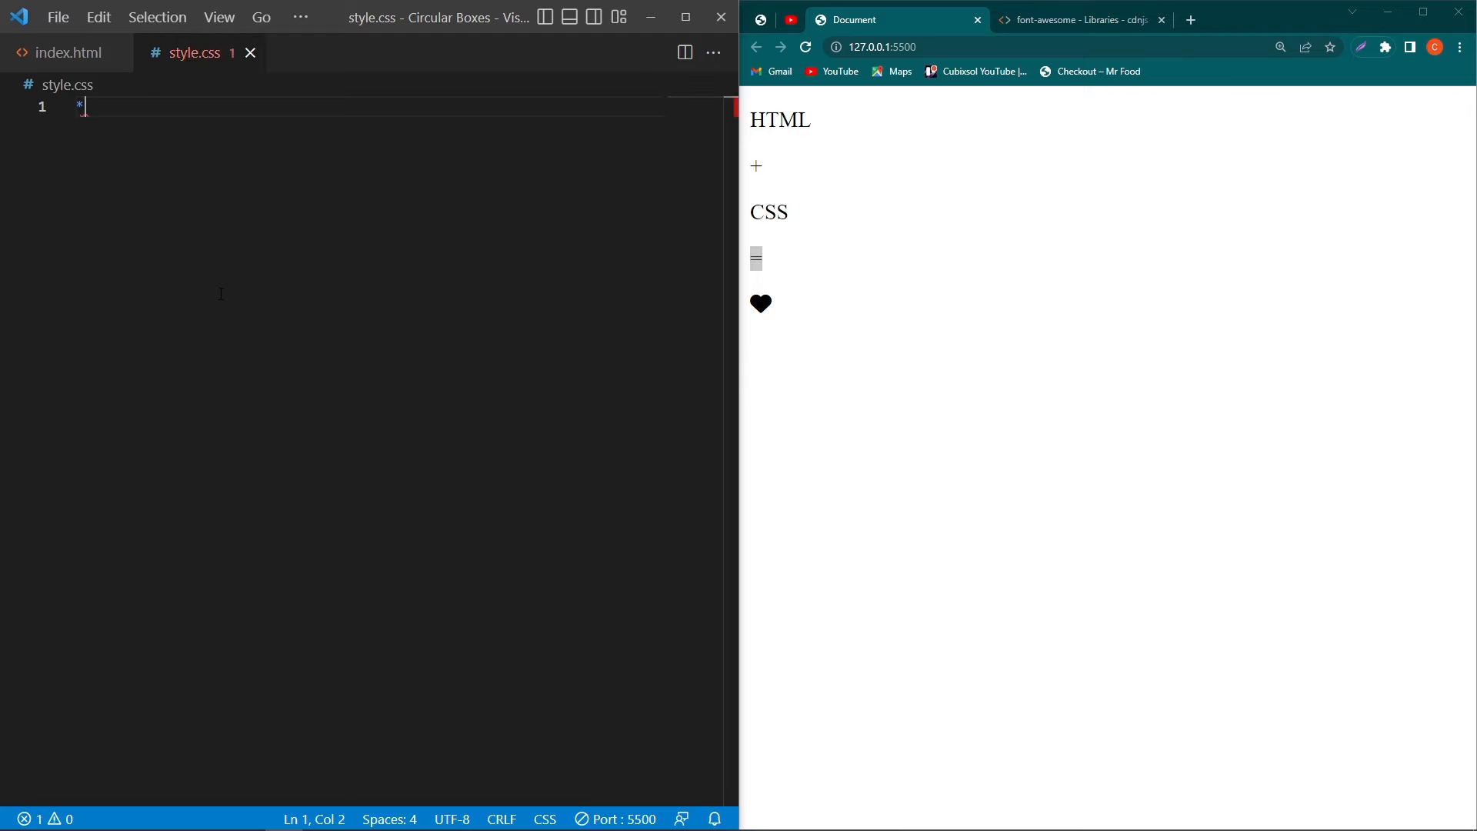
{"action": "type", "text": "padding: 0;"}
{"action": "type", "text": "box-sizing: ;"}
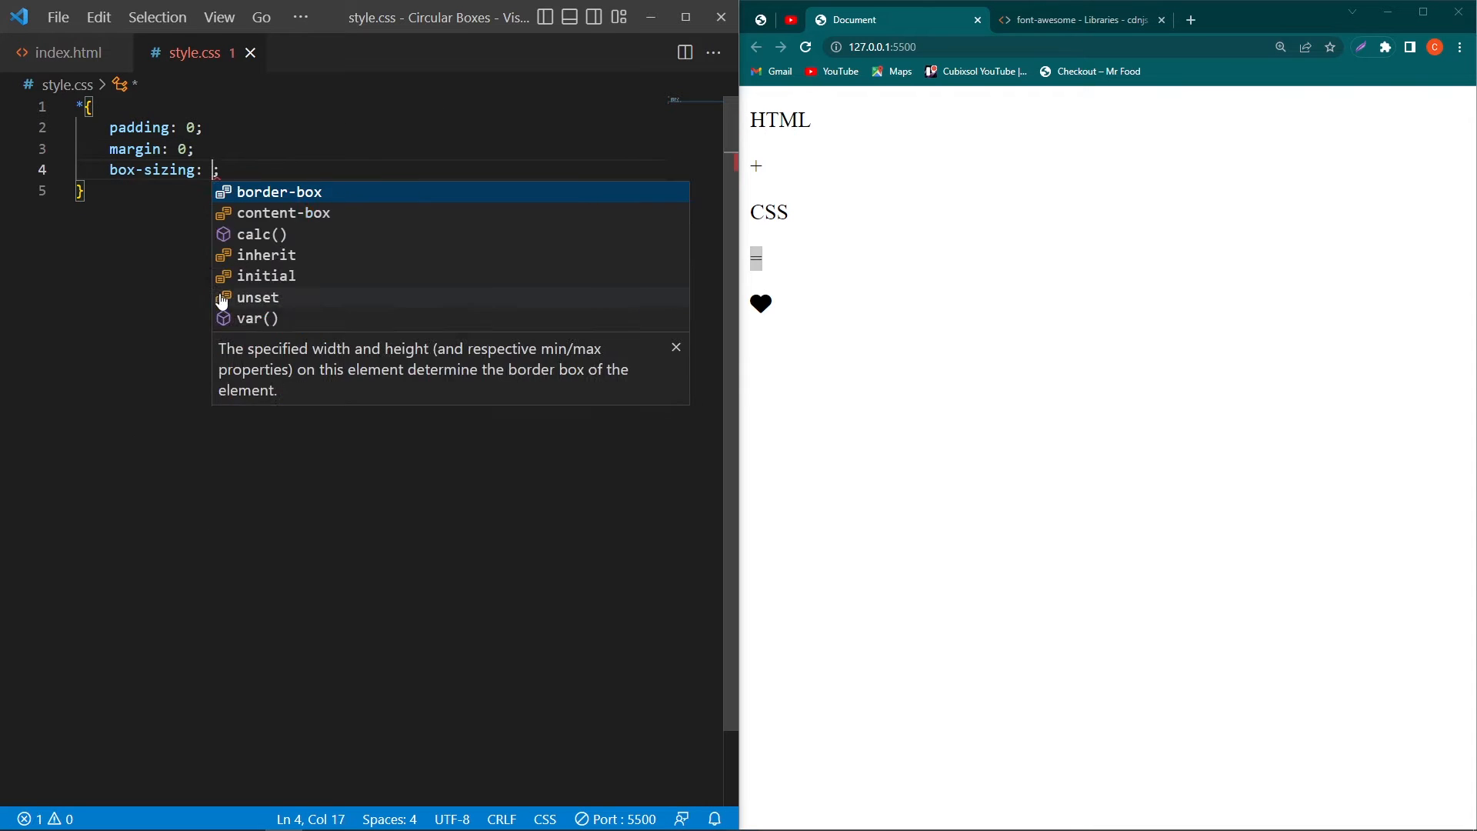
{"action": "left_click", "coordinate": [72, 53]}
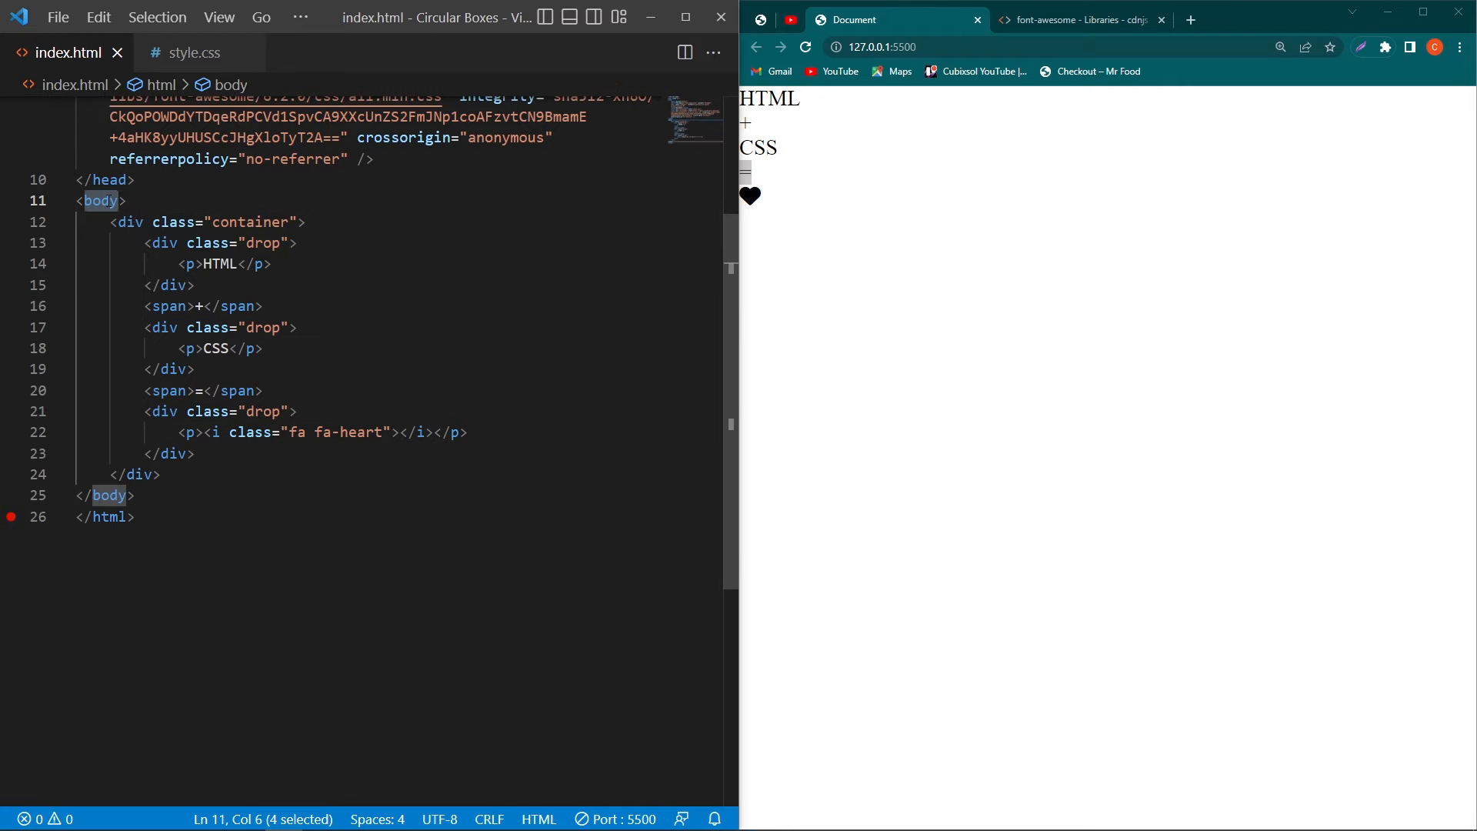
{"action": "left_click", "coordinate": [195, 52]}
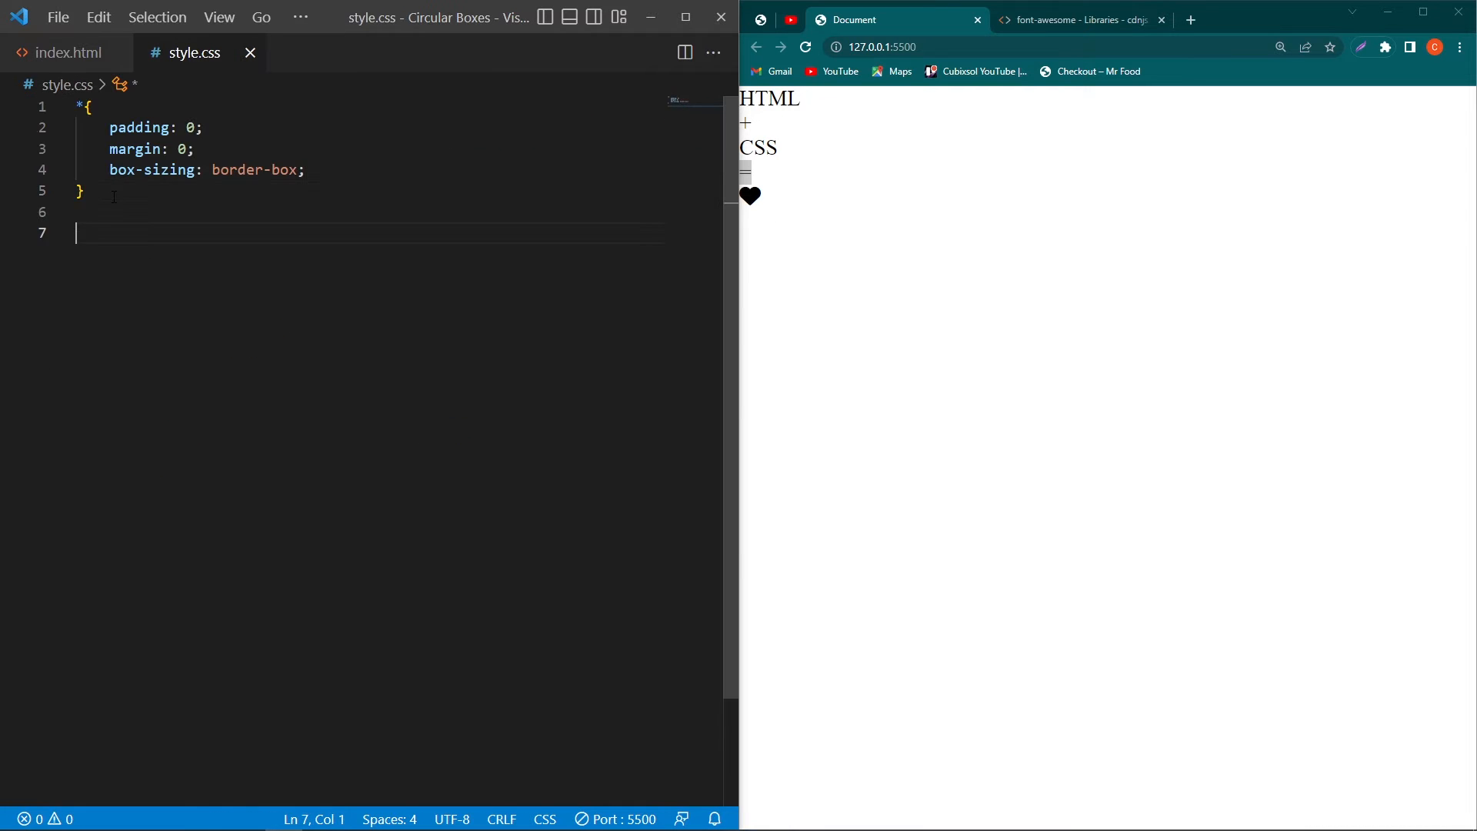
Step: Make body a centred flex container, min-height 100vh, background #eee, and start .container
{"action": "type", "text": "body{"}
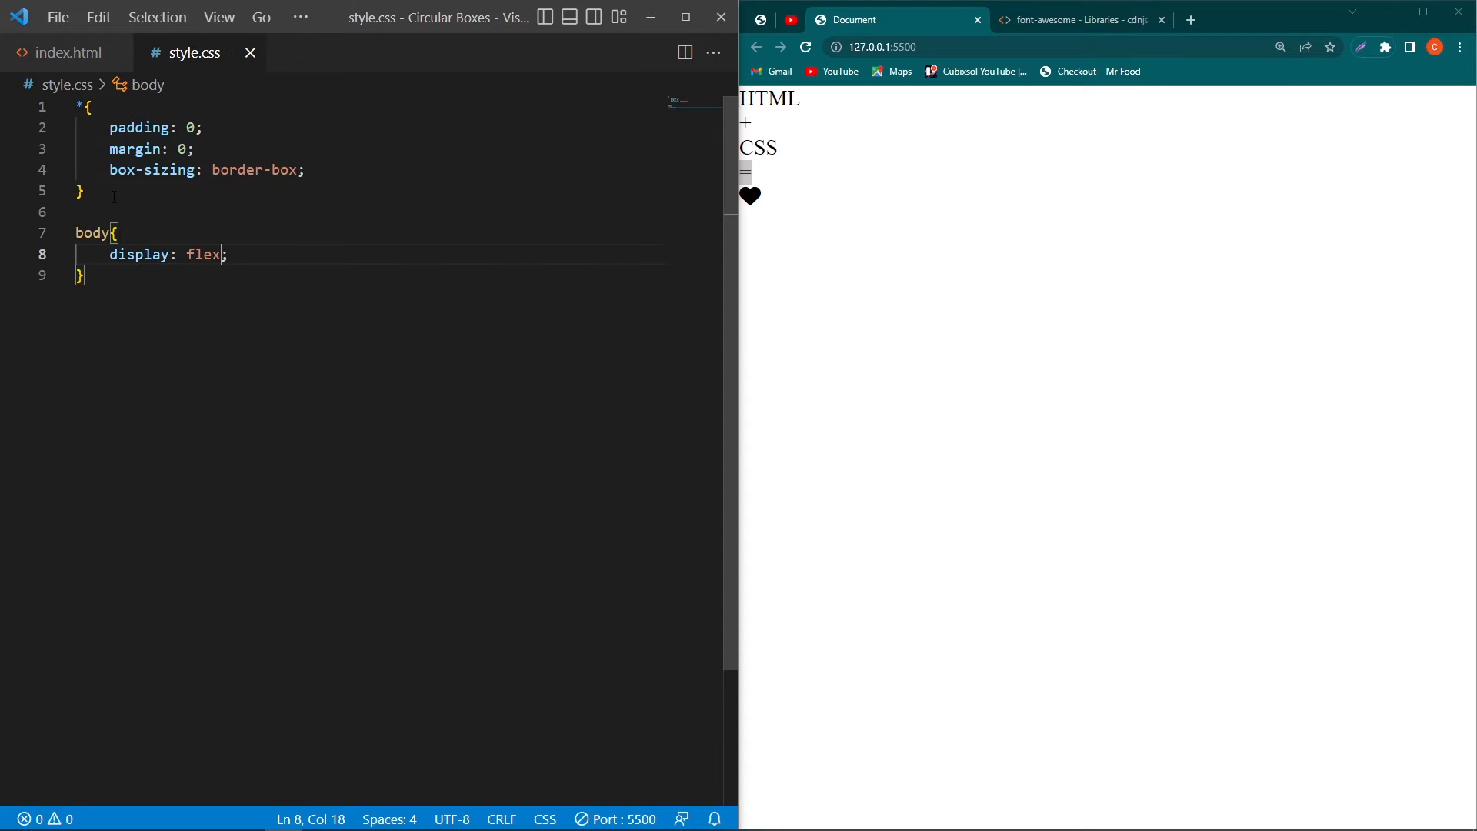
{"action": "type", "text": "justify-self: unset;"}
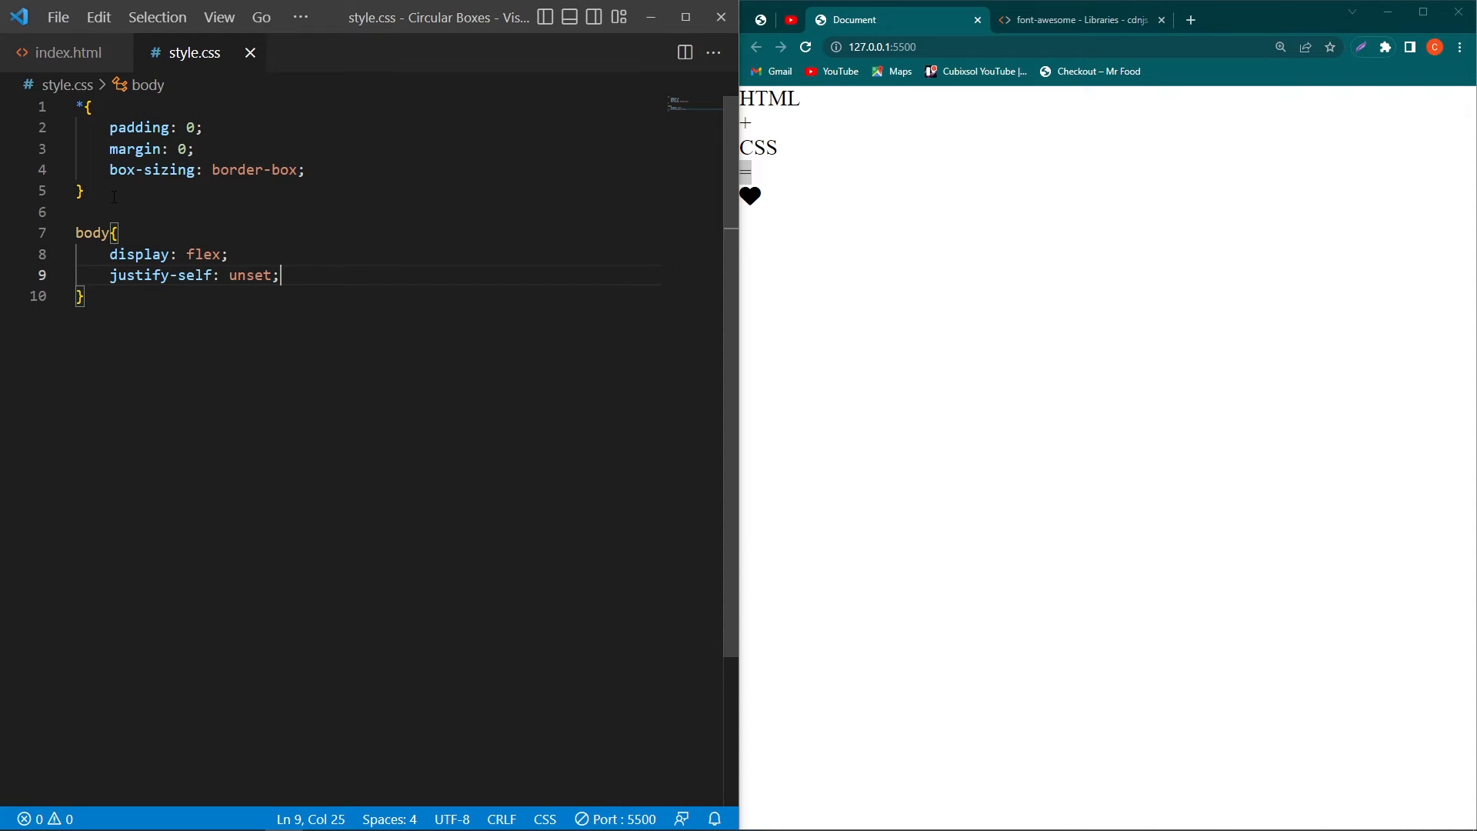
{"action": "type", "text": "ali"}
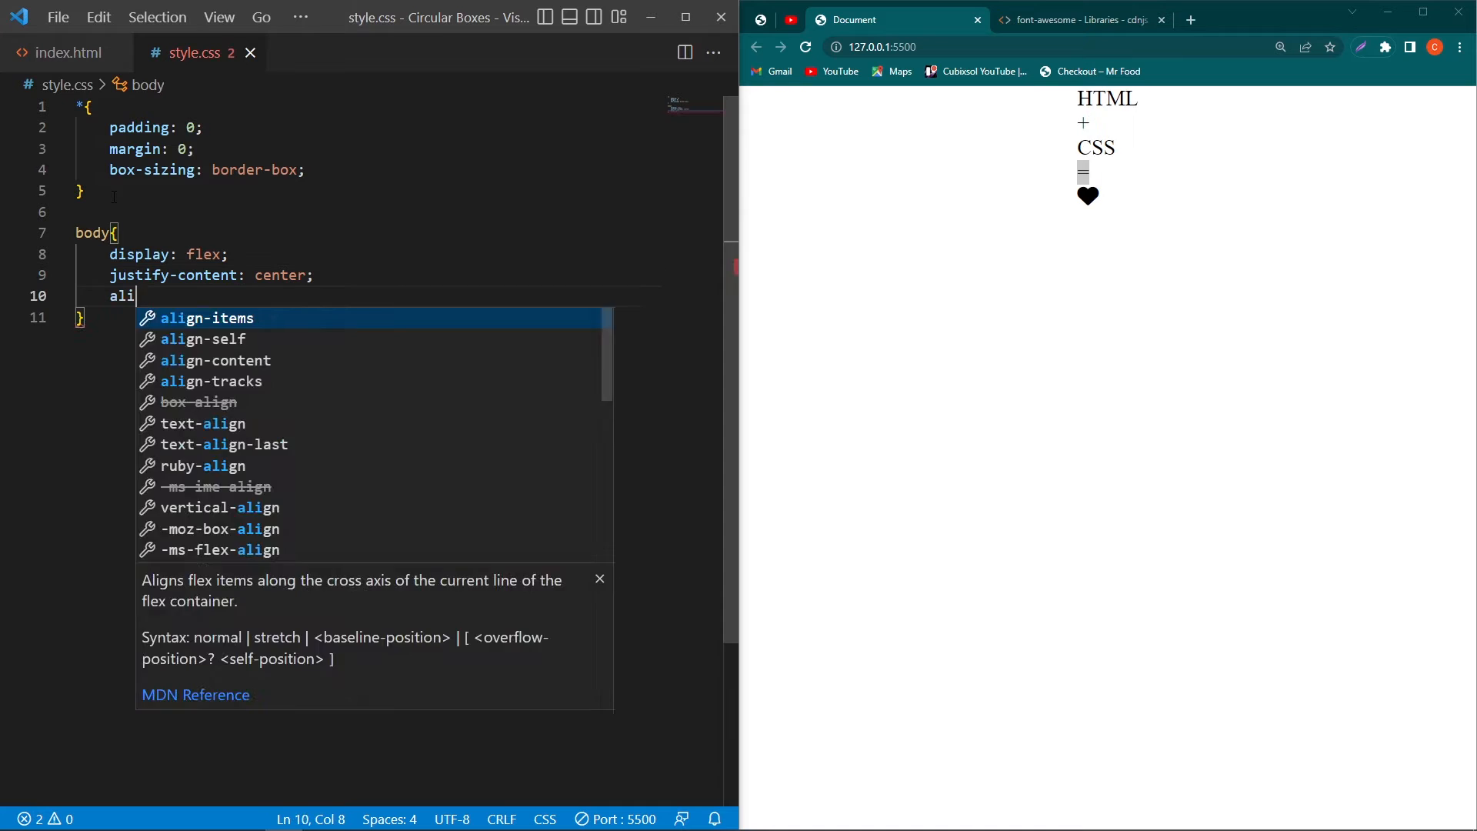
{"action": "type", "text": "minheight: 100vh;"}
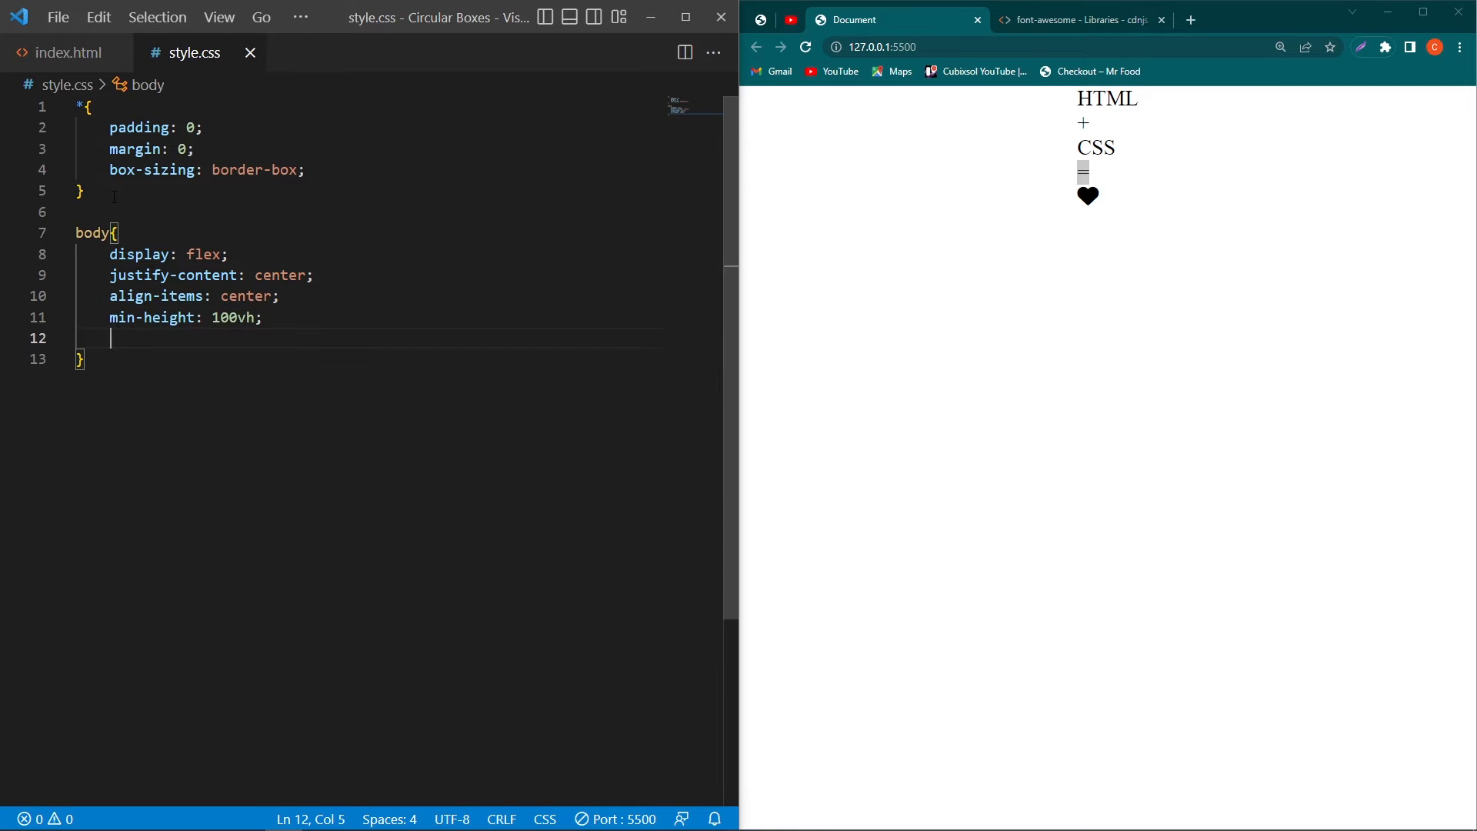
{"action": "type", "text": "background-color: #eee;"}
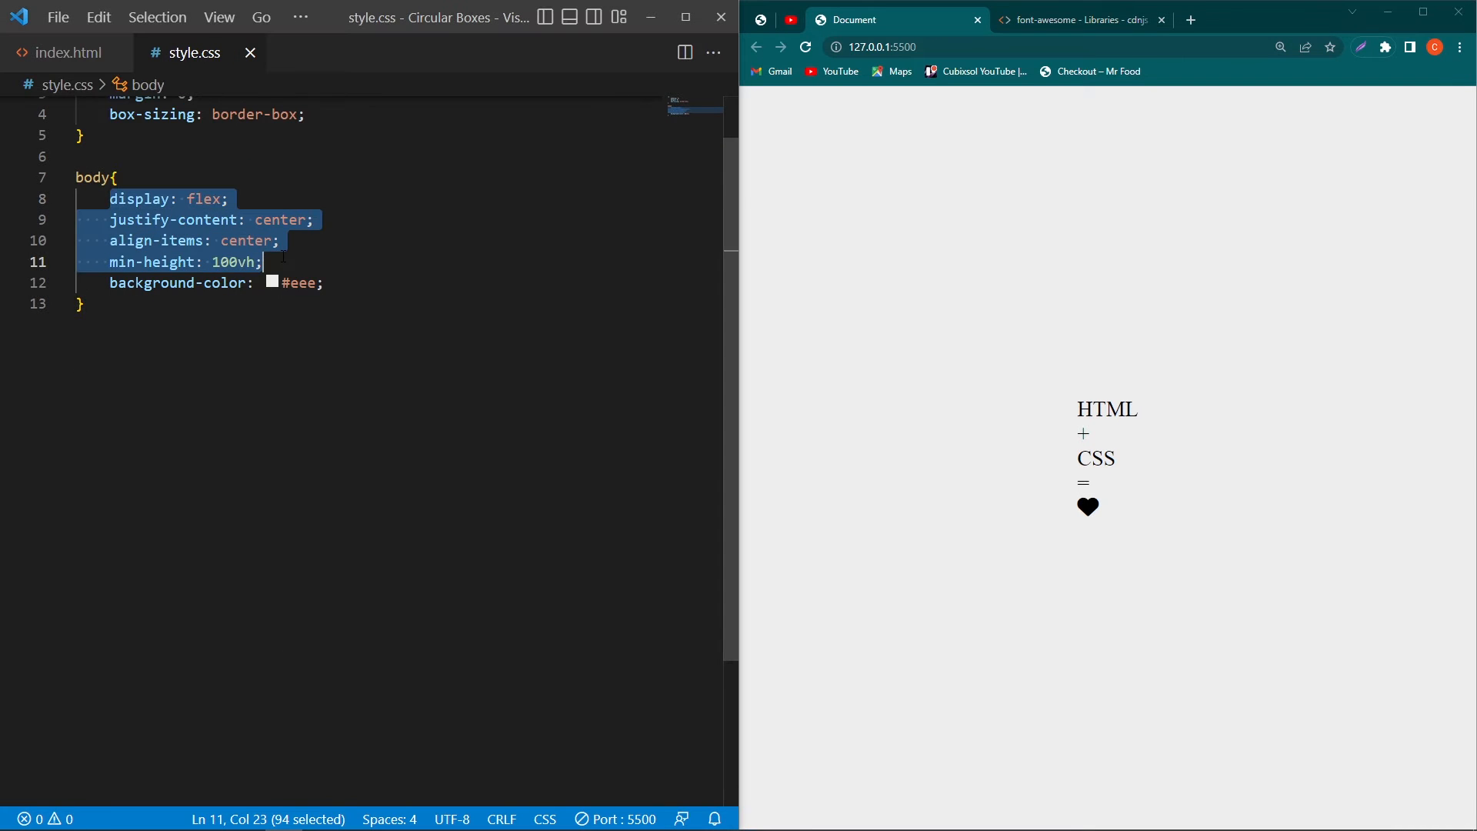
{"action": "left_click", "coordinate": [66, 52]}
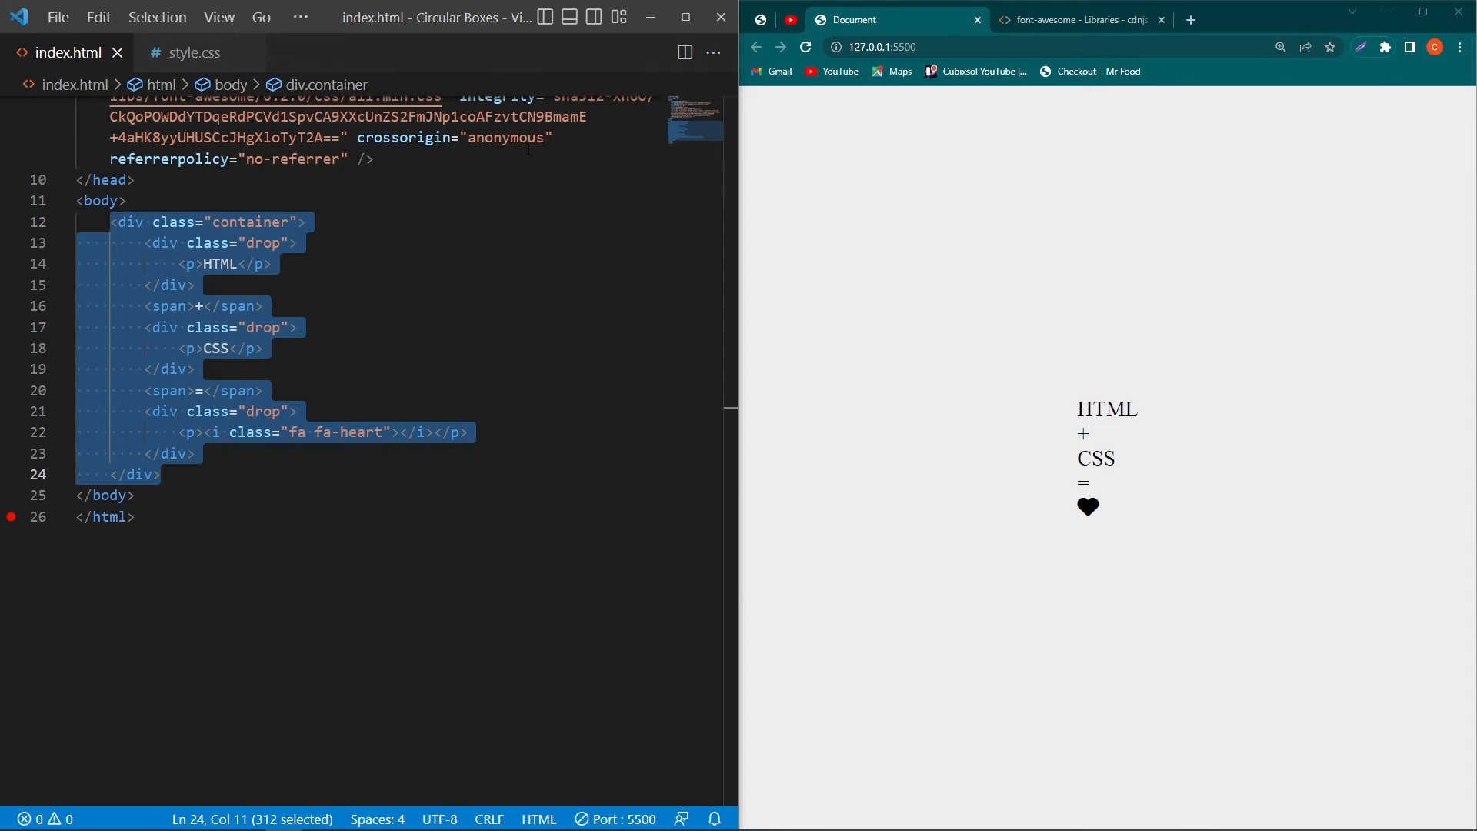
{"action": "double_click", "coordinate": [249, 221]}
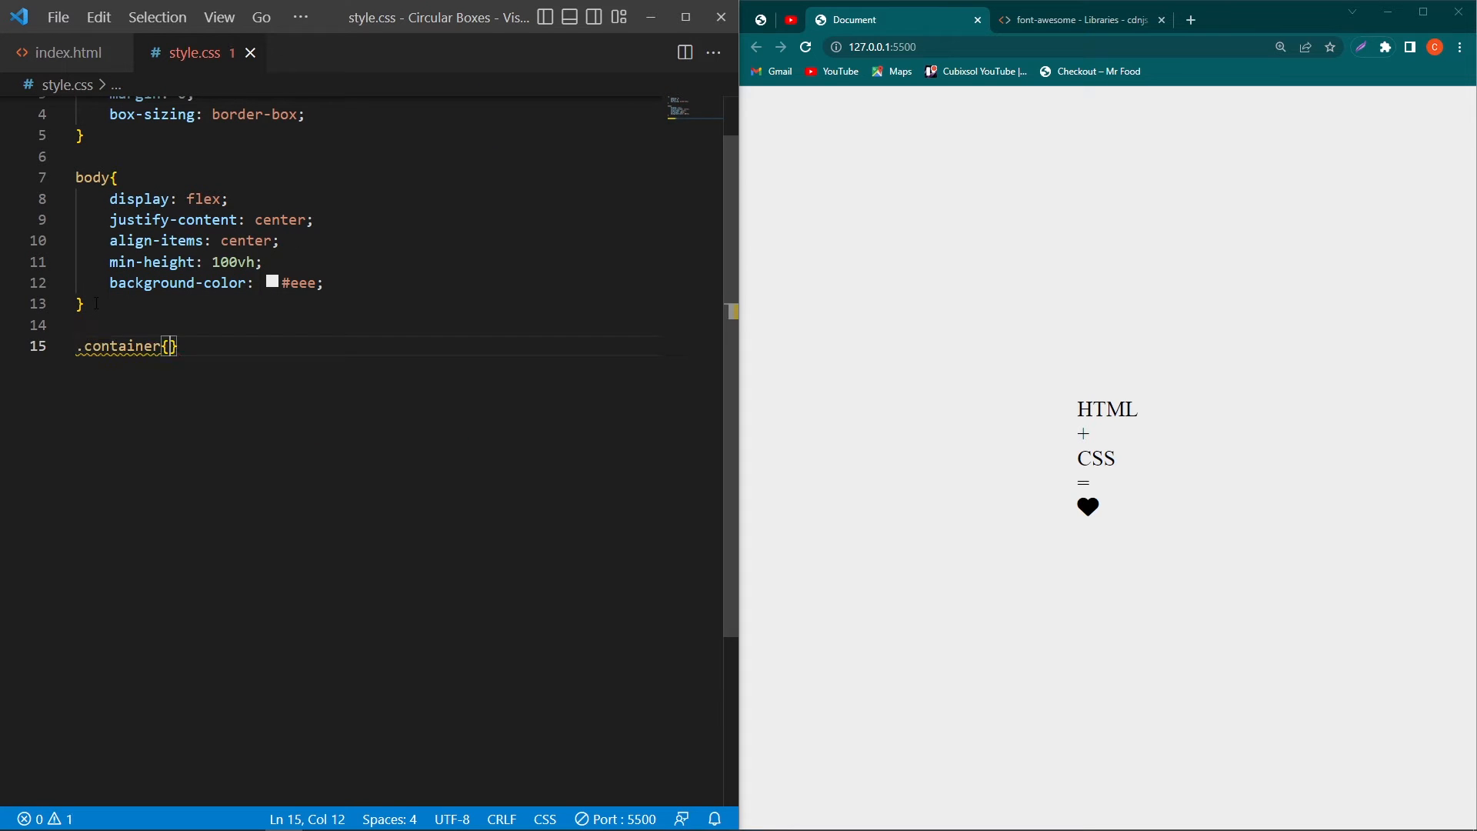
Step: Finish .container as display flex with justify-content and align-items center
{"action": "type", "text": "disp"}
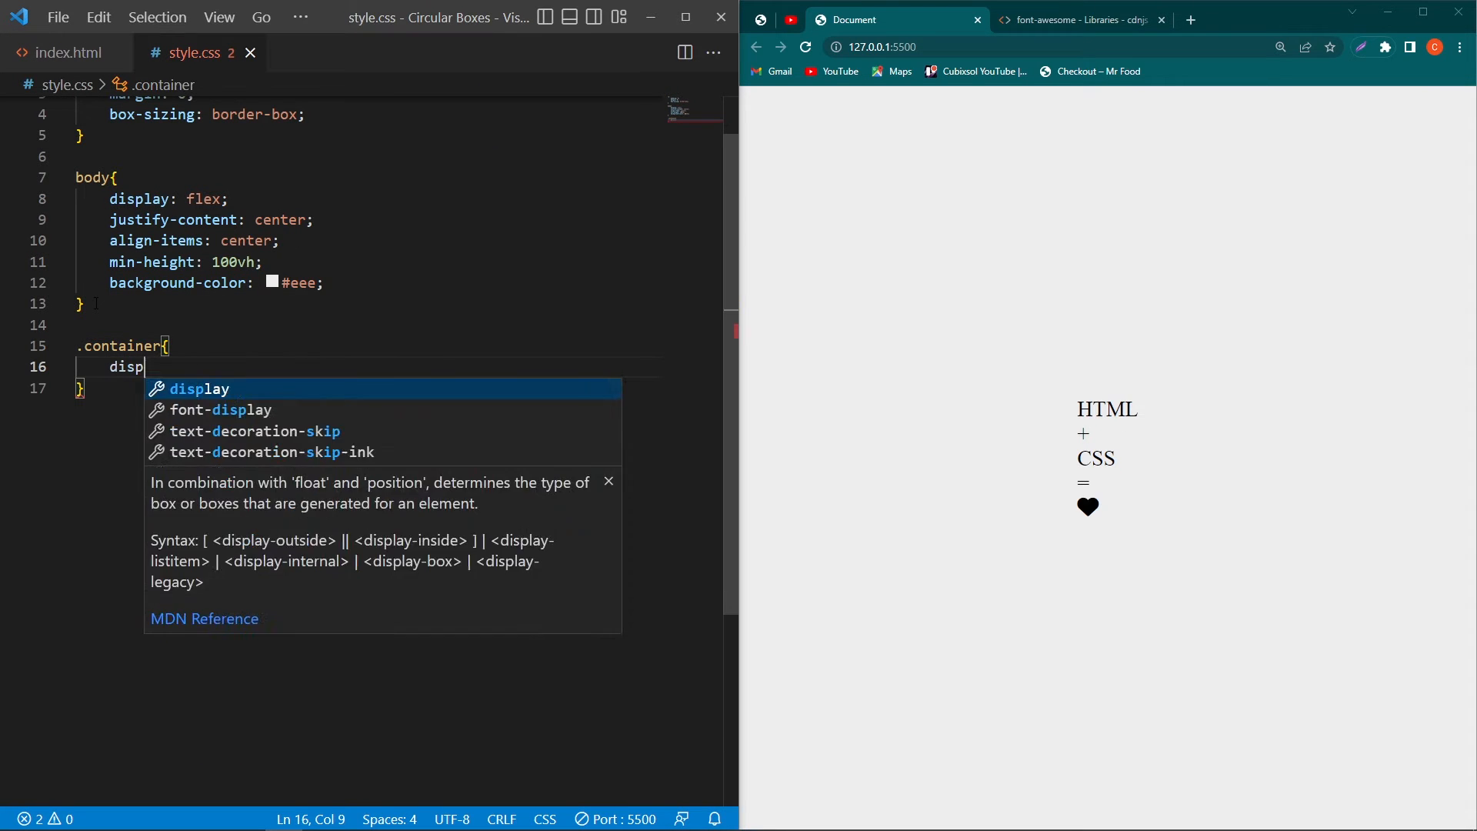
{"action": "type", "text": "justify-content: center;"}
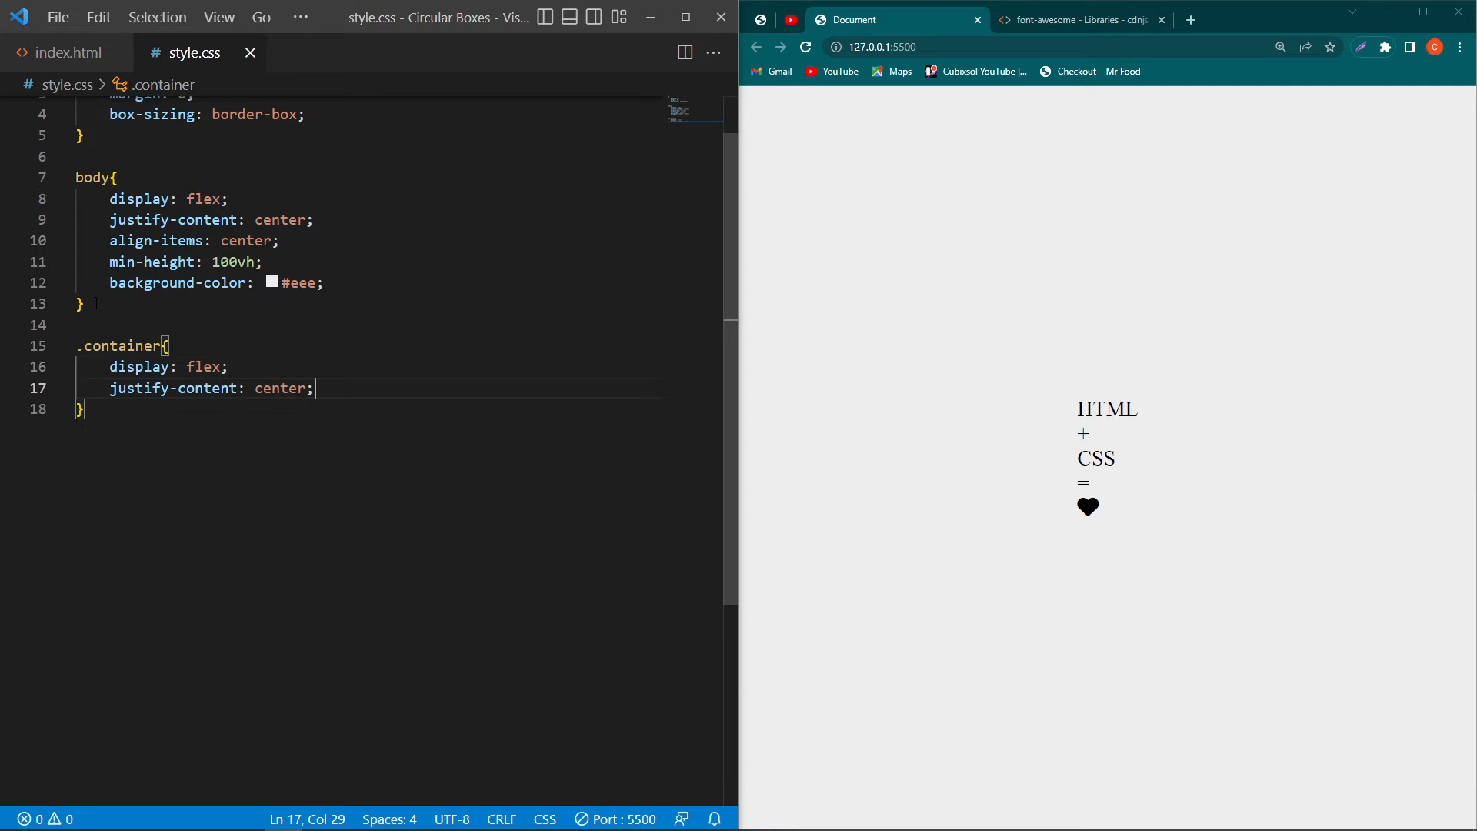
{"action": "type", "text": "align-items: center;"}
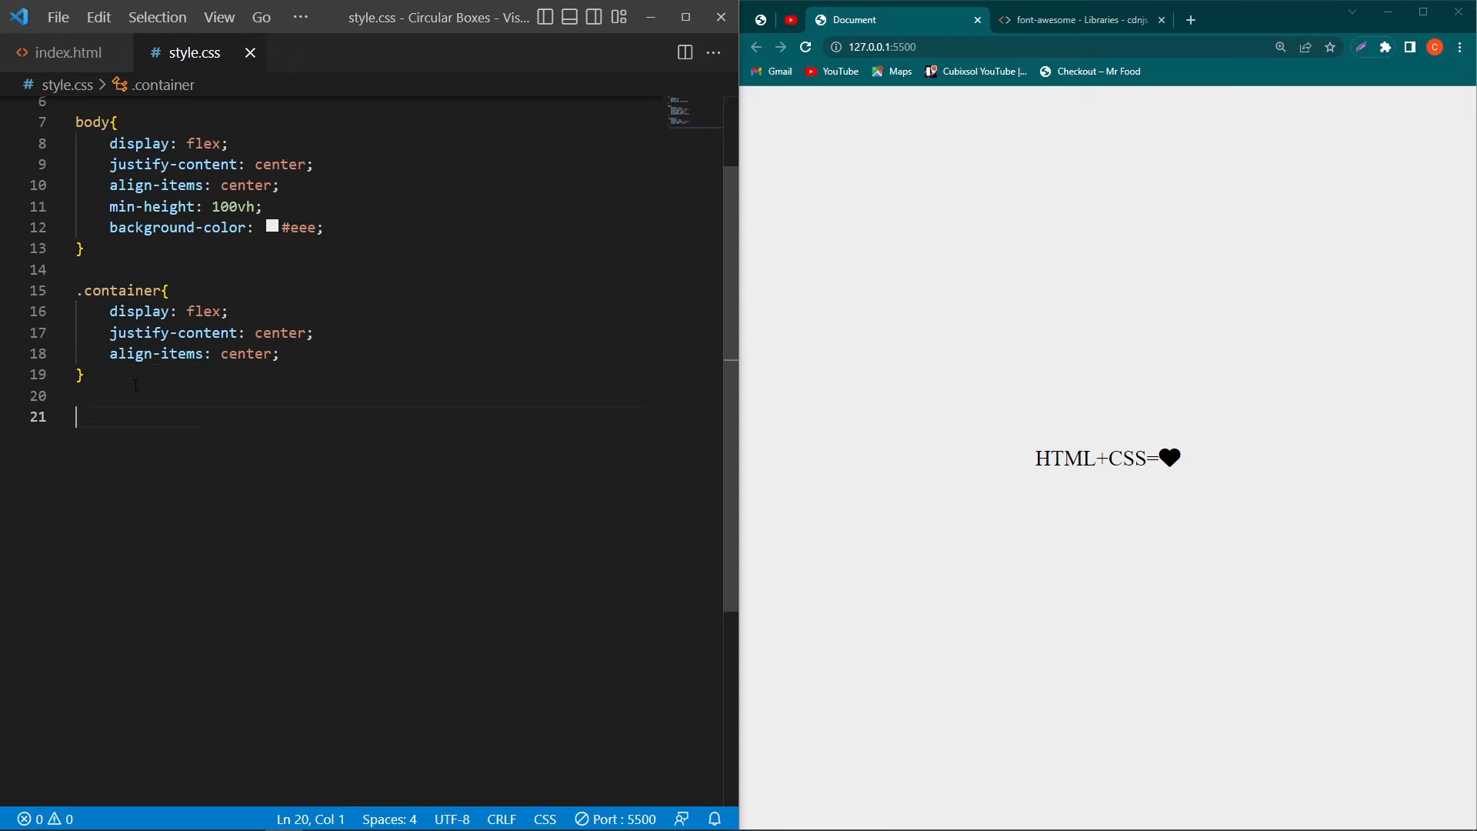
Step: Add a .container span rule with font-size 2.5em and margin 0 20px
{"action": "left_click", "coordinate": [69, 53]}
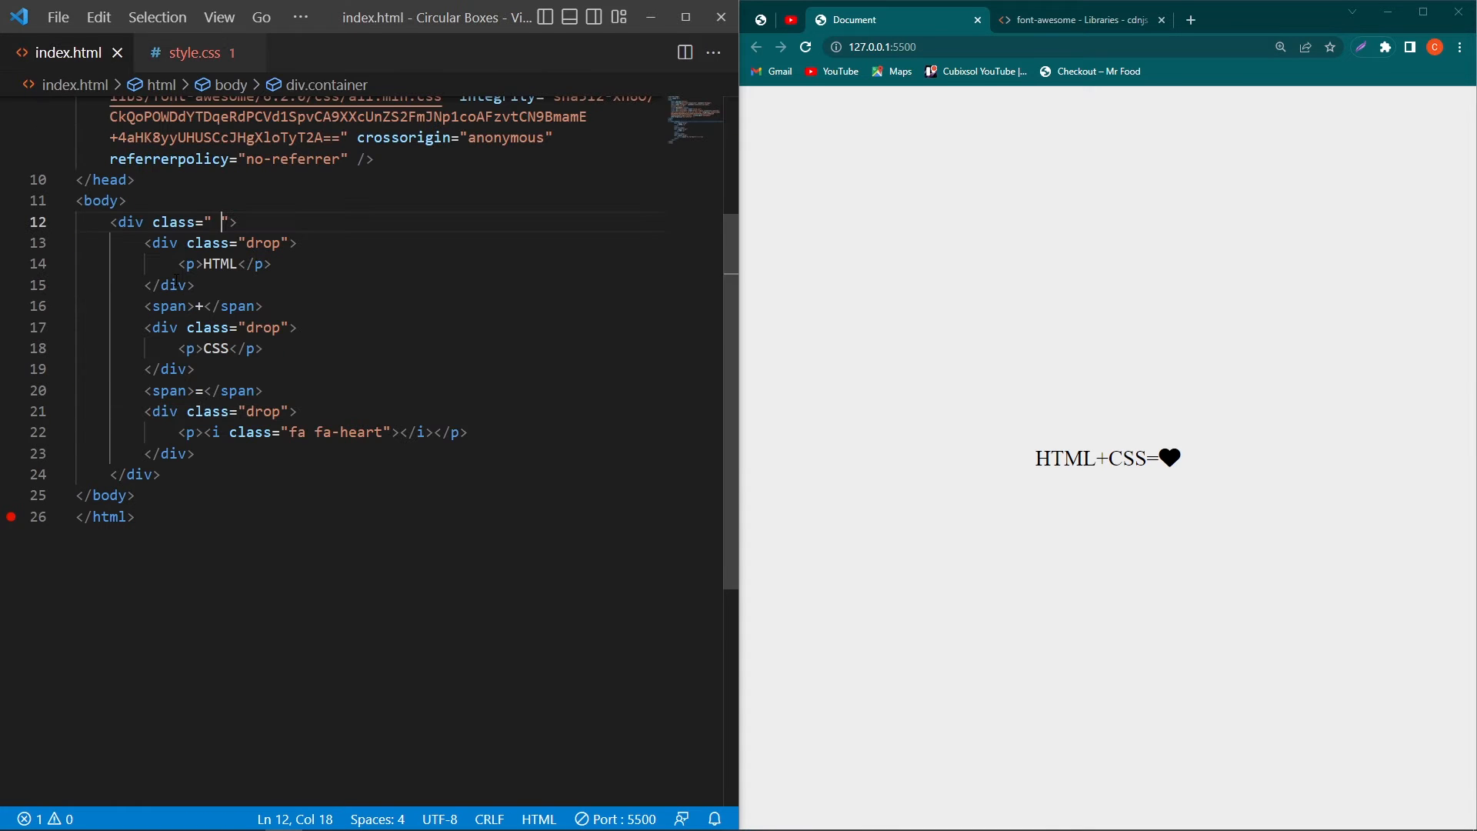
{"action": "double_click", "coordinate": [169, 305]}
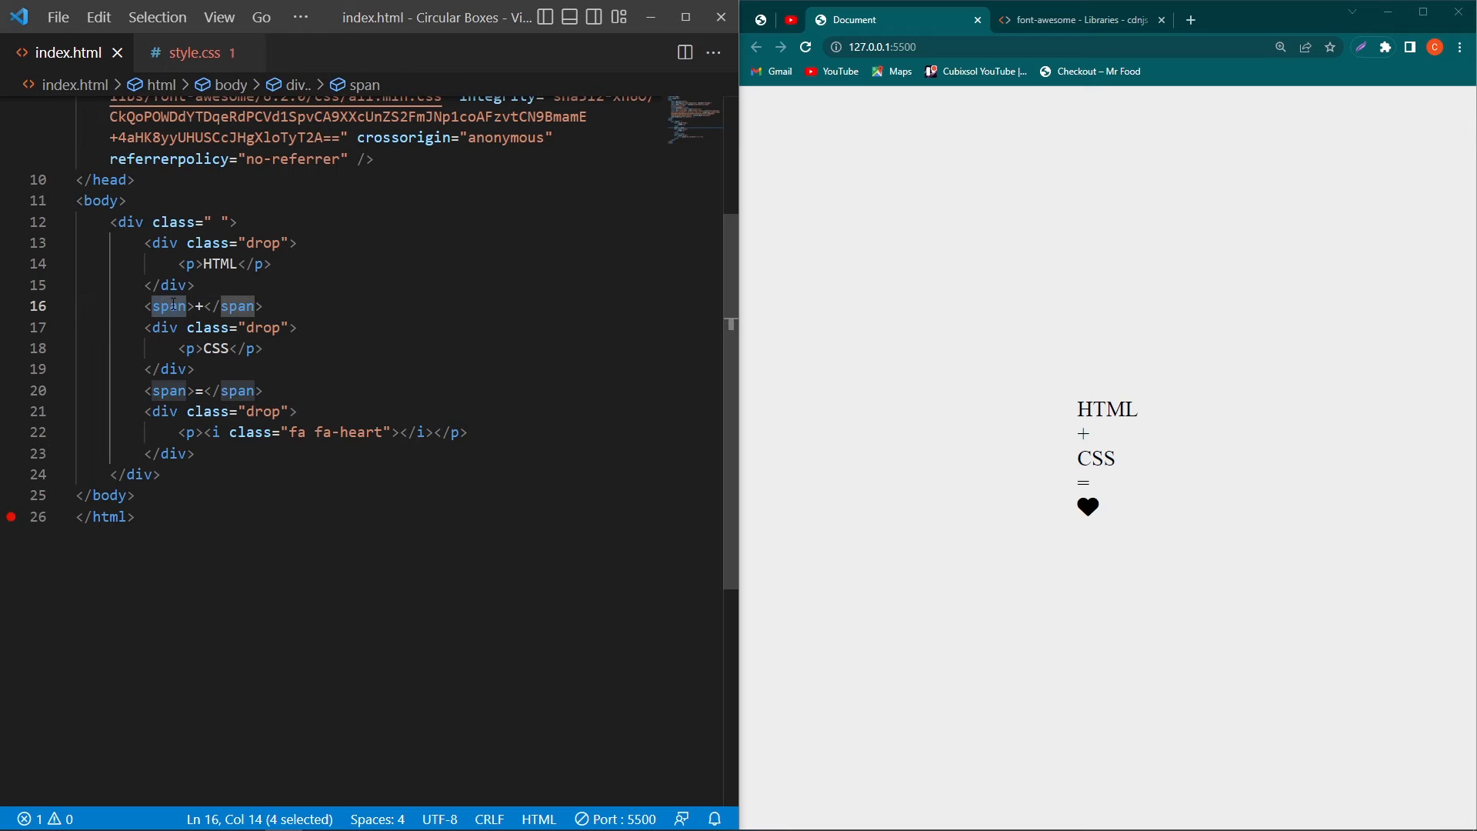
{"action": "left_click", "coordinate": [196, 52]}
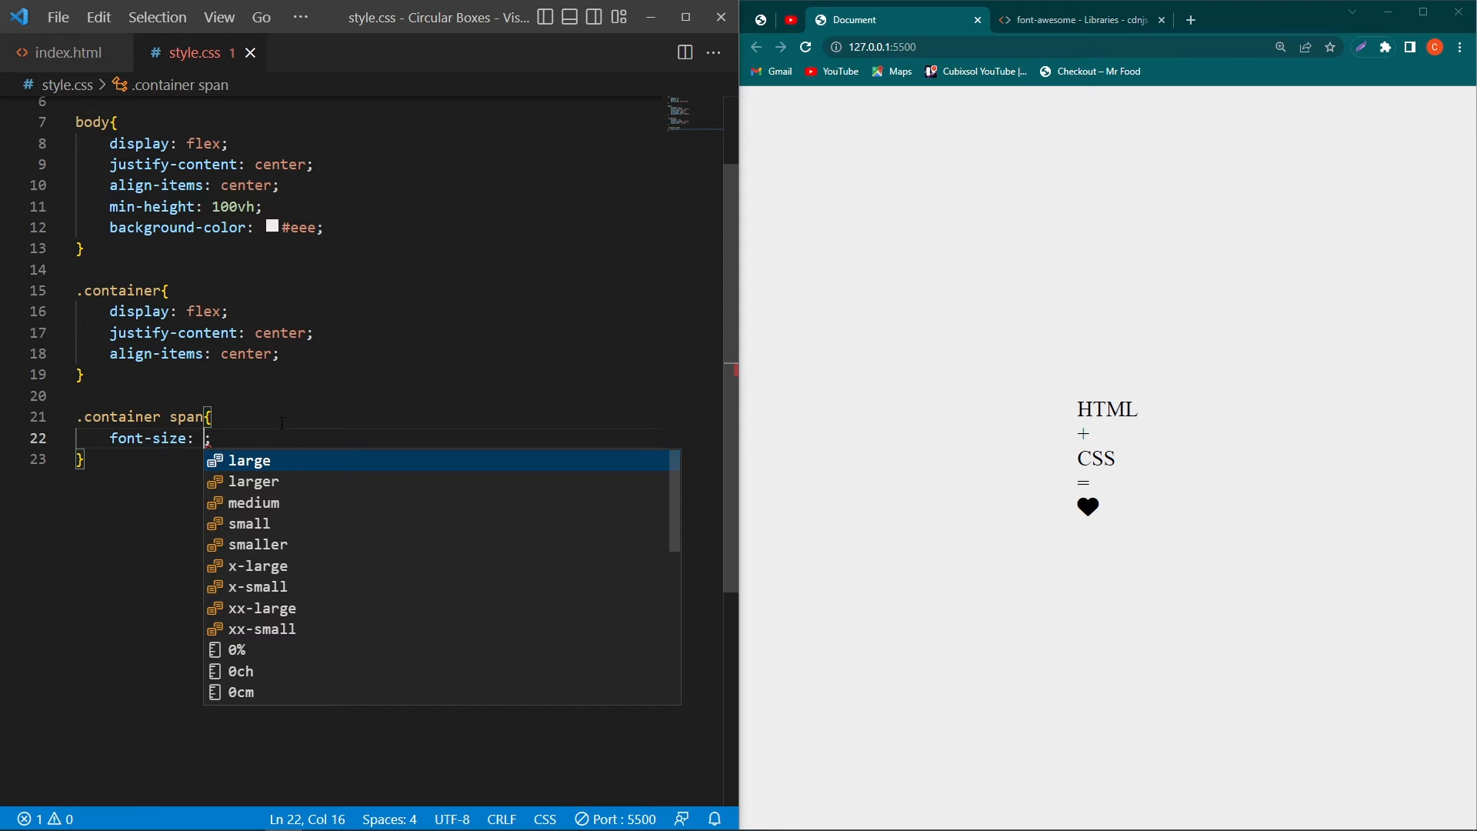
{"action": "type", "text": "2.5em;"}
{"action": "type", "text": "justify-content: center;"}
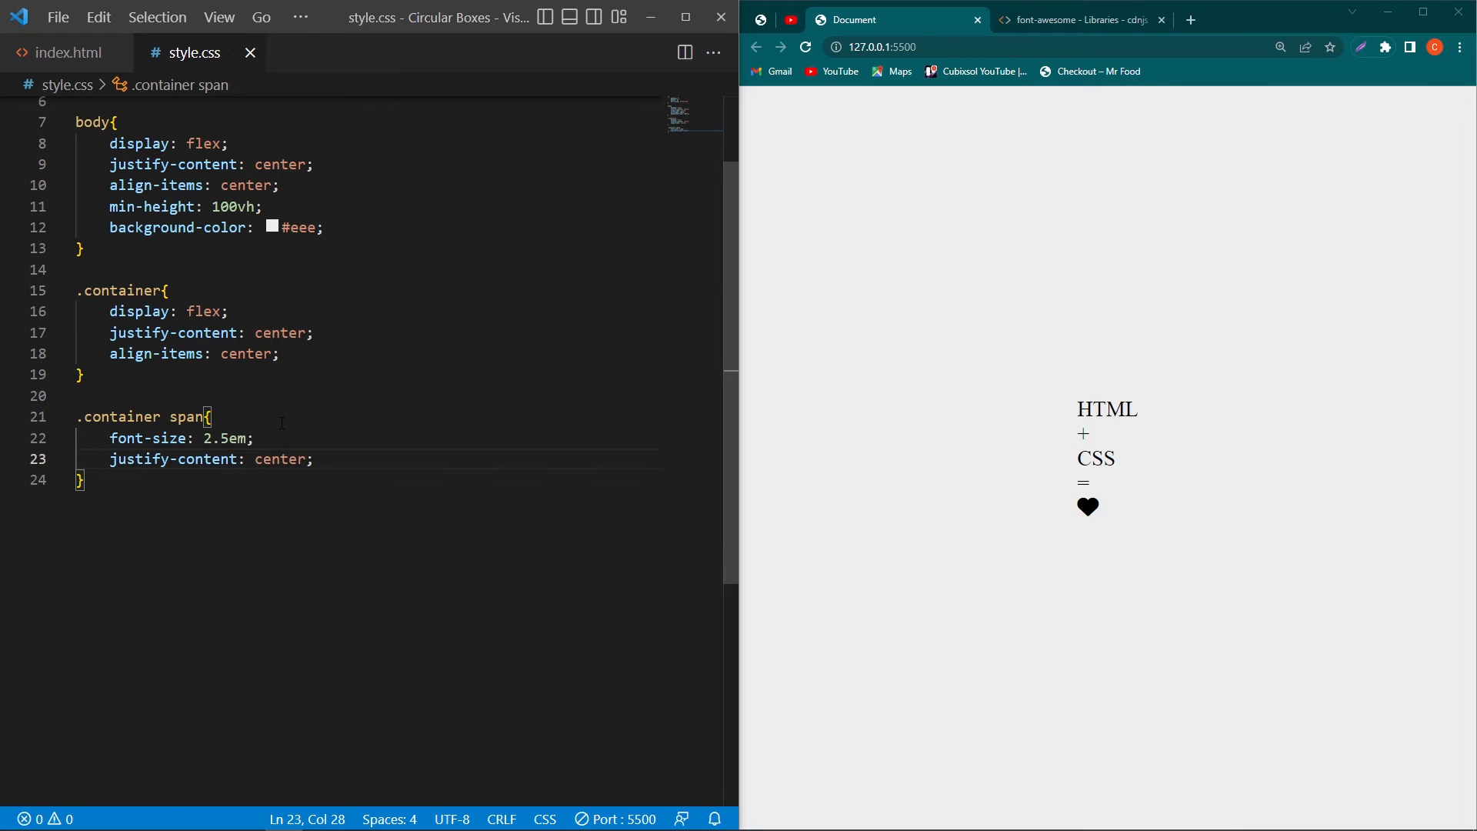
{"action": "type", "text": "align-items: center;"}
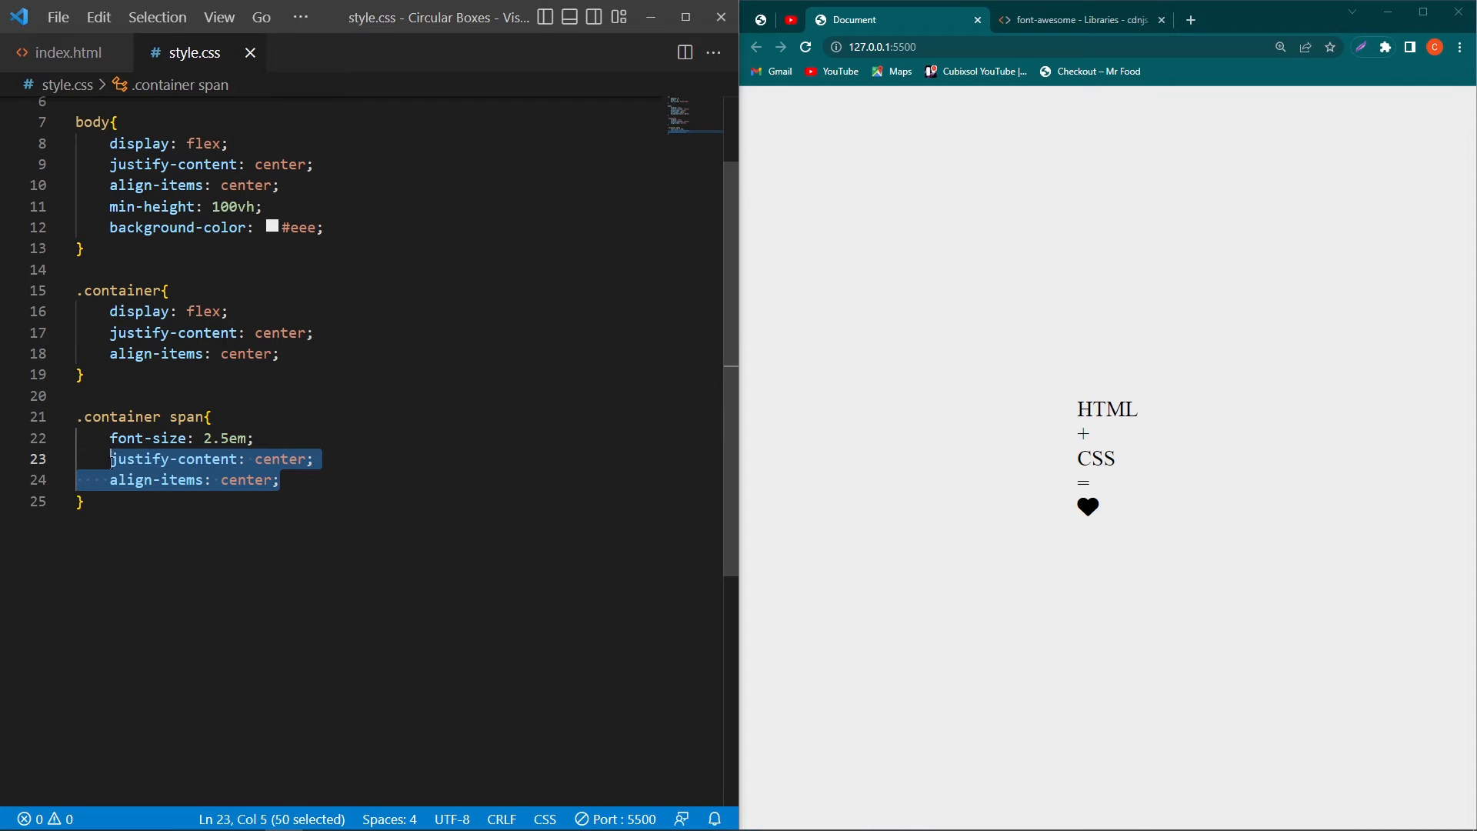
{"action": "type", "text": "margin: 0 ;"}
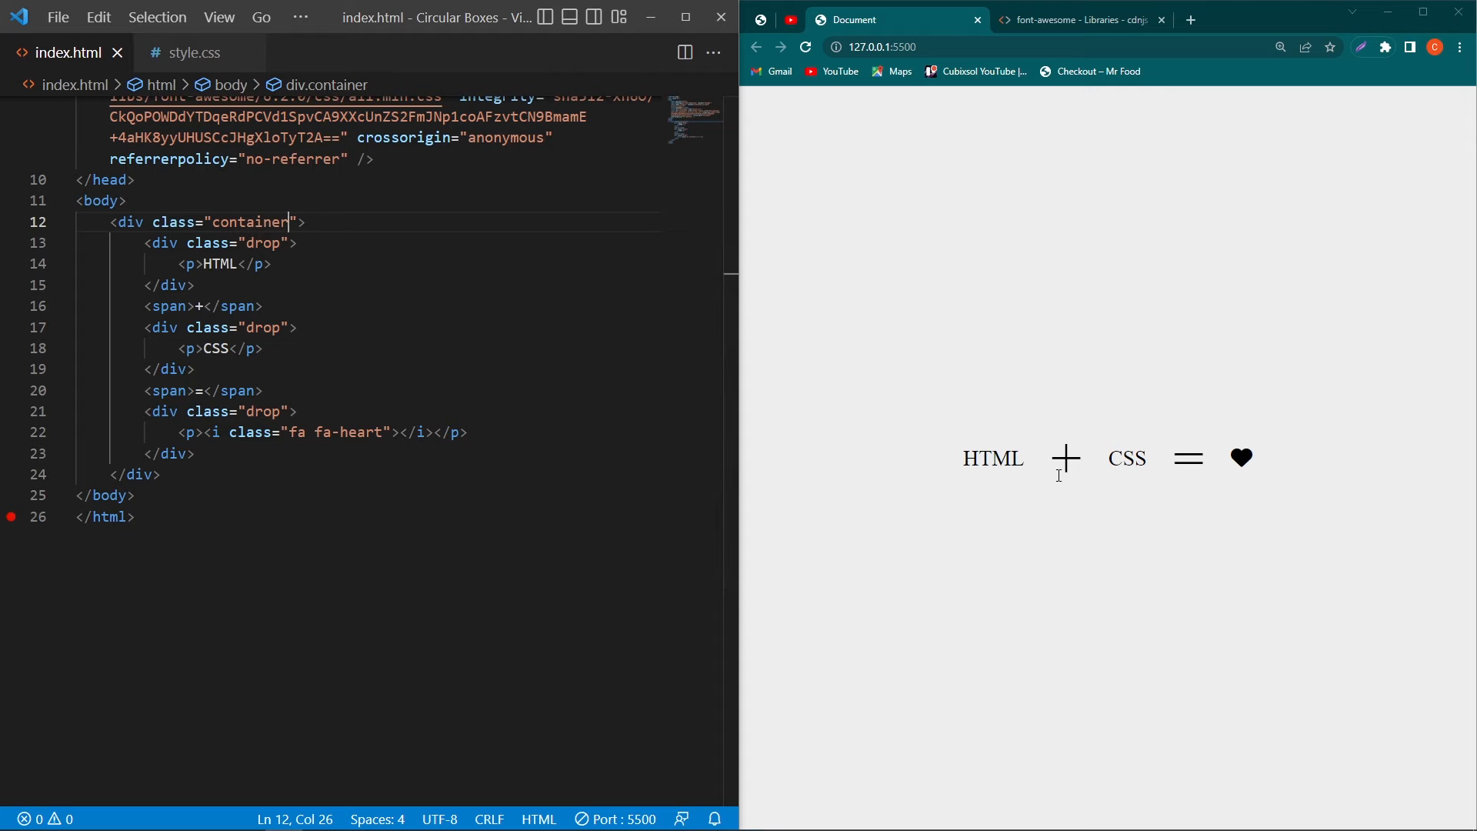
{"action": "left_click", "coordinate": [188, 52]}
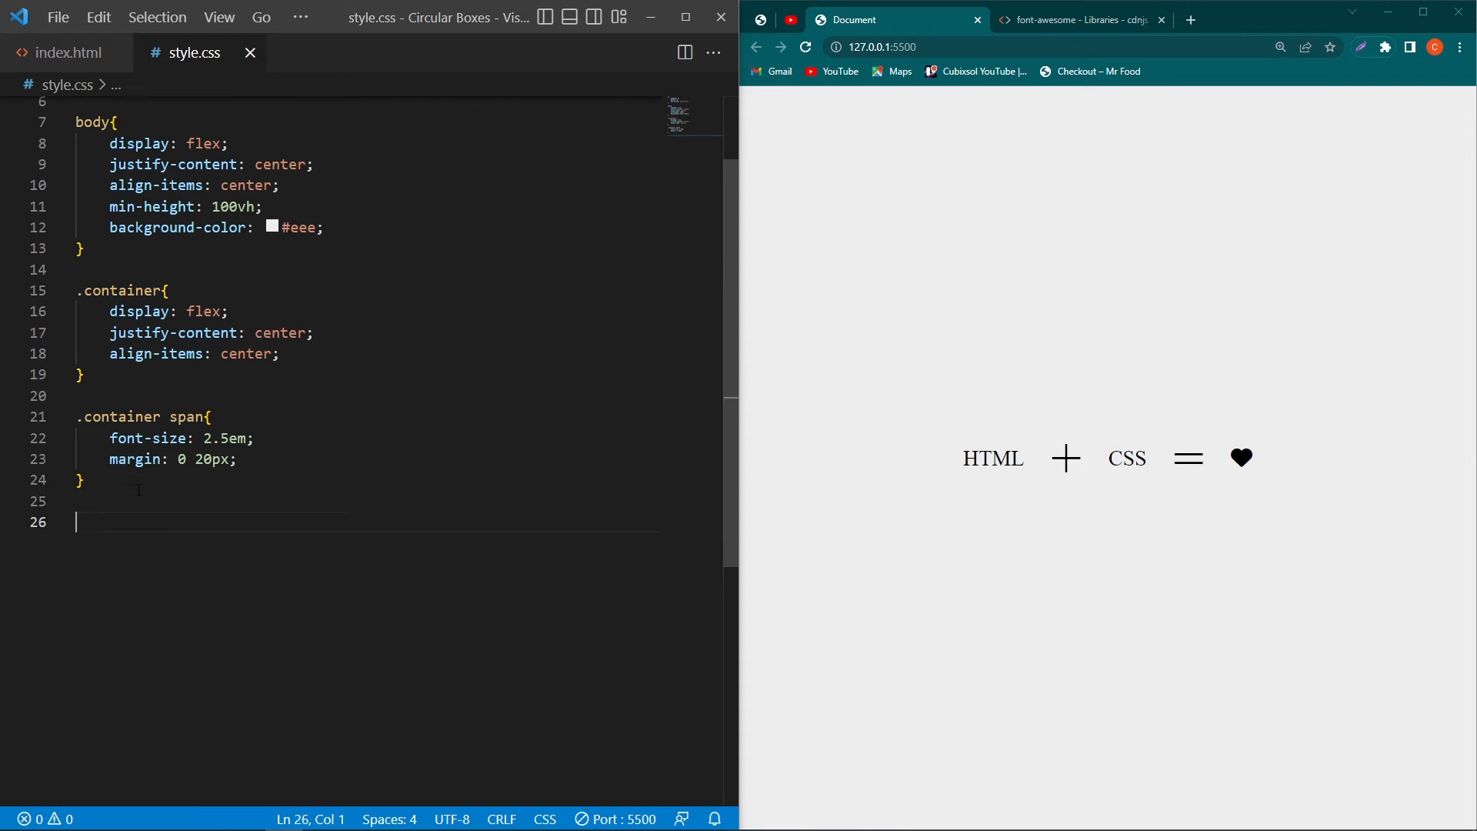
Step: Start a .container .drop rule with width and height 150px
{"action": "type", "text": ".container ."}
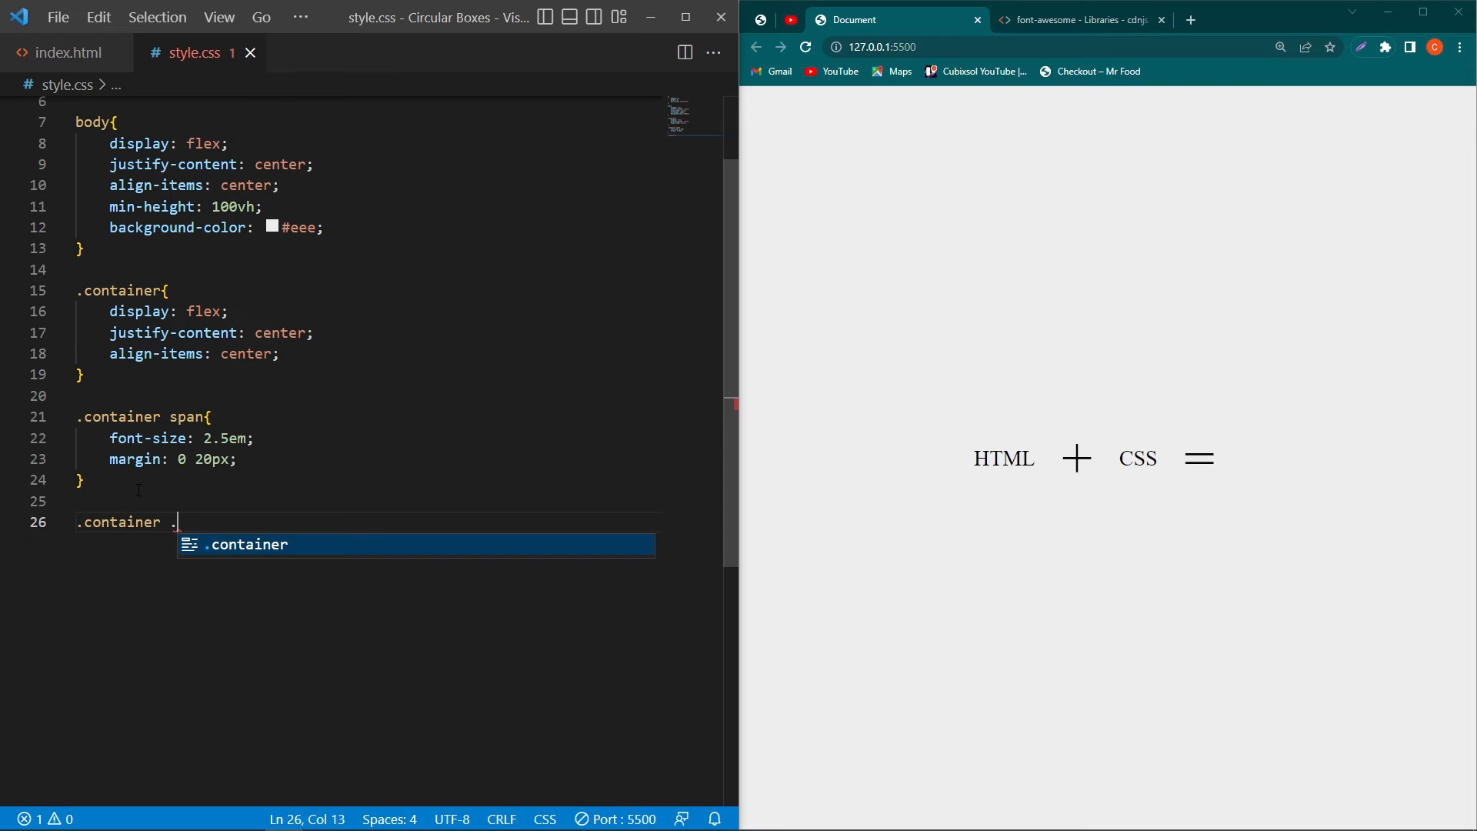
{"action": "type", "text": "drop{"}
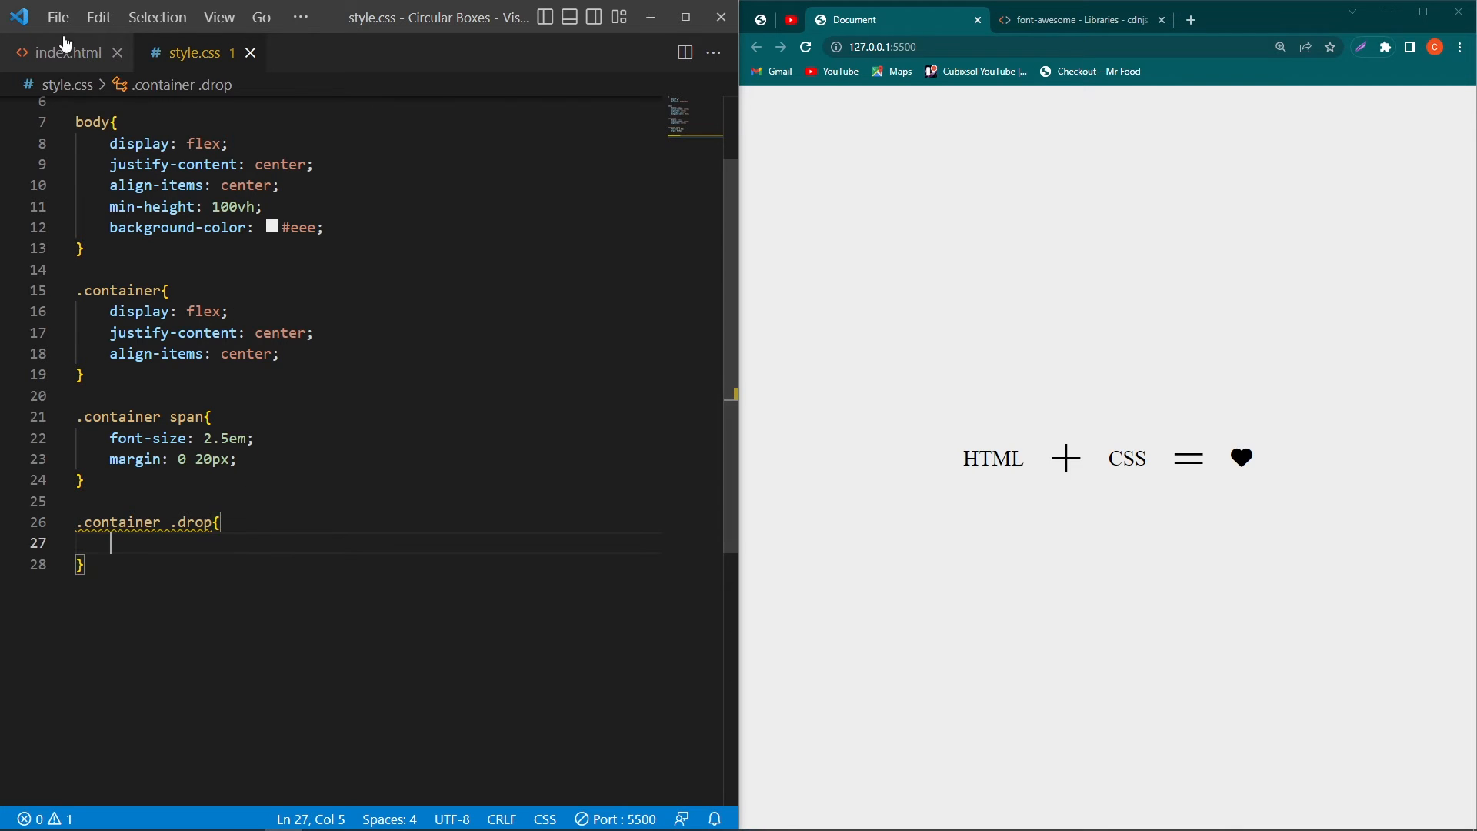
{"action": "left_click", "coordinate": [66, 52]}
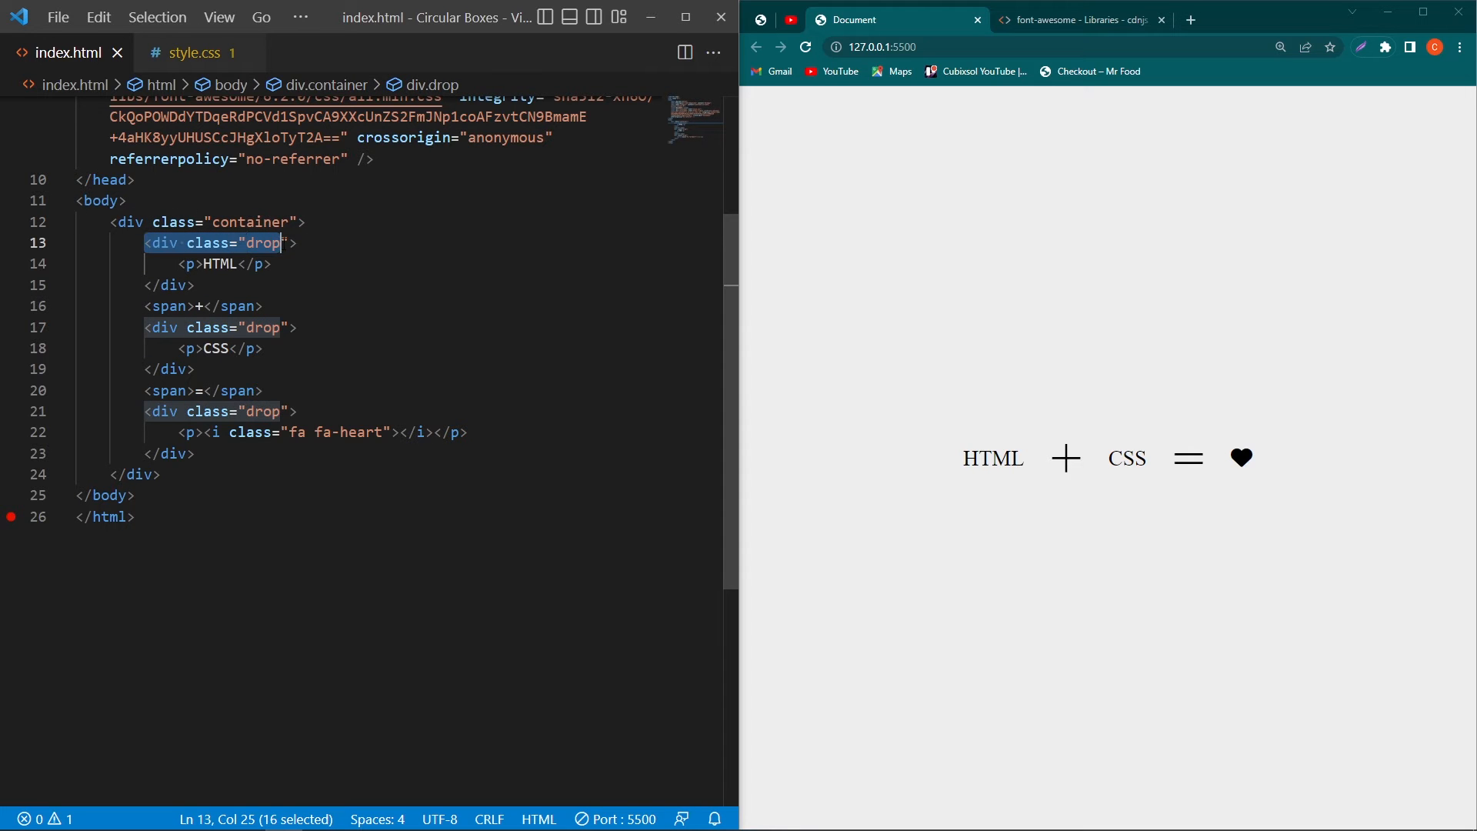
{"action": "type", "text": "width: 150px;"}
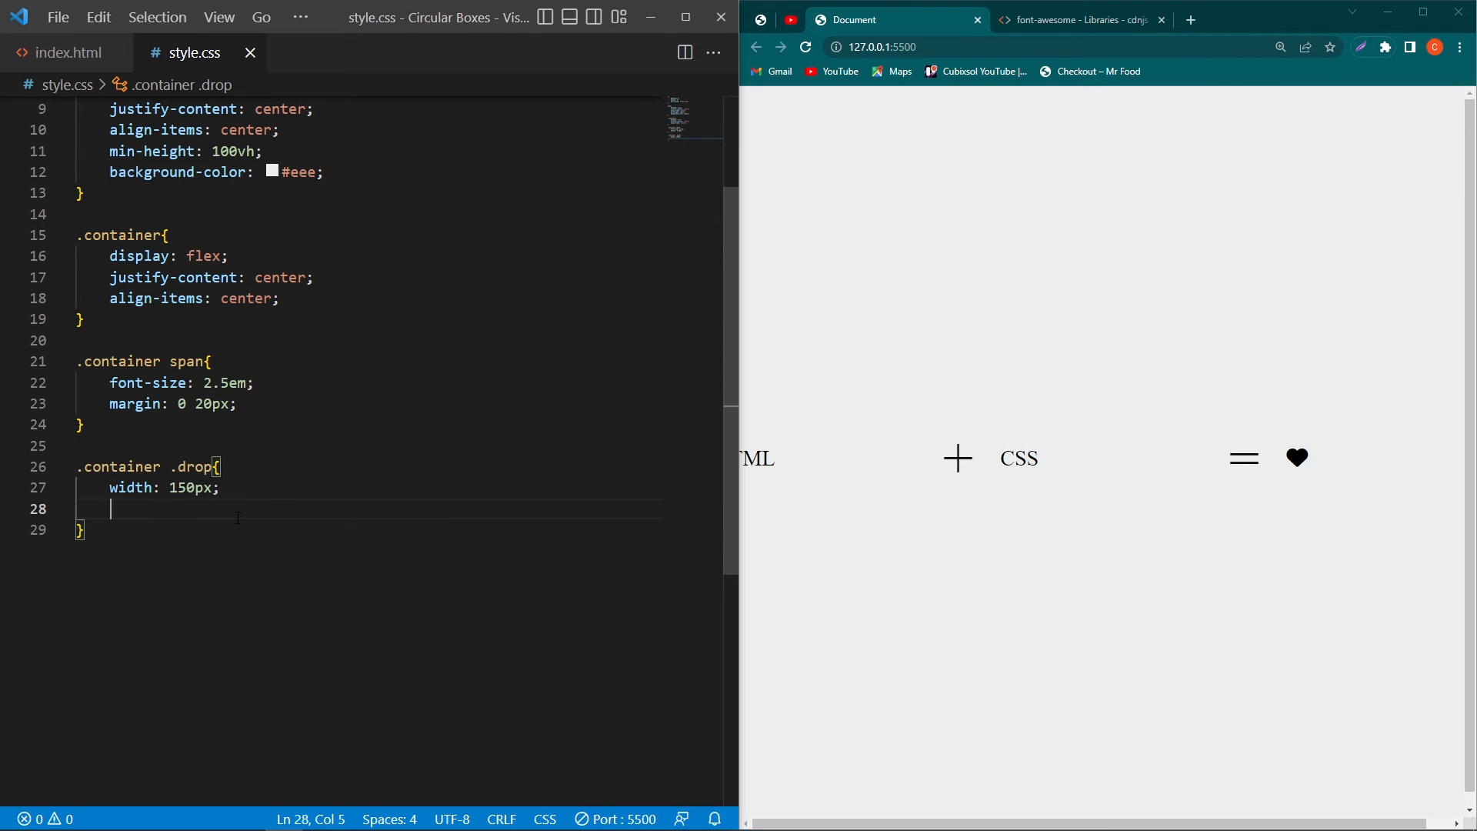
{"action": "type", "text": "height: ;"}
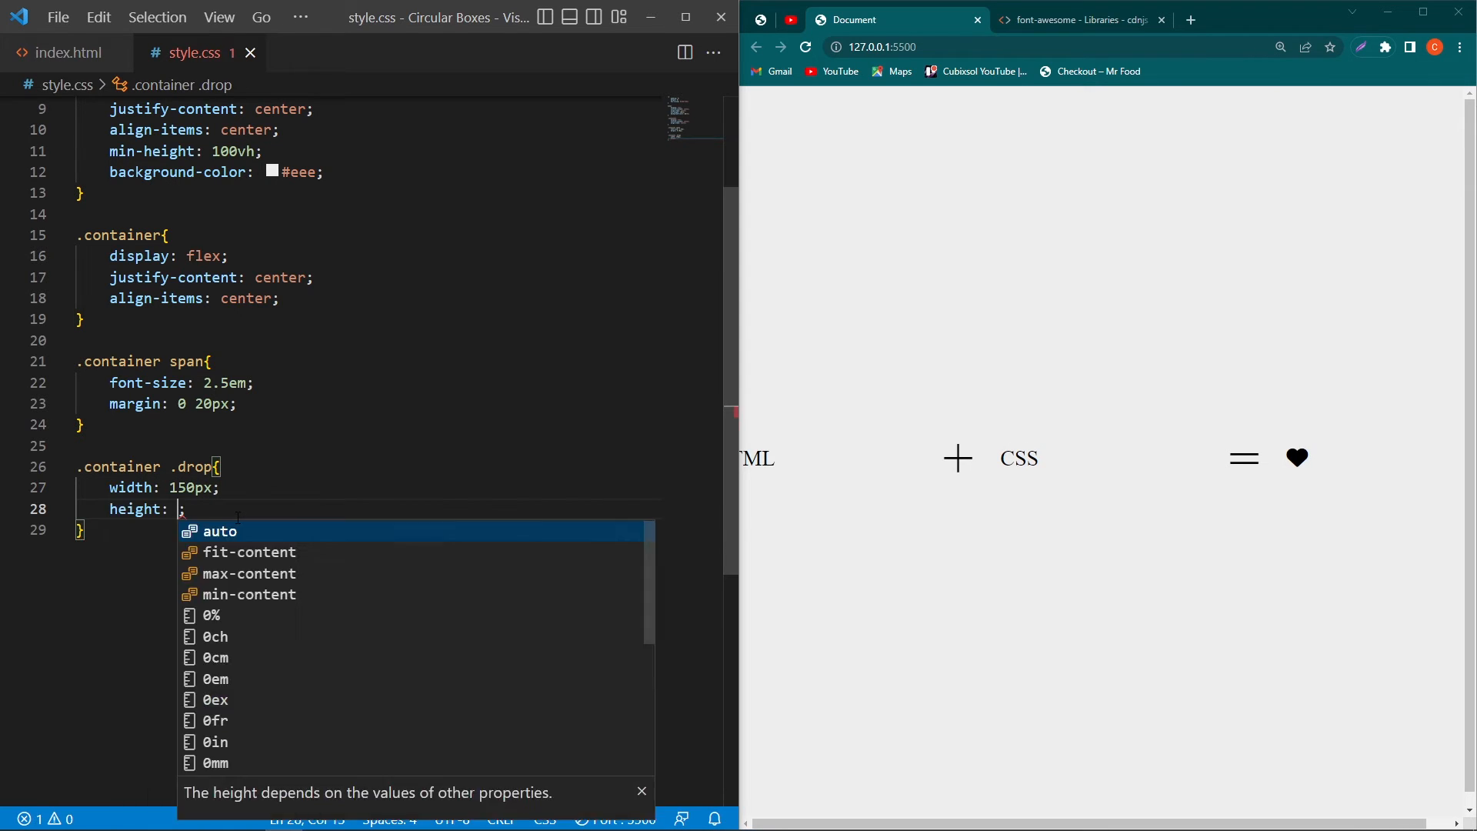
{"action": "type", "text": "150px;"}
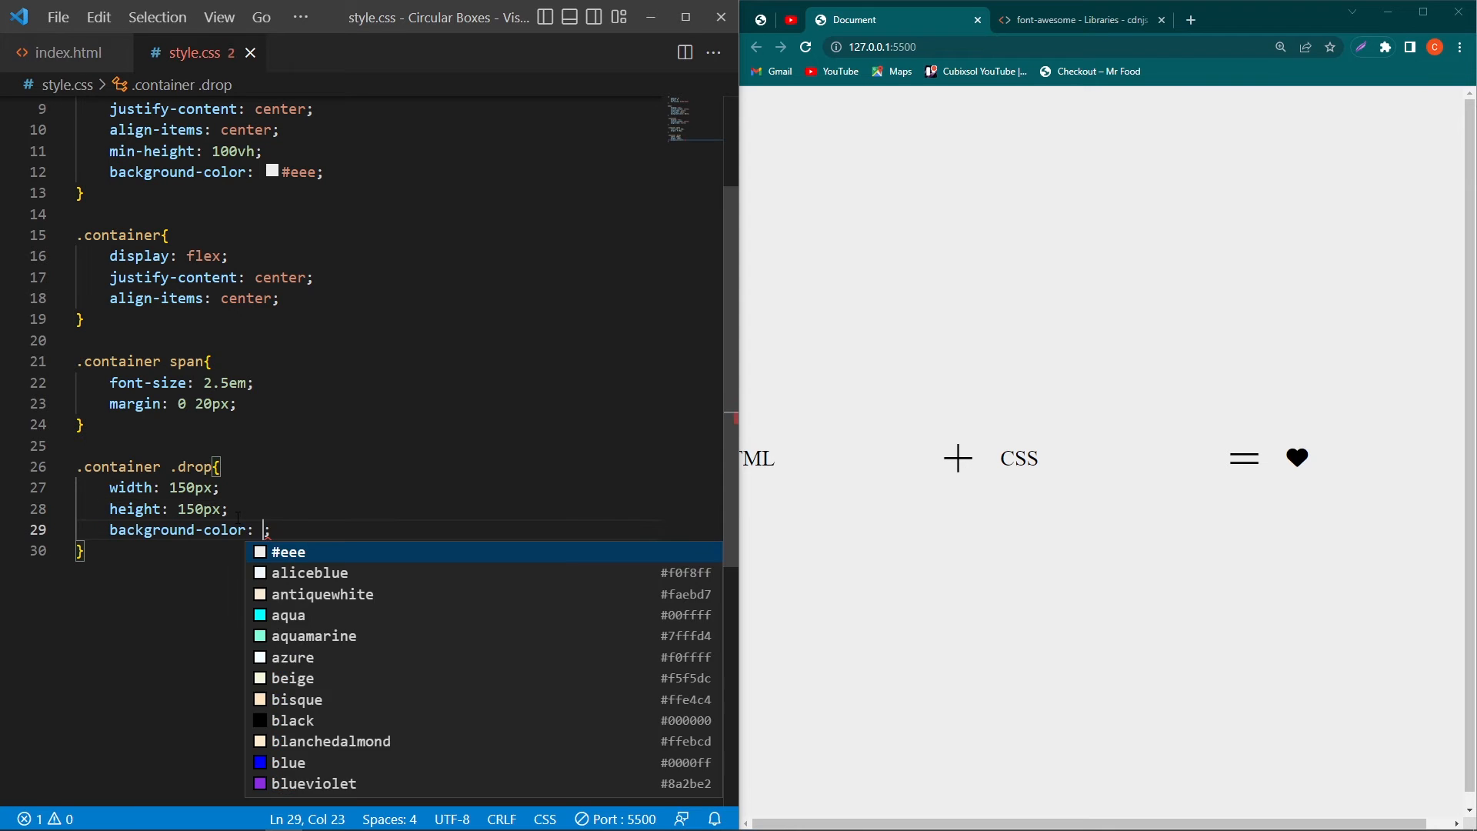
Step: Give the drops a white background and flex display with content centred both ways
{"action": "type", "text": "white"}
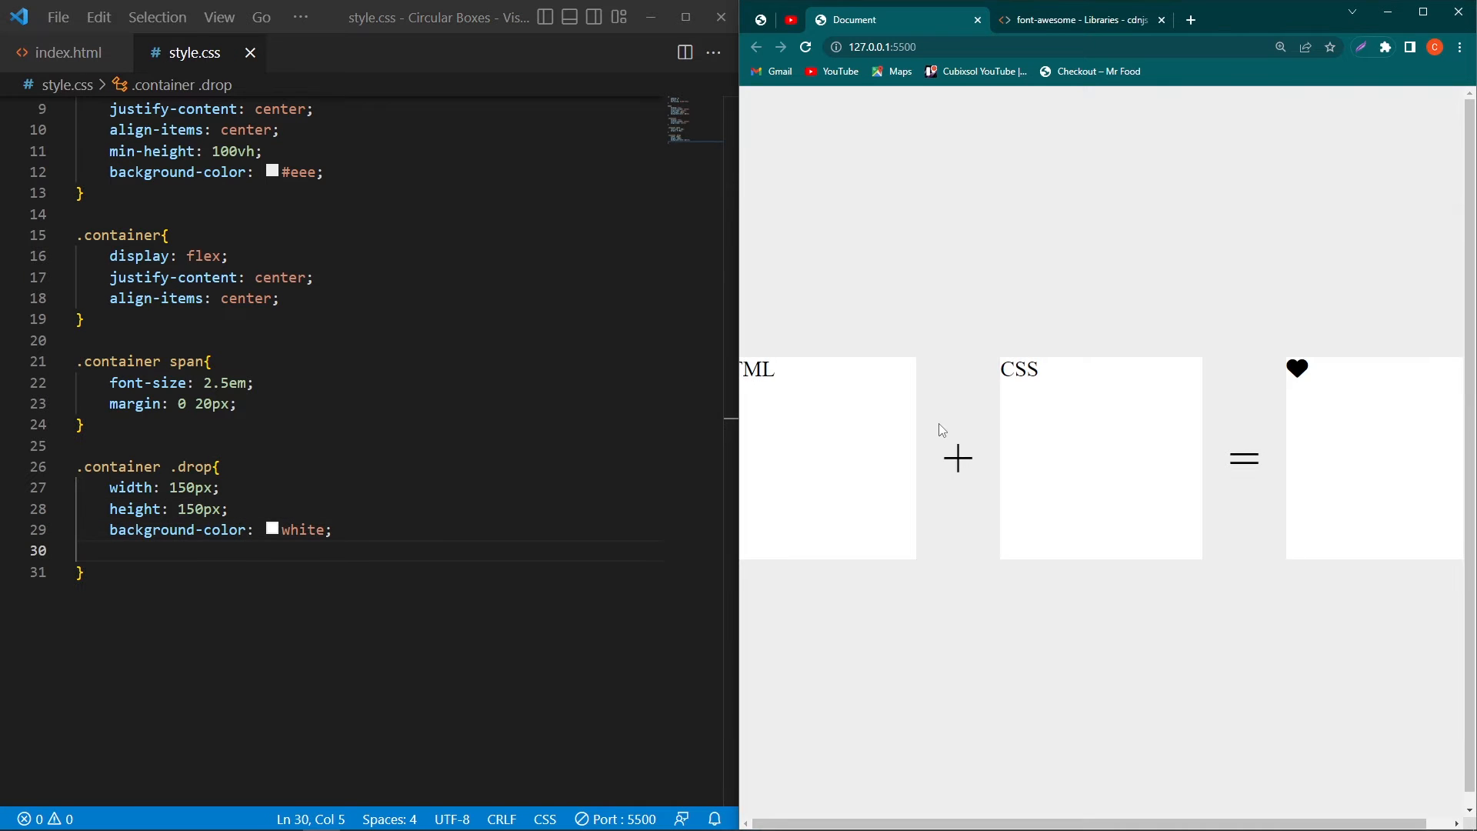
{"action": "type", "text": "display: flex;"}
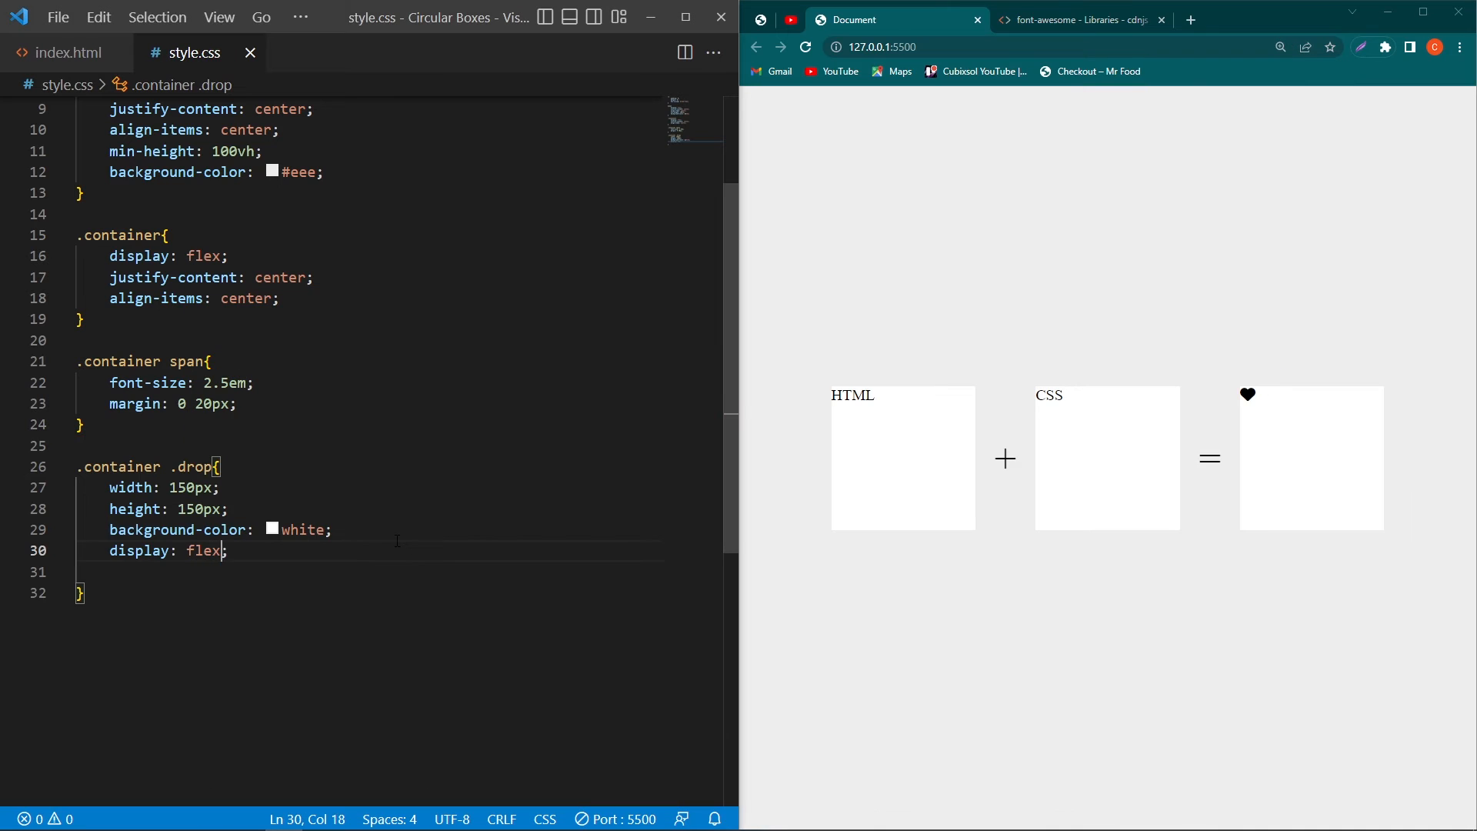
{"action": "type", "text": "justify-content: center;"}
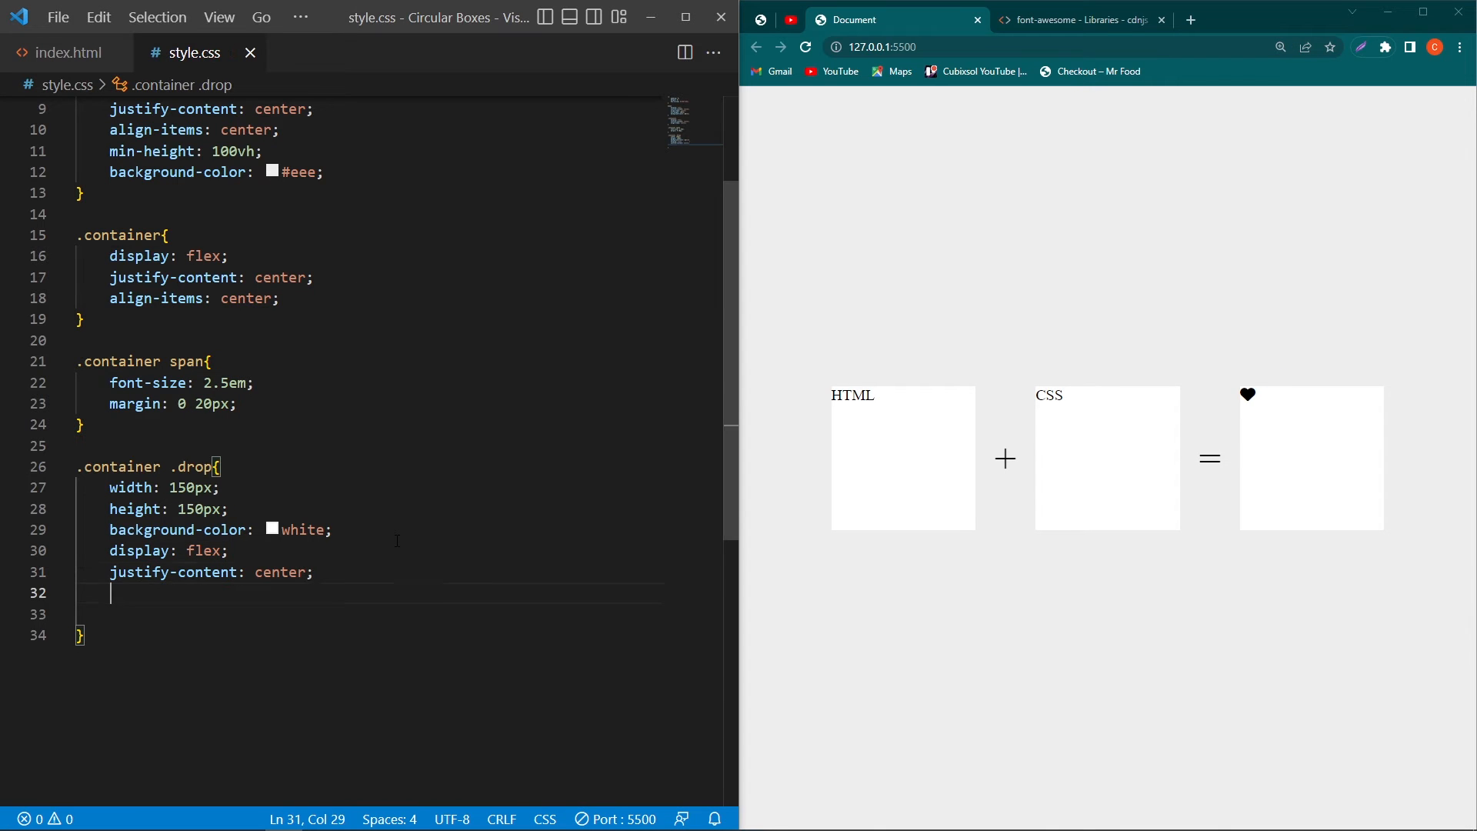
{"action": "type", "text": "align-items: center;"}
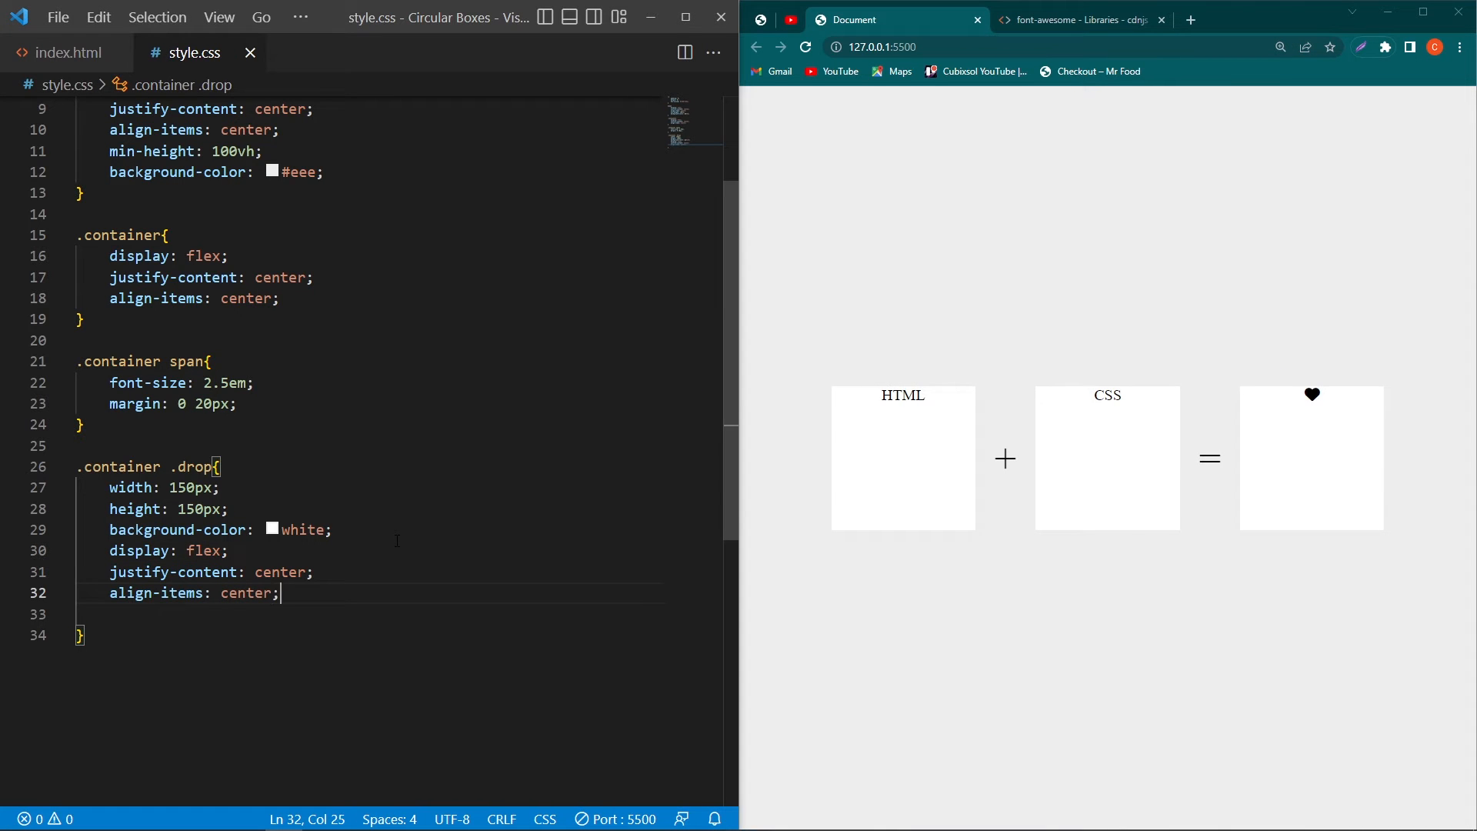
Step: Add border-radius 50%, margin 0 10px, position relative and text-shadow -2px -2px 5px #fff
{"action": "type", "text": "border-radius: 50%;"}
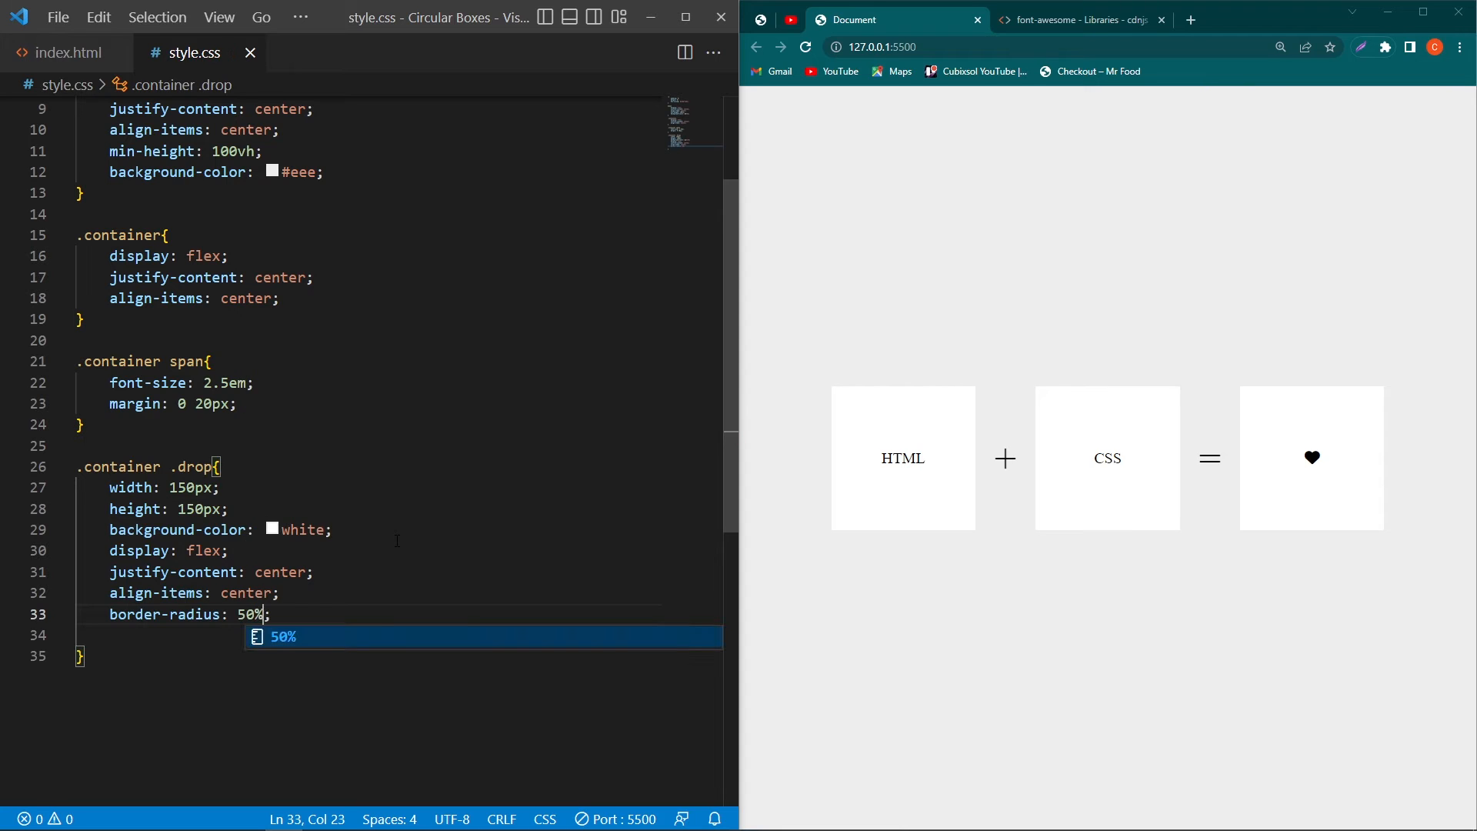
{"action": "type", "text": "margin: 0 10px;"}
{"action": "type", "text": "position: relative;"}
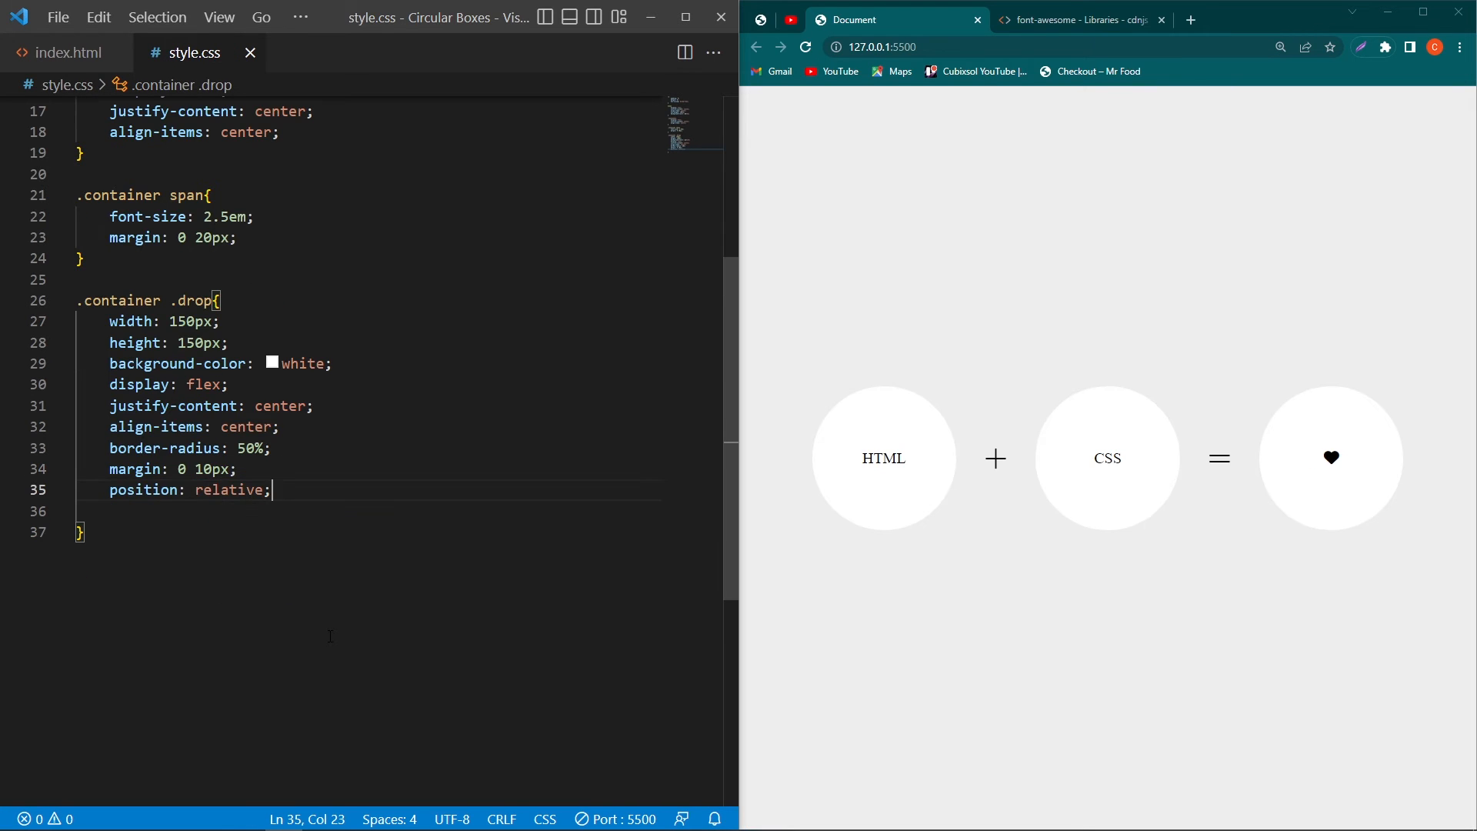
{"action": "type", "text": "text-shadow: -2px -2px ;"}
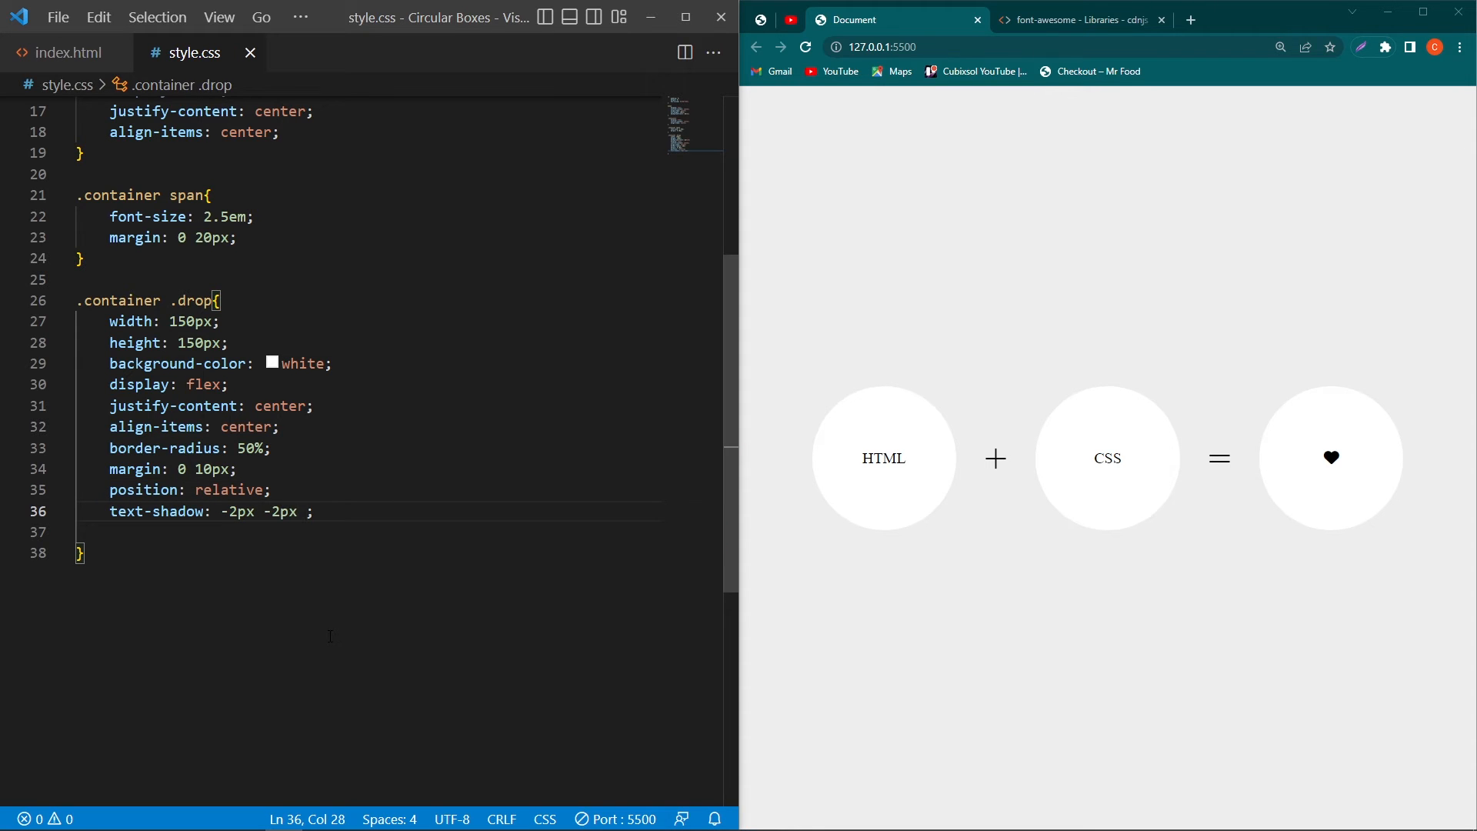
{"action": "type", "text": "5px #f"}
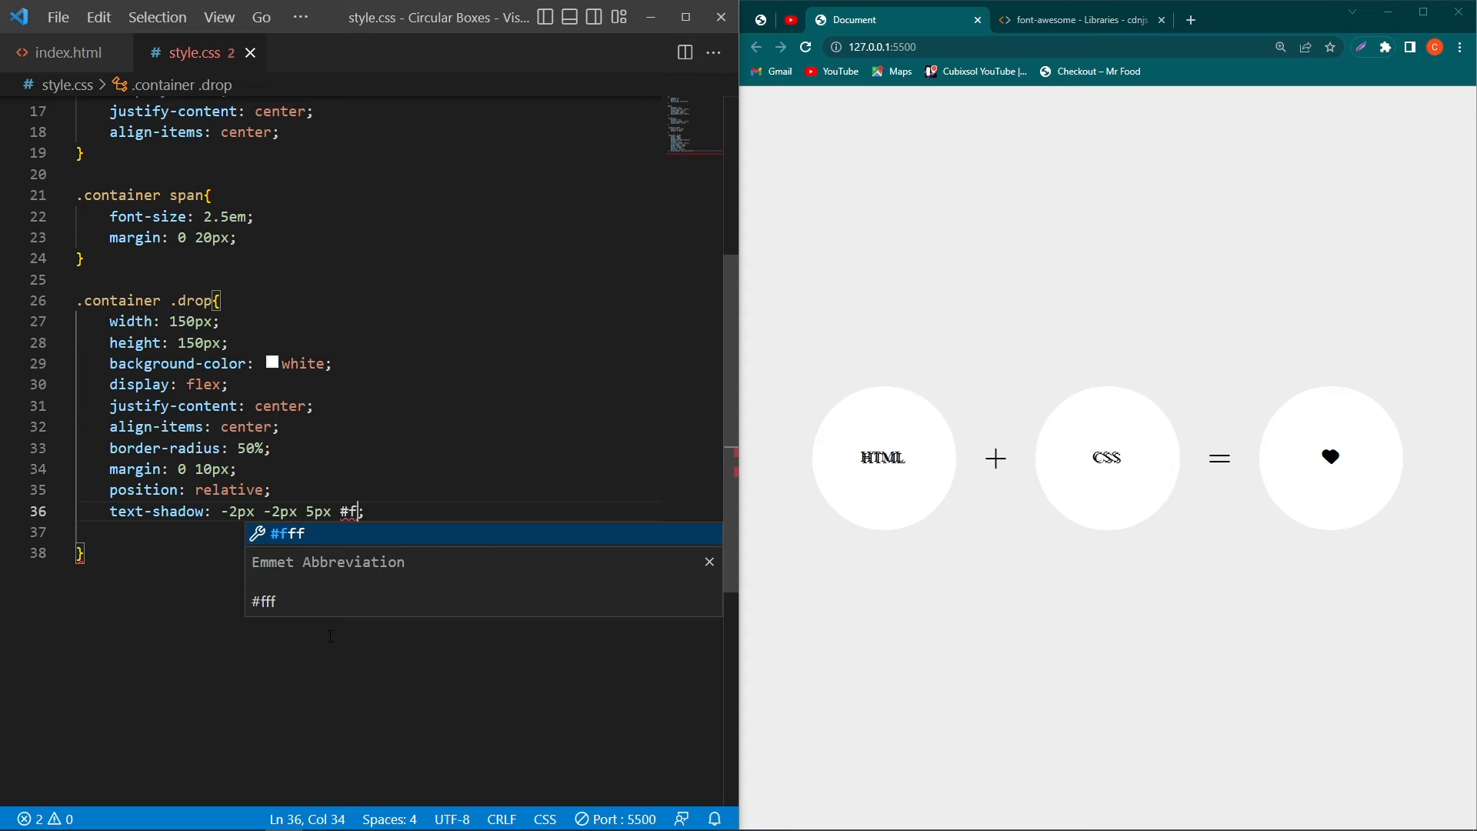
{"action": "key", "text": "Tab"}
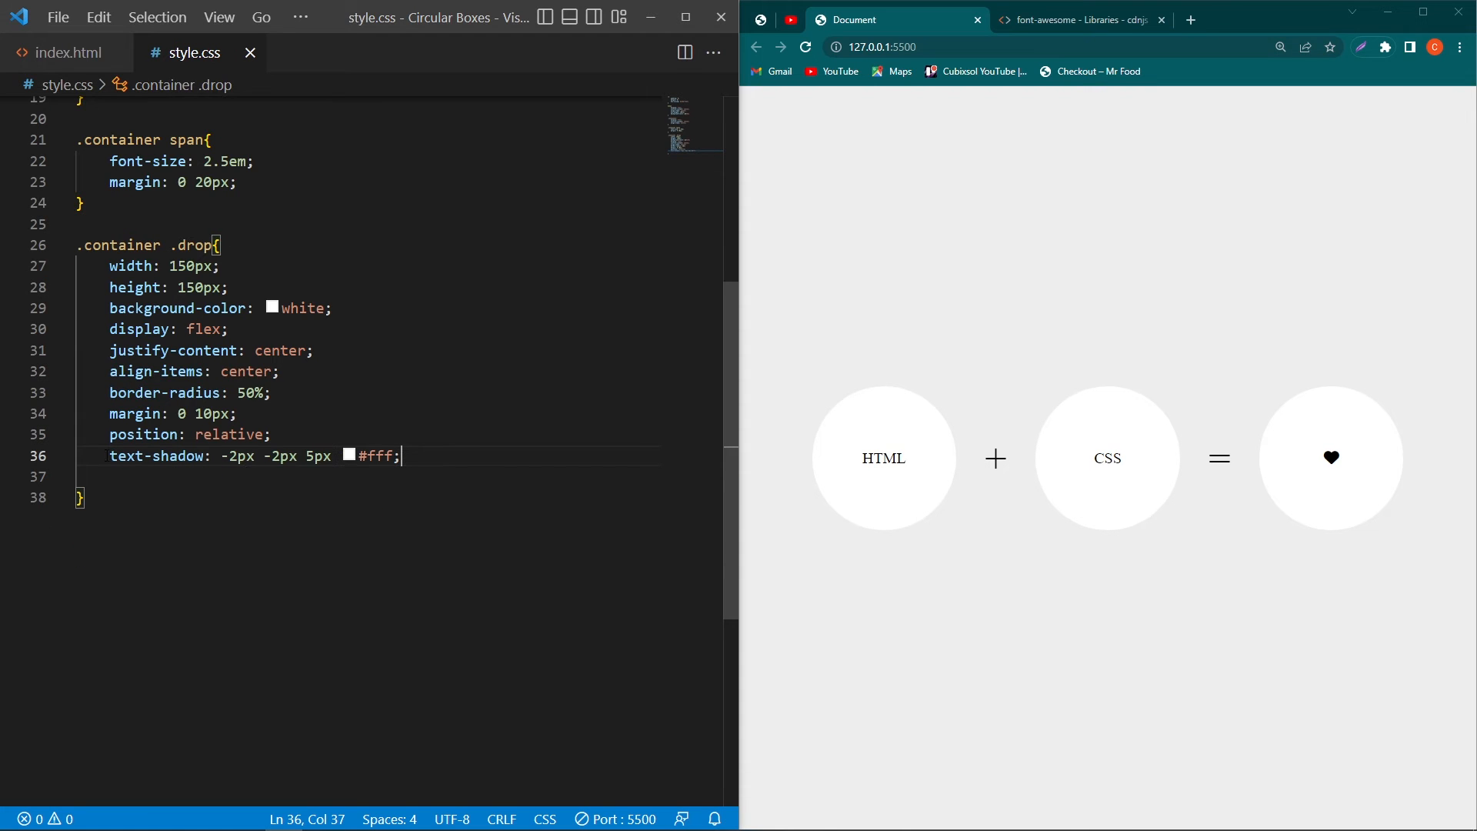
{"action": "scroll", "scroll_direction": "down", "scroll_amount": 3}
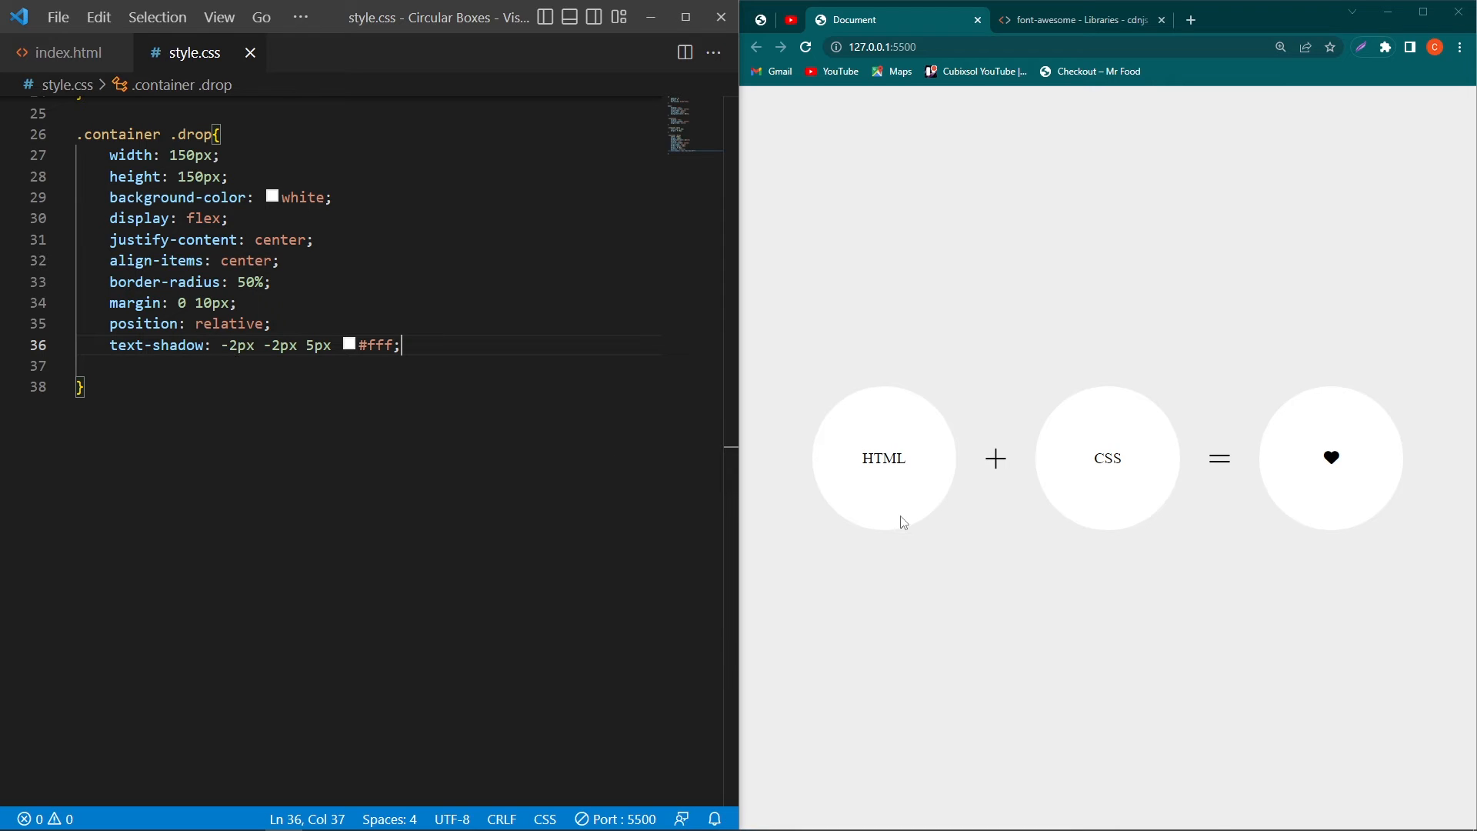
{"action": "mouse_move", "coordinate": [790, 485]}
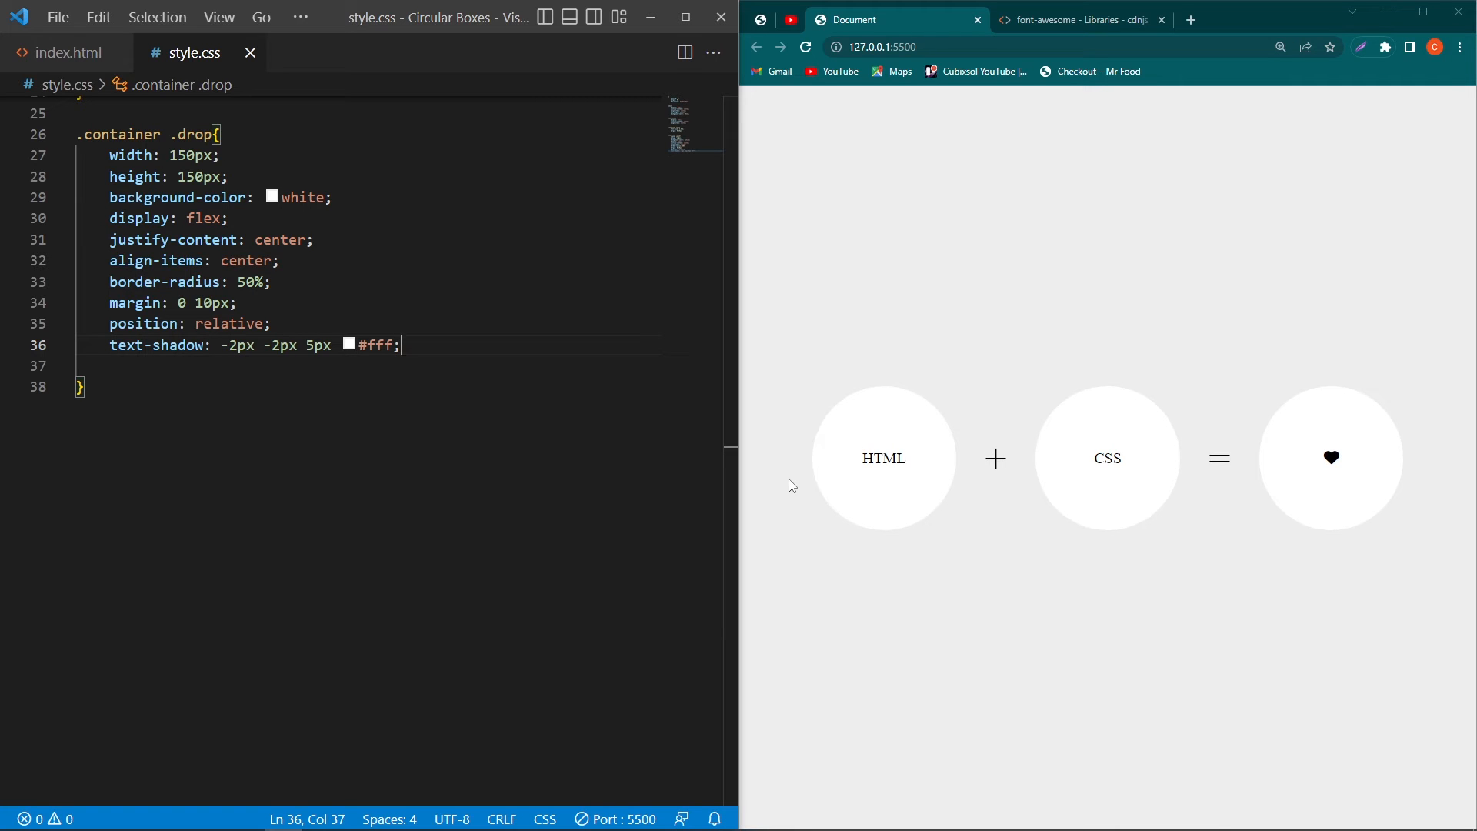
{"action": "scroll", "scroll_direction": "down", "scroll_amount": 3}
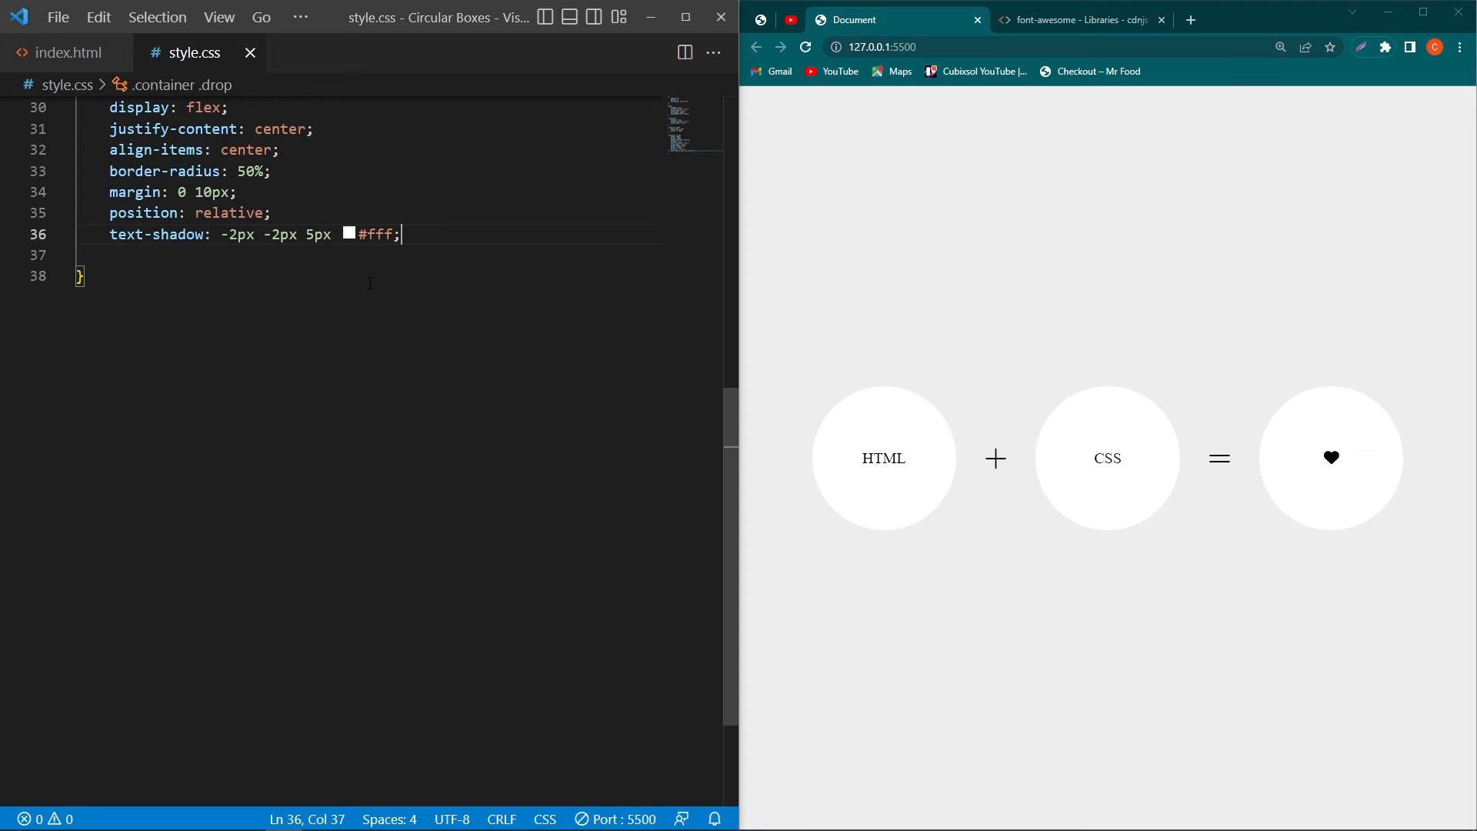
Step: Add filter: drop-shadow(4px 4px 10px #fff) to the drops
{"action": "type", "text": "filter: drop;"}
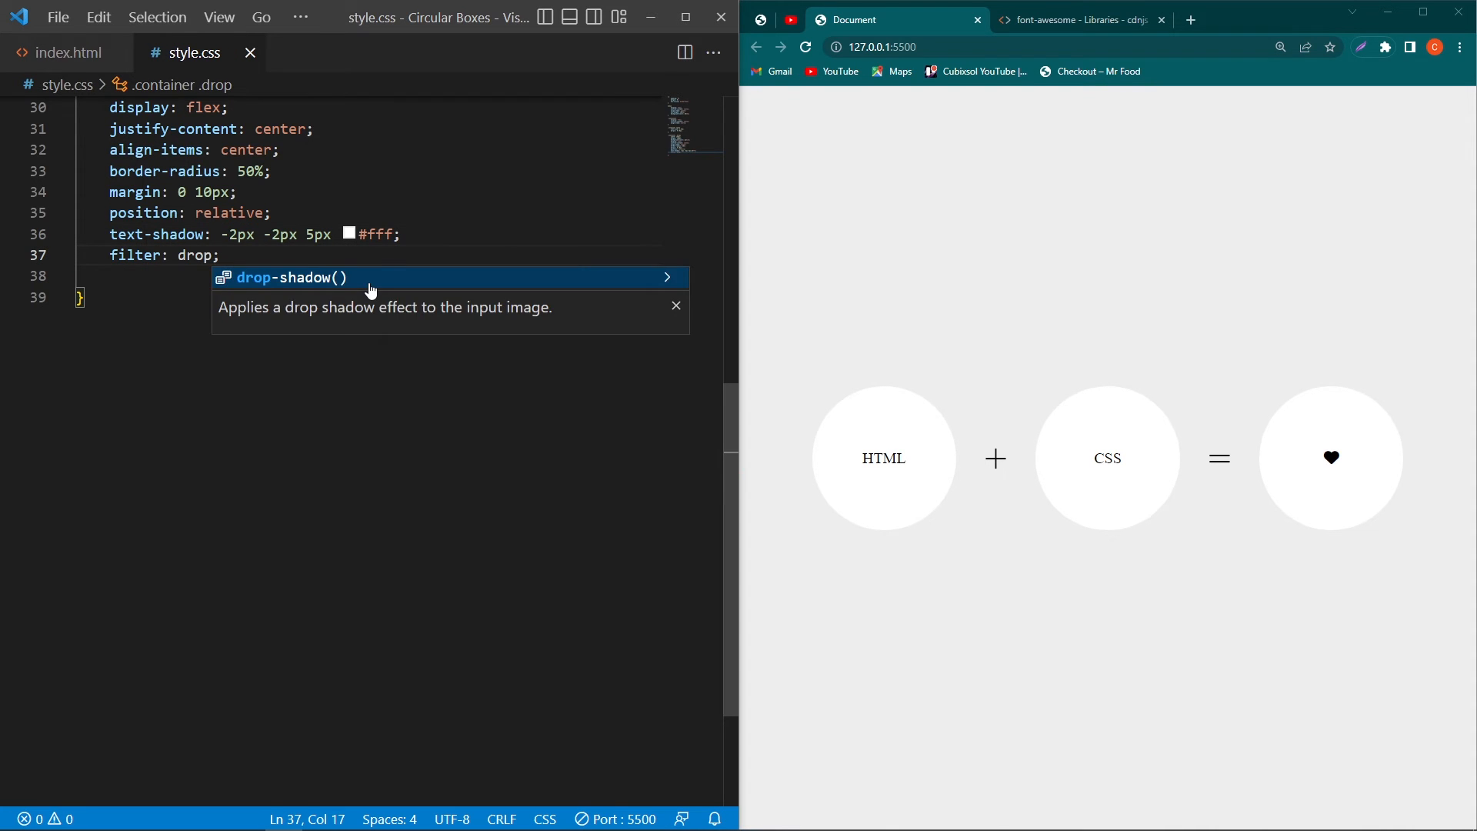
{"action": "key", "text": "Tab"}
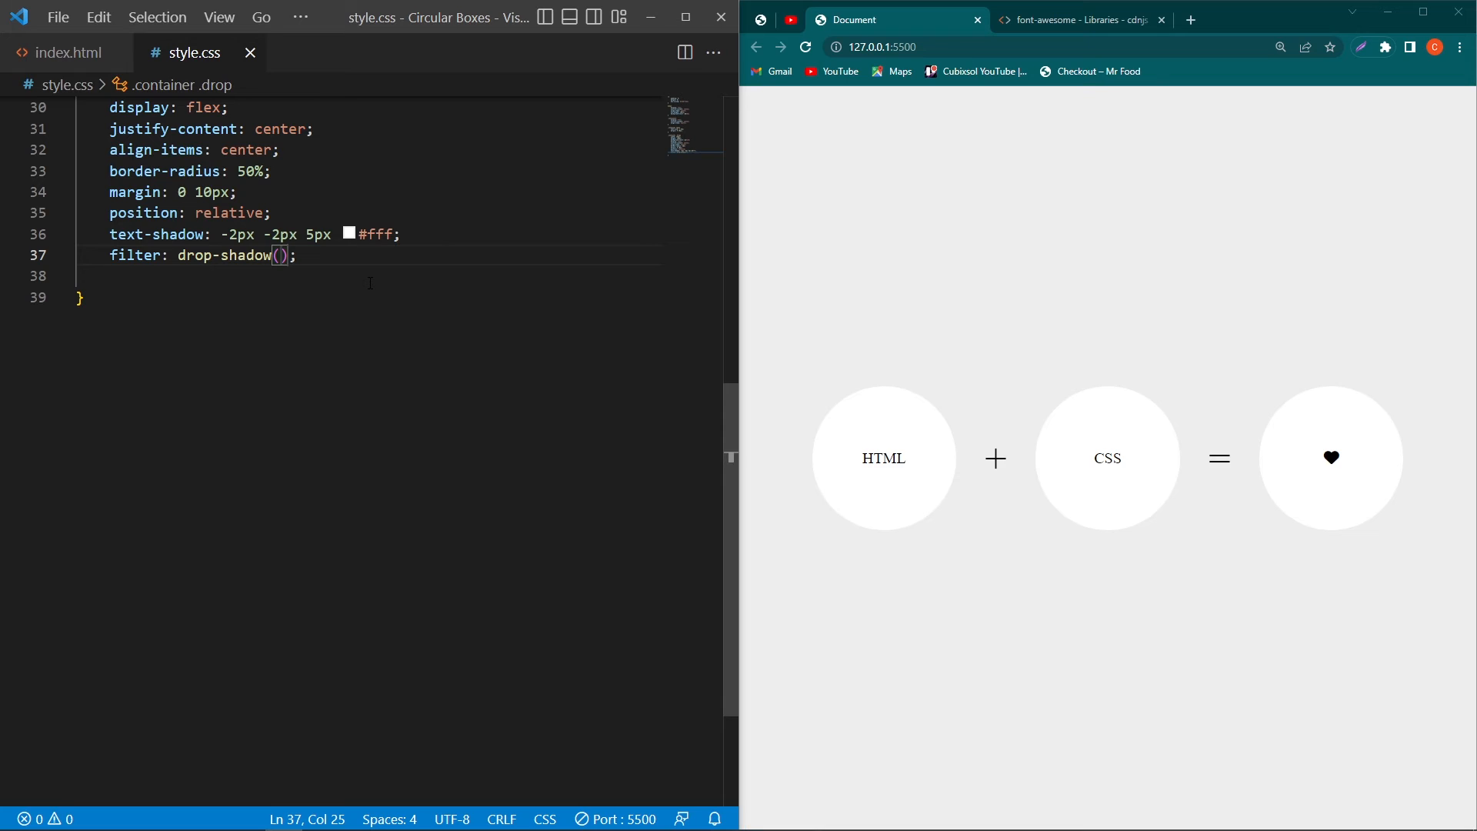
{"action": "type", "text": "4px 4px"}
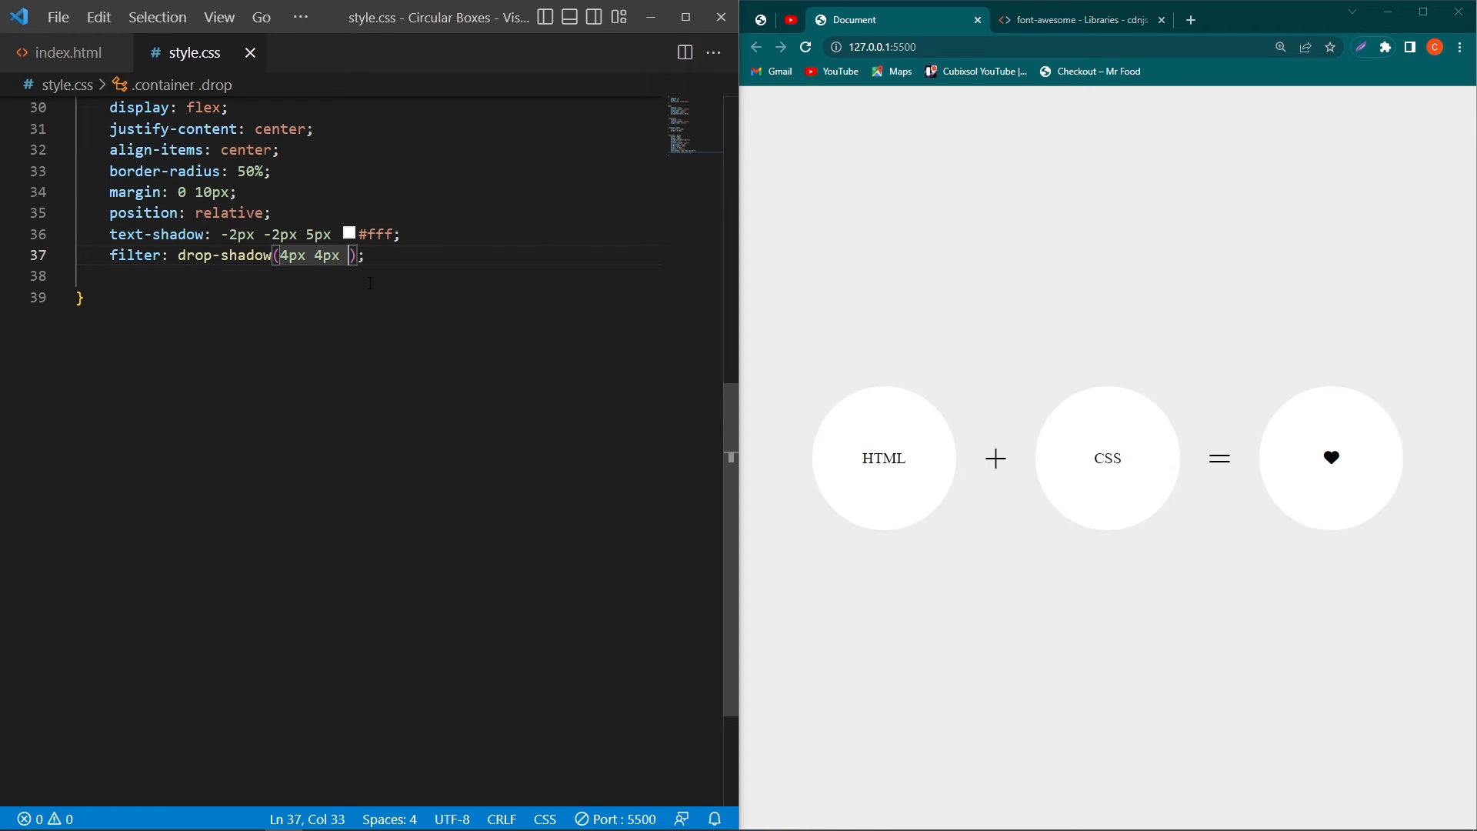
{"action": "type", "text": "10px"}
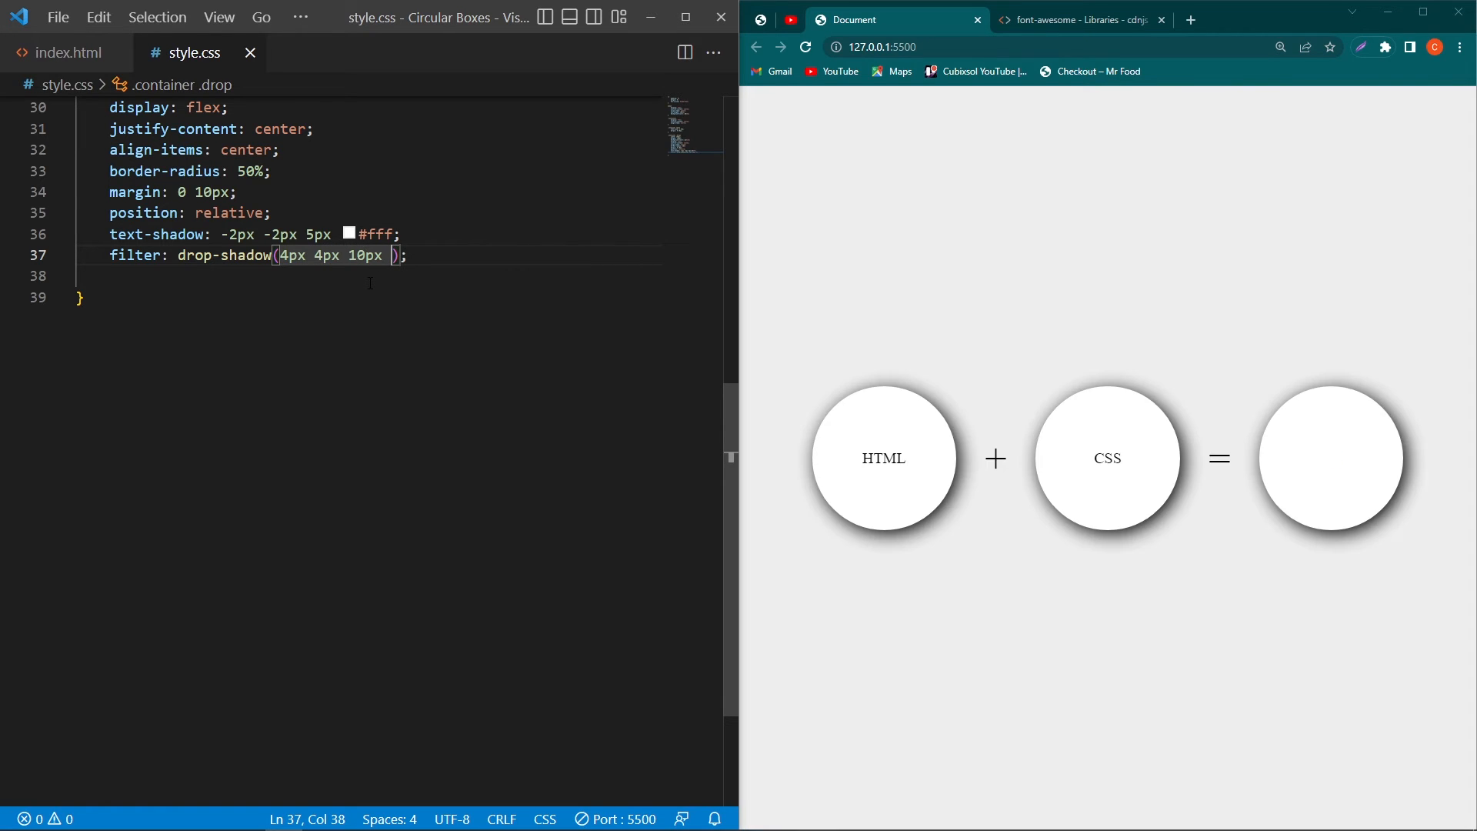
{"action": "type", "text": "#fff"}
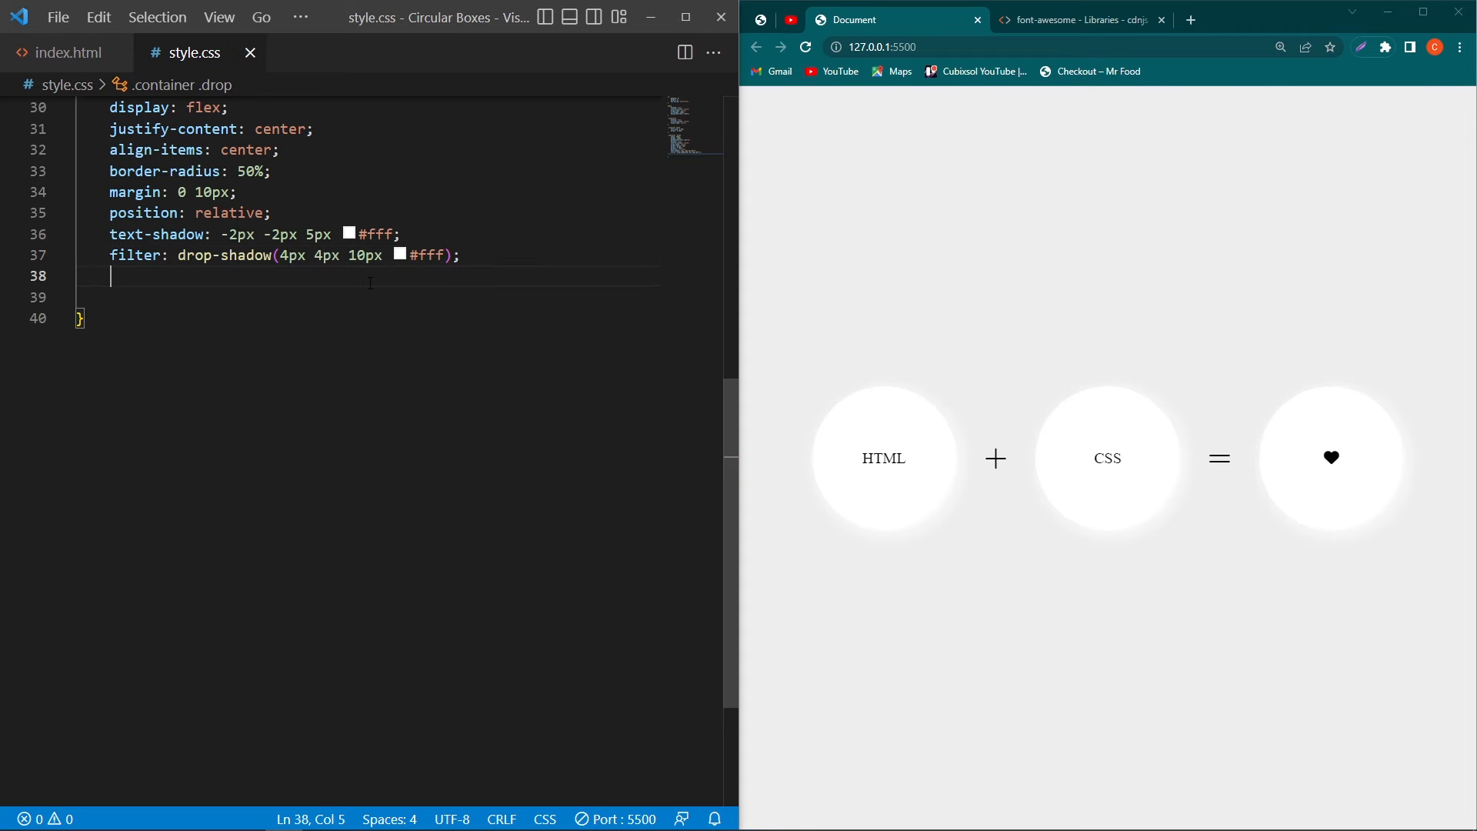
Step: Start box-shadow with a dark inset shade at rgba(0,0,0,0.1)
{"action": "type", "text": "boxshadow: 10px 10px 10px rgba(0,0,0, alpha);"}
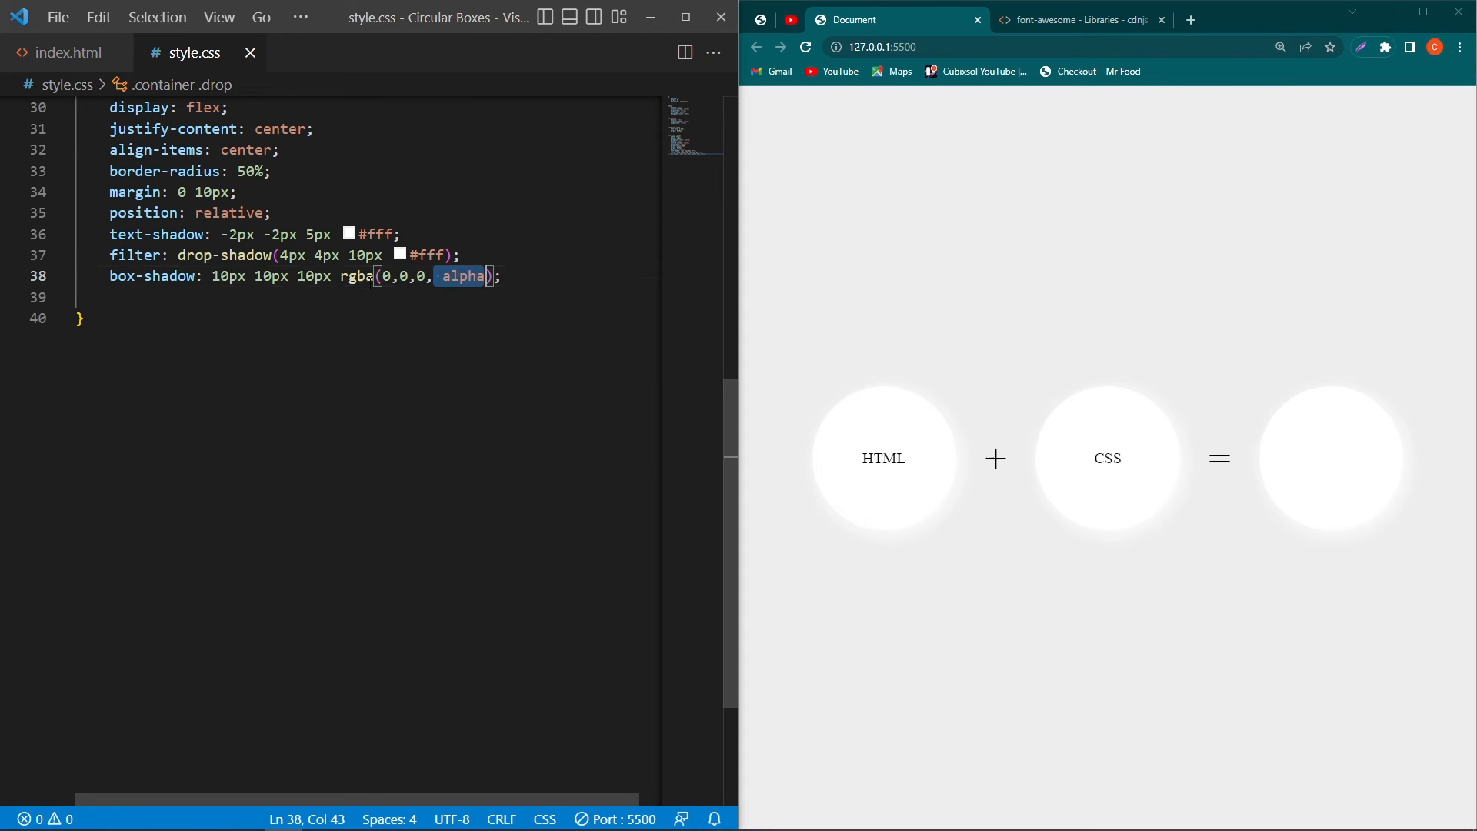
{"action": "type", "text": "0.1"}
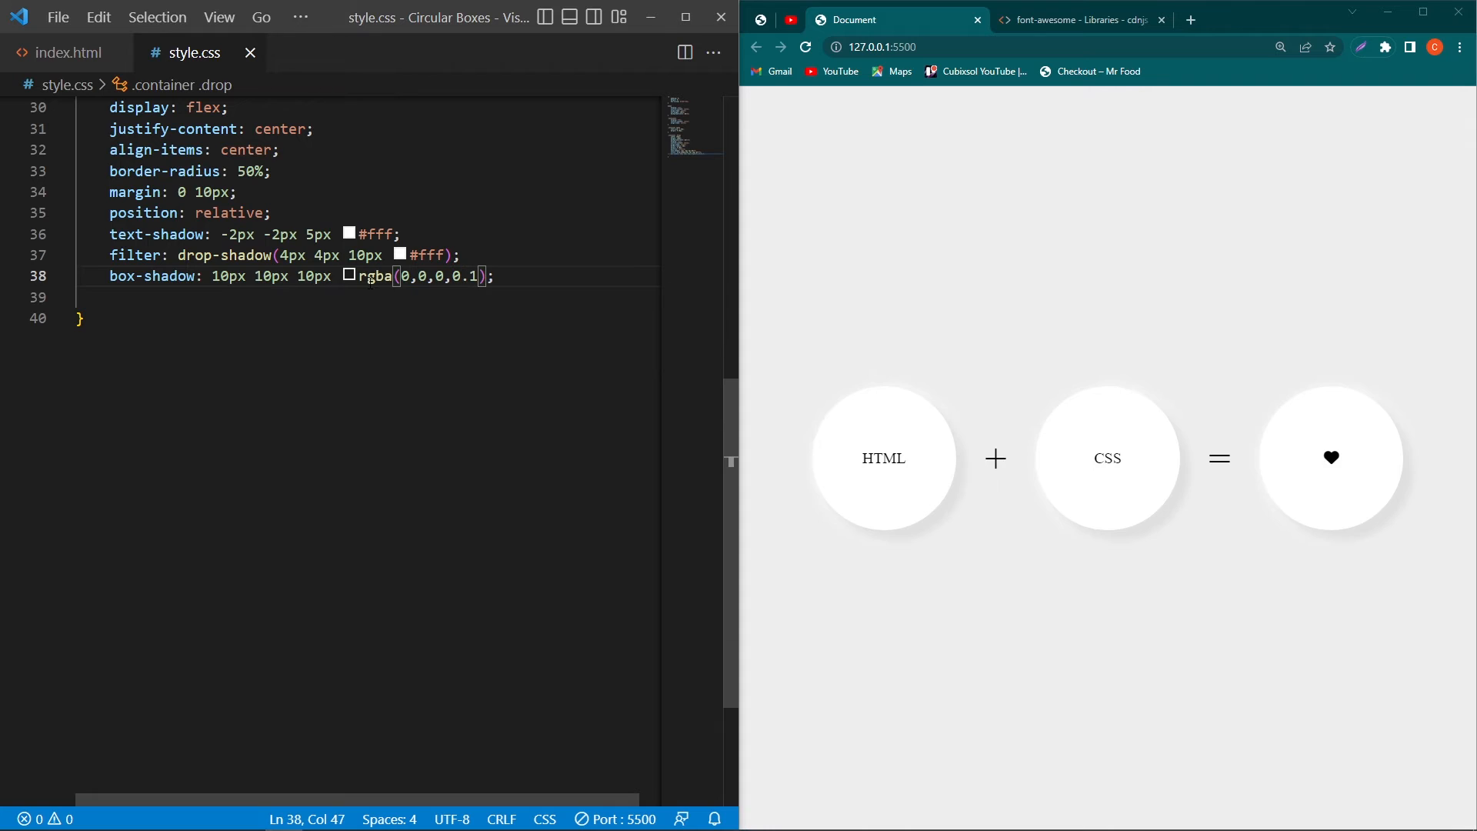
{"action": "type", "text": "inset"}
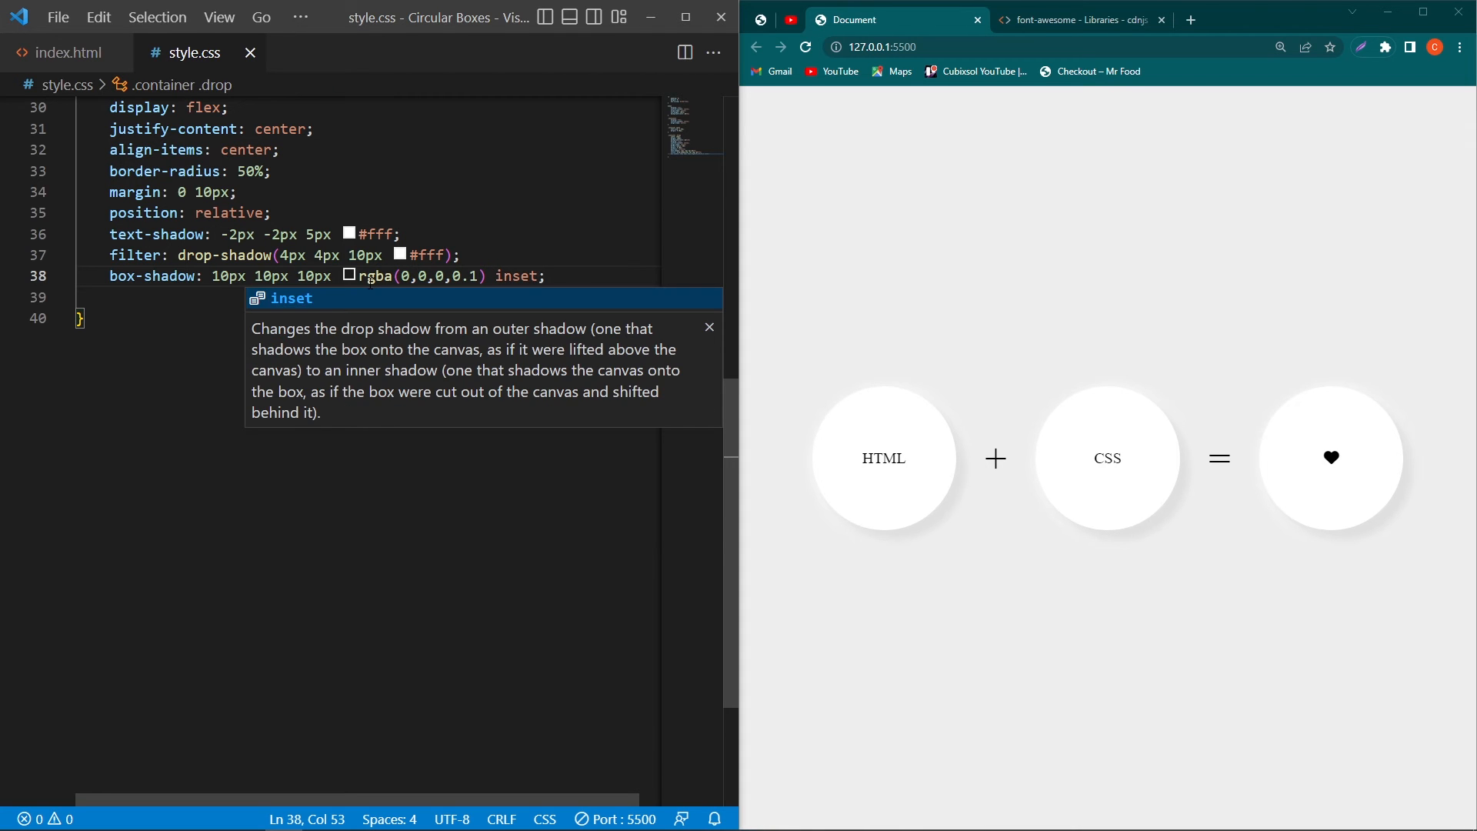
{"action": "type", "text": ","}
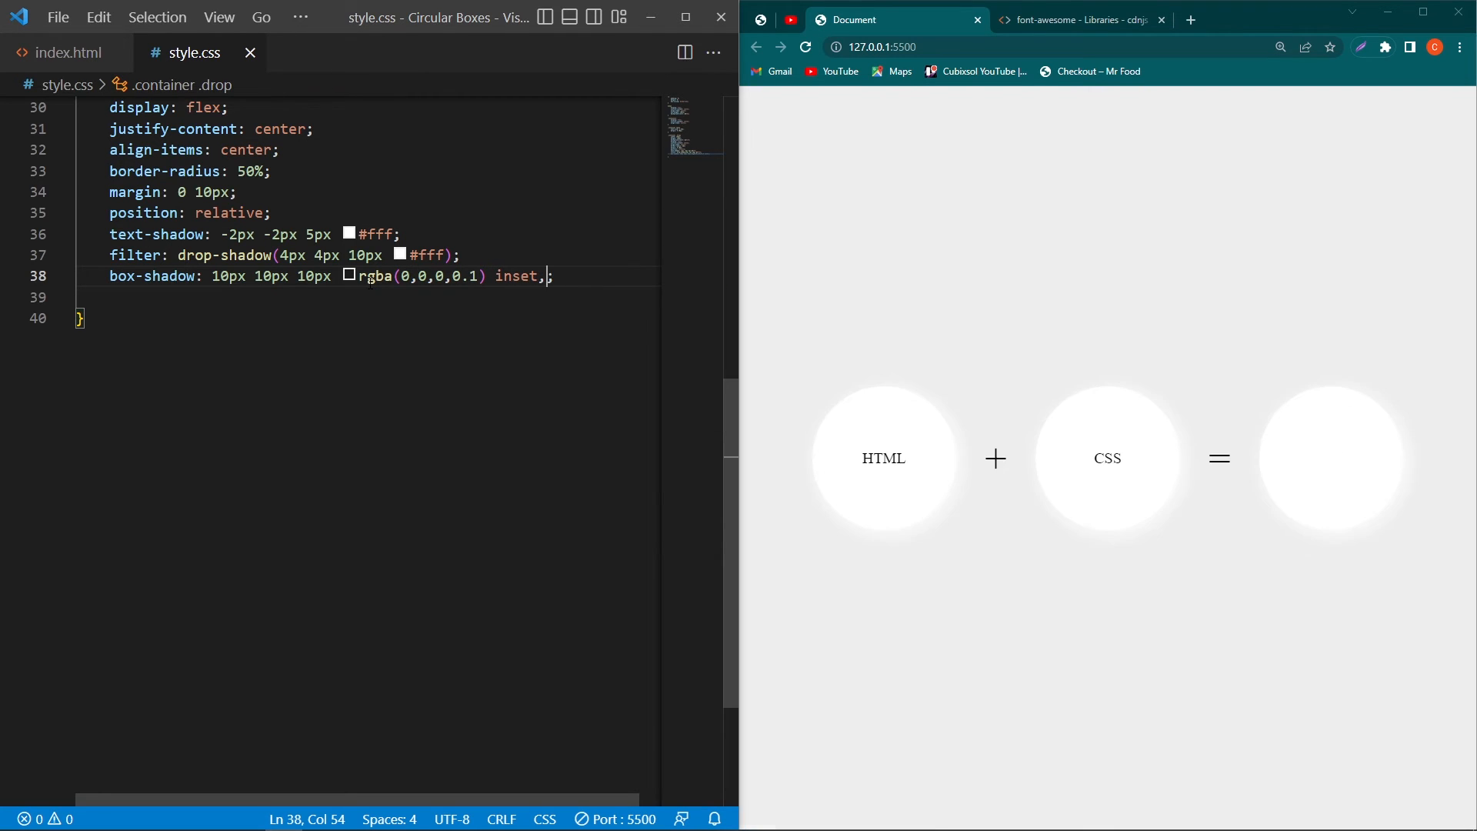
Step: Extend it with 15px 25px 10px and 15px 20px 20px rgba(0,0,0,.05) shadows plus a white inset highlight
{"action": "type", "text": "15px ;"}
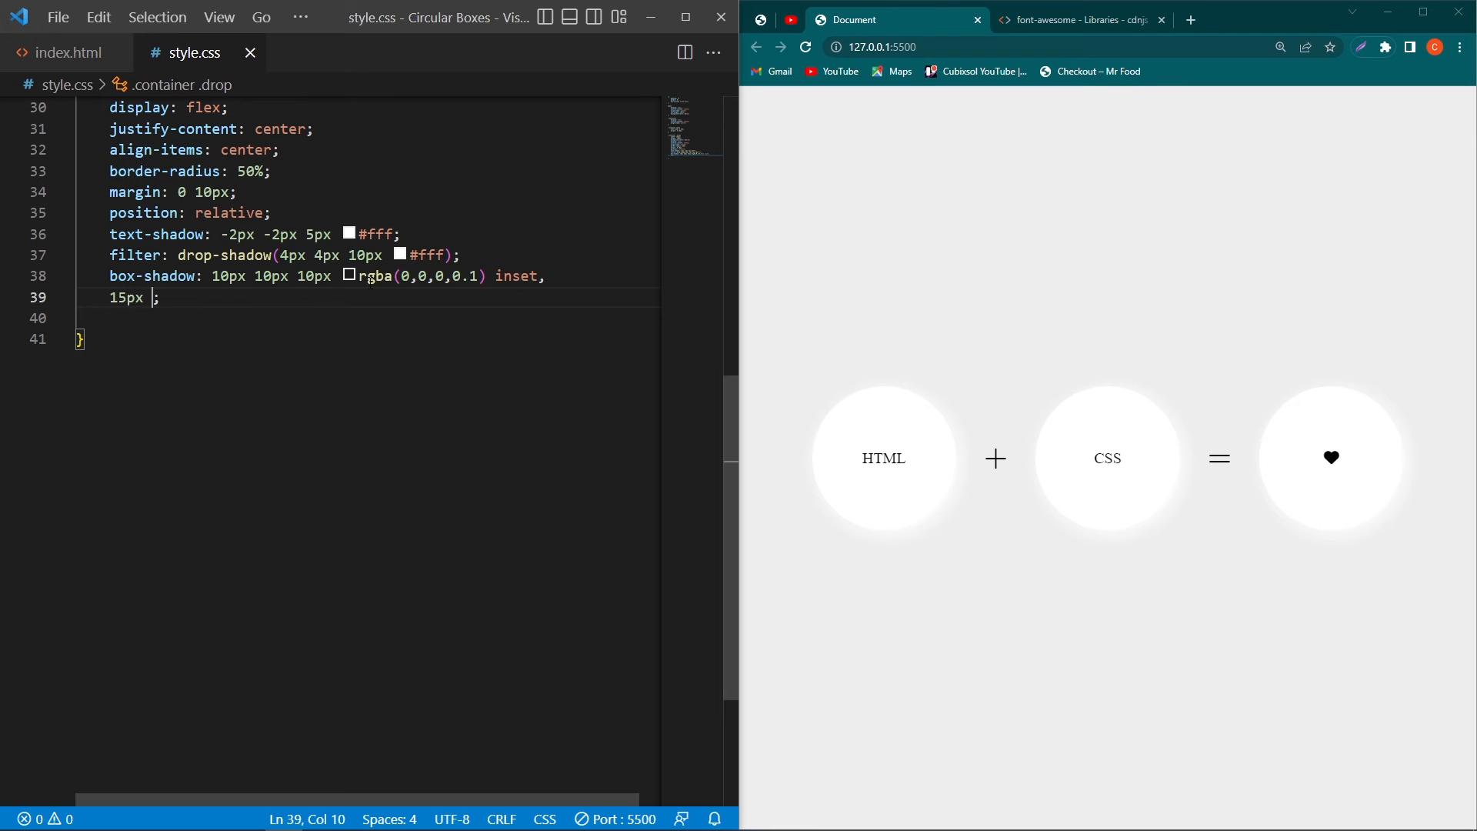
{"action": "type", "text": "25px 10"}
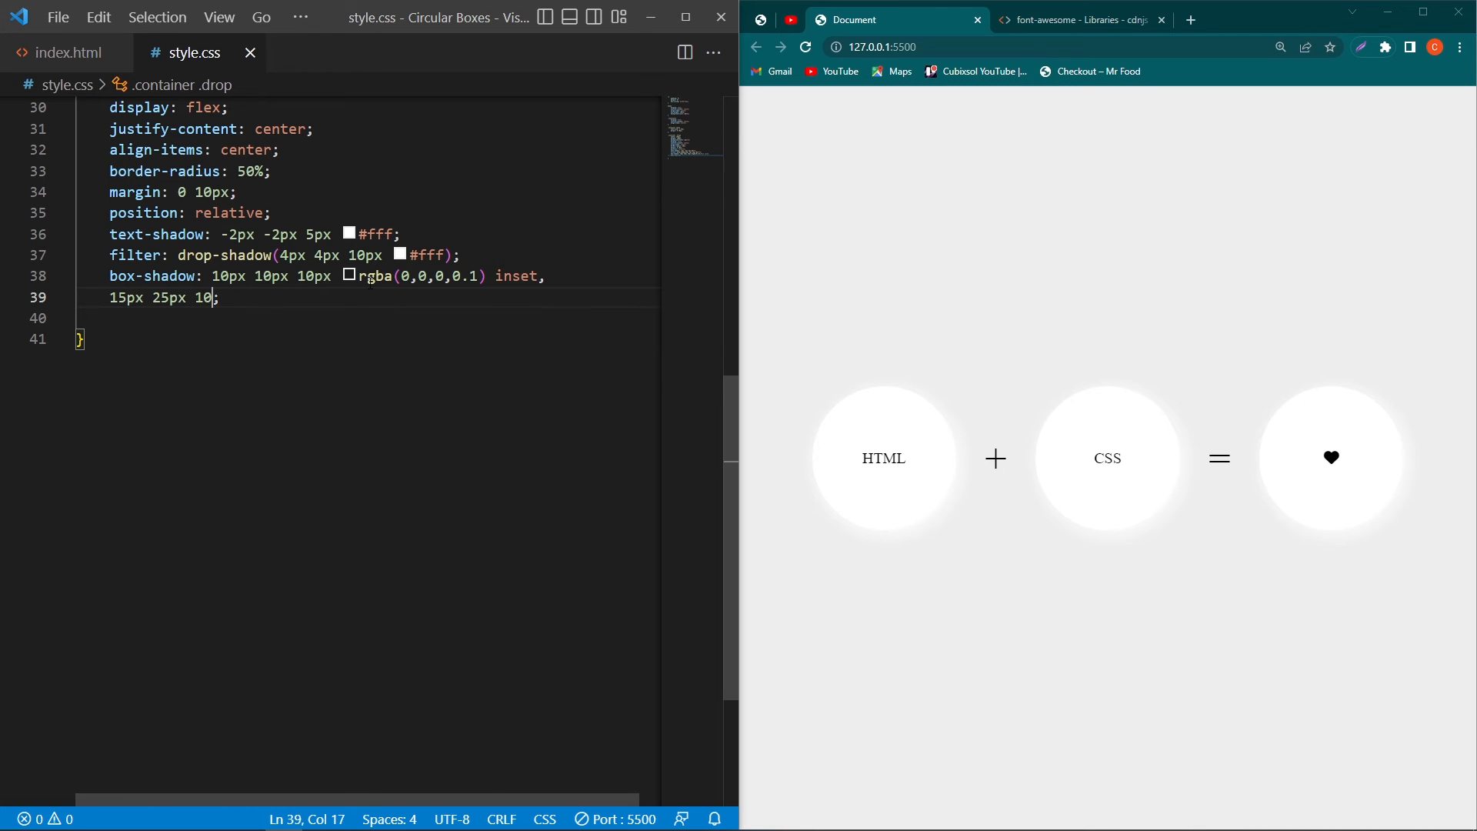
{"action": "type", "text": "rgba(0,0,0,"}
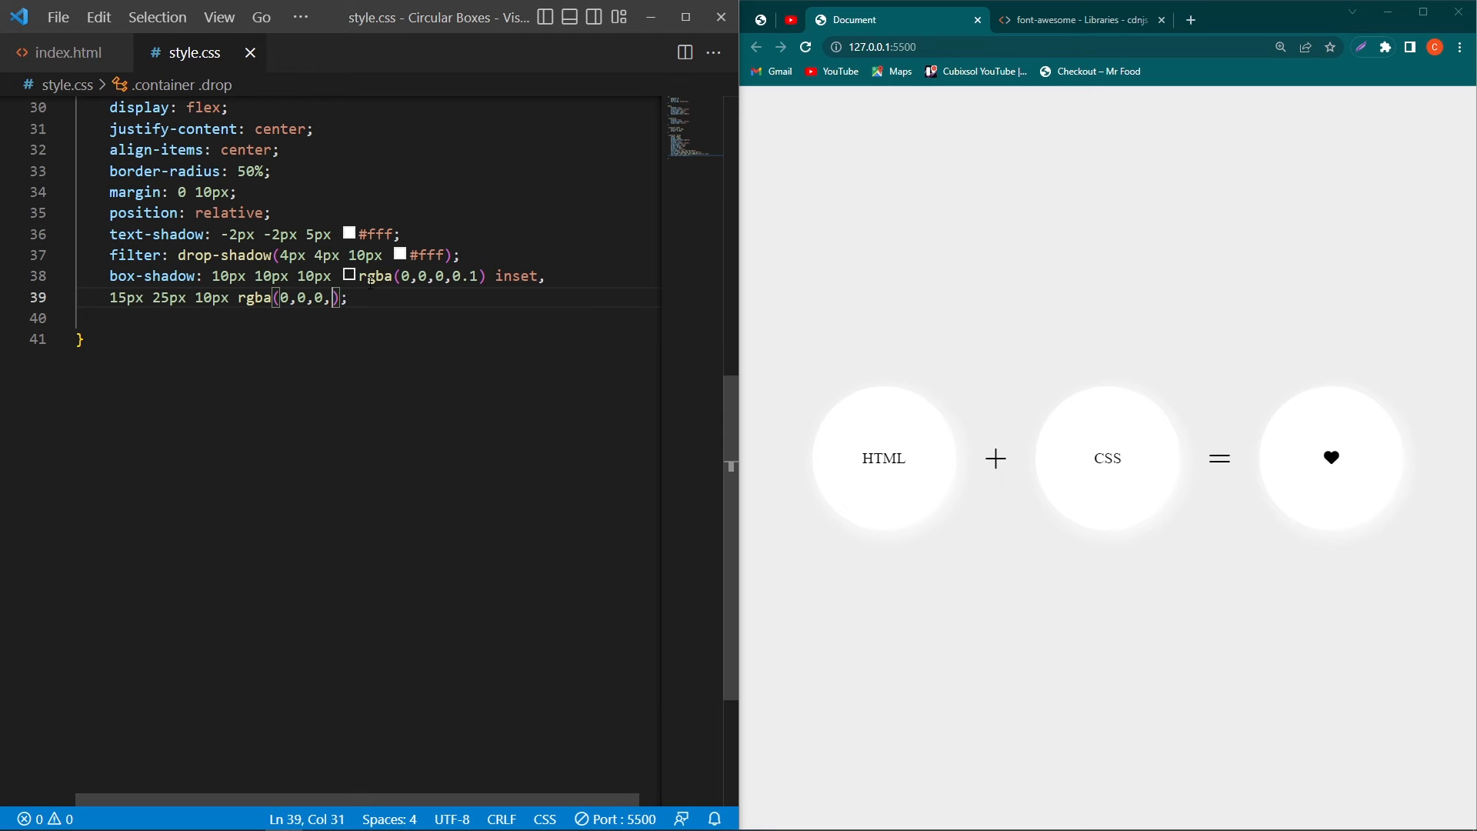
{"action": "type", "text": "0."}
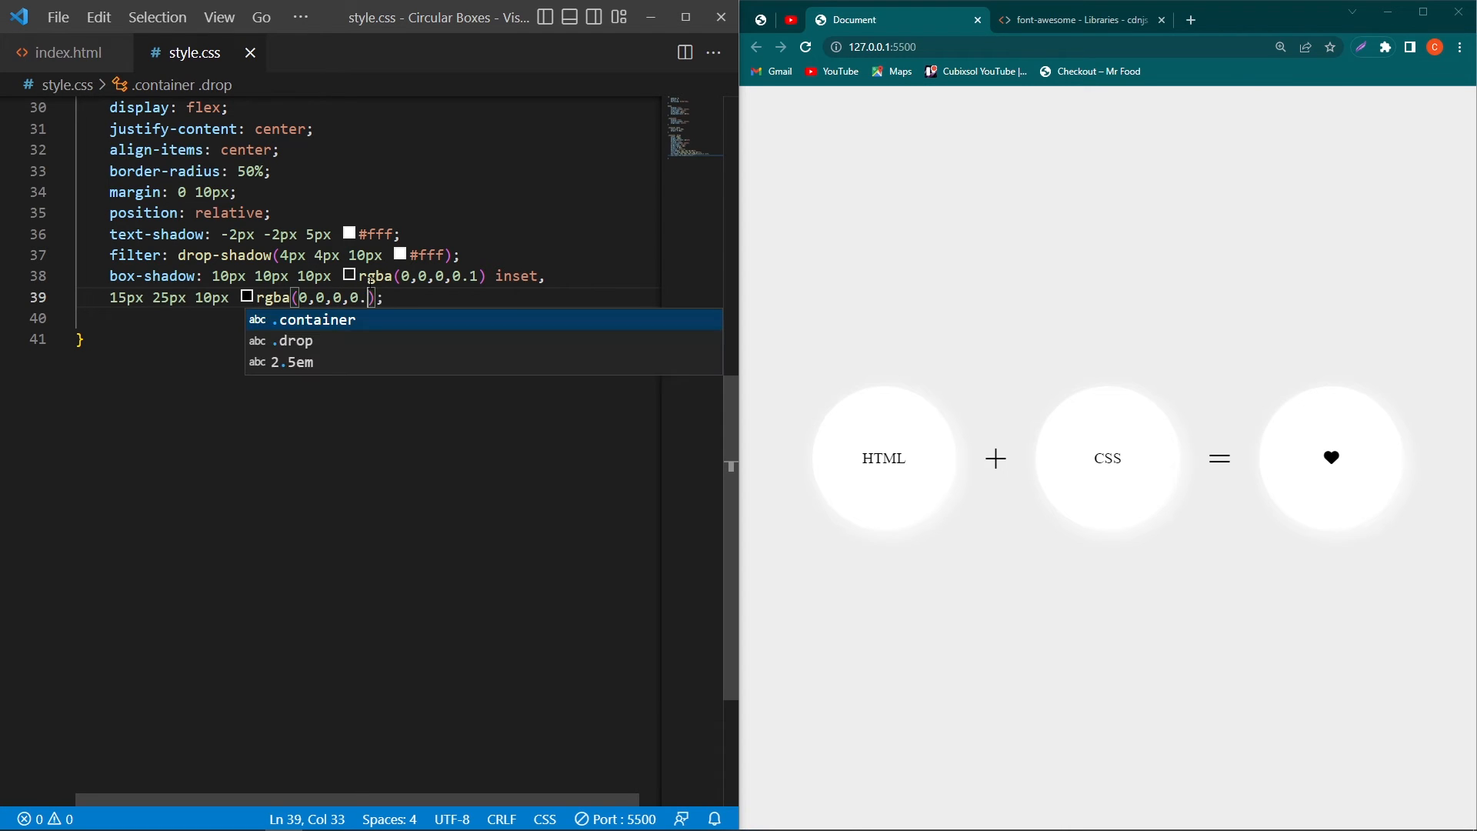
{"action": "type", "text": "05"}
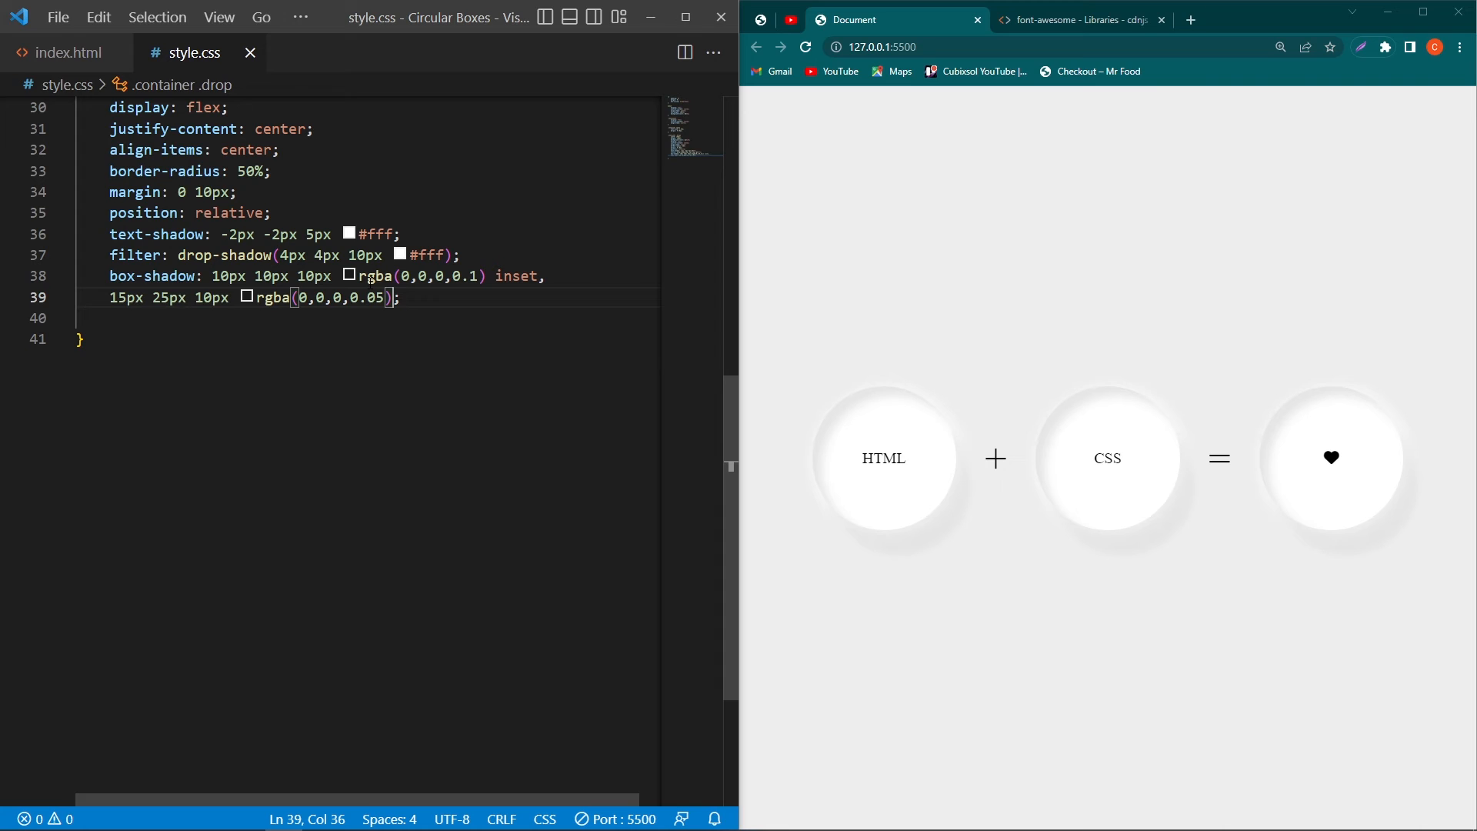
{"action": "type", "text": "1;"}
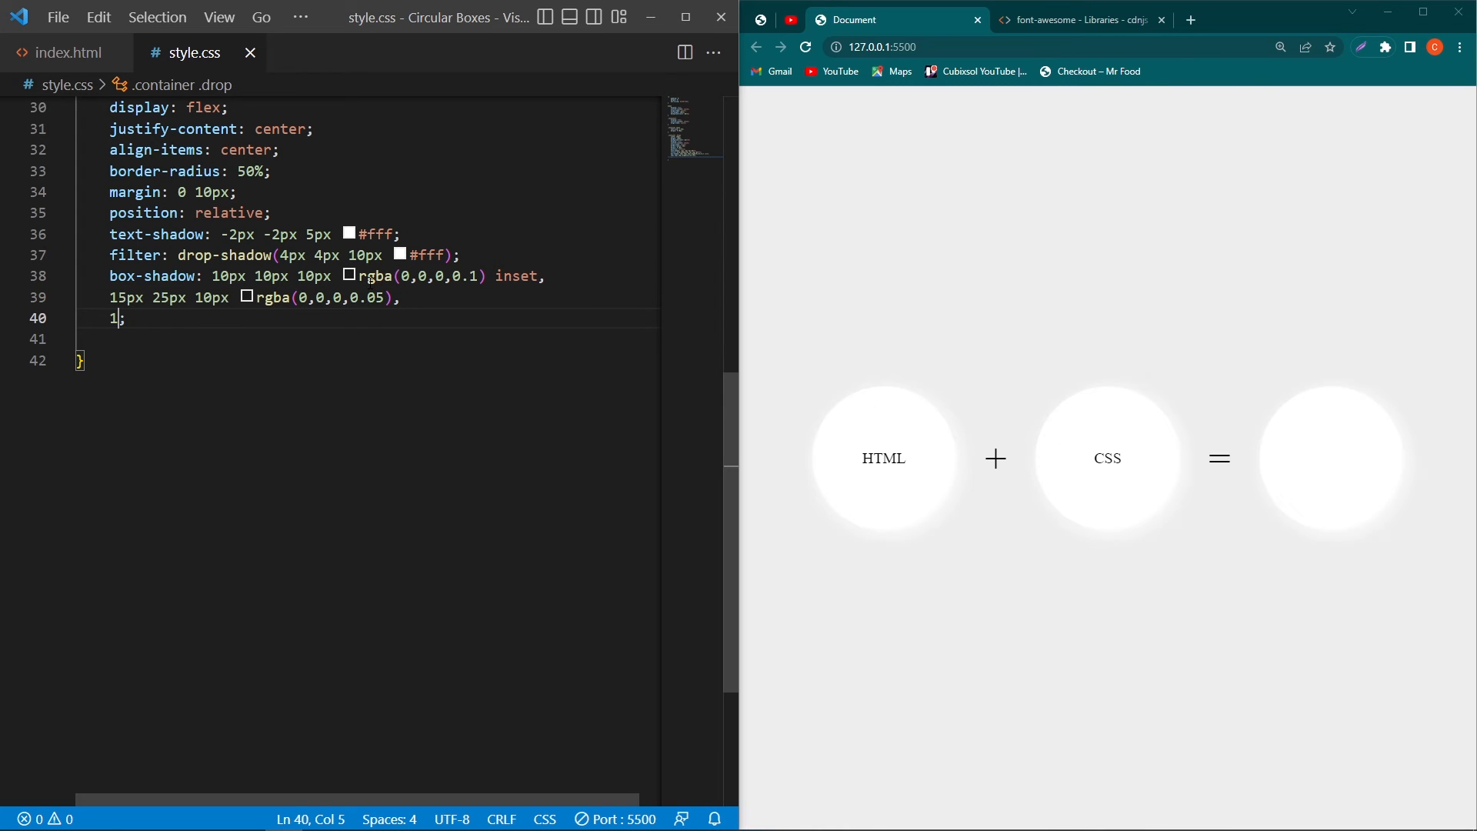
{"action": "type", "text": "5px 20px 20px rgba(0,0,0,.05),"}
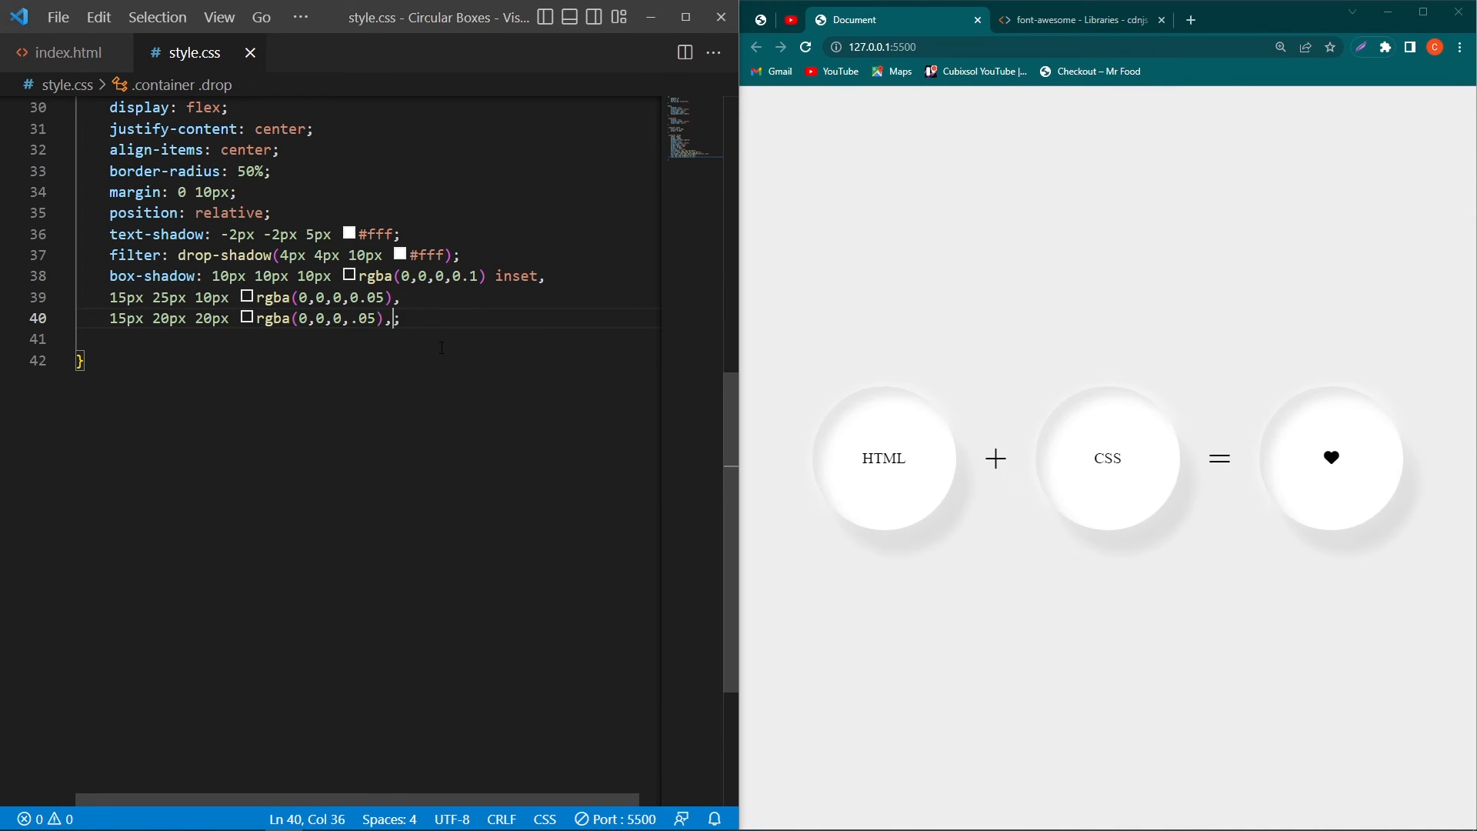
{"action": "type", "text": "inset -10px -10px 15px rgba(255,255,255,0.9);"}
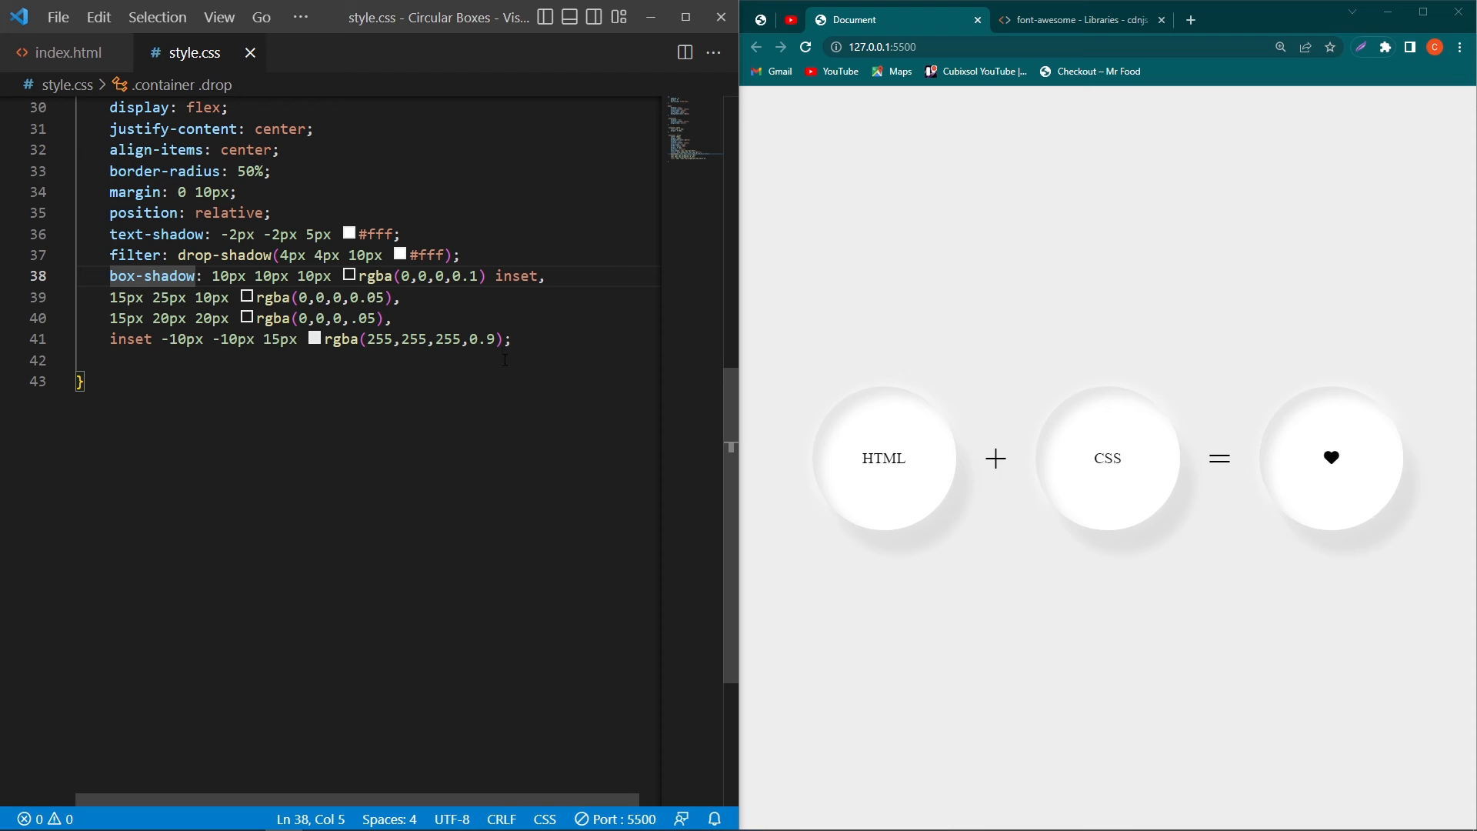
{"action": "mouse_move", "coordinate": [834, 443]}
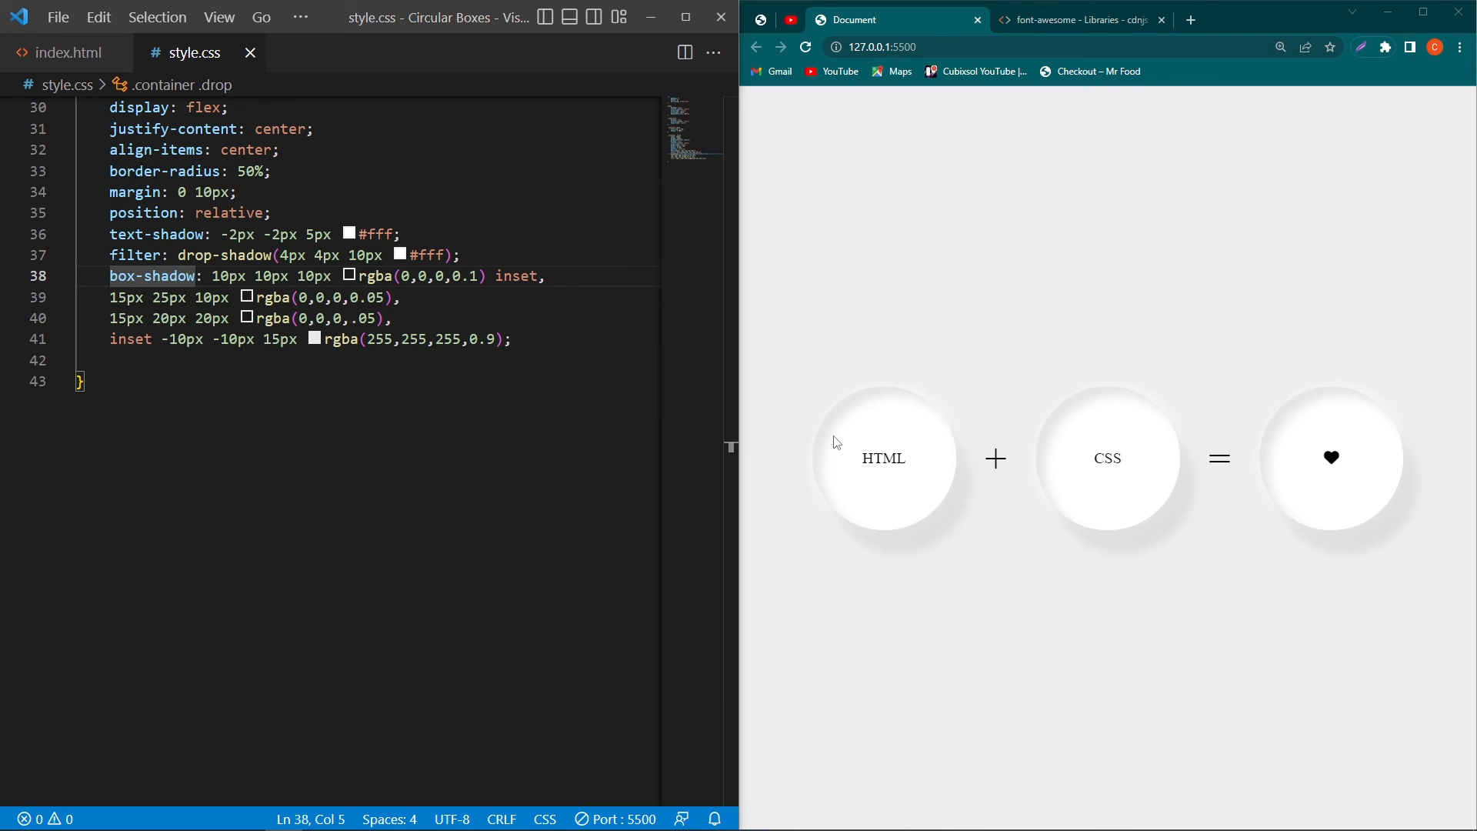
{"action": "mouse_move", "coordinate": [839, 443]}
{"action": "type", "text": "width: 10px;"}
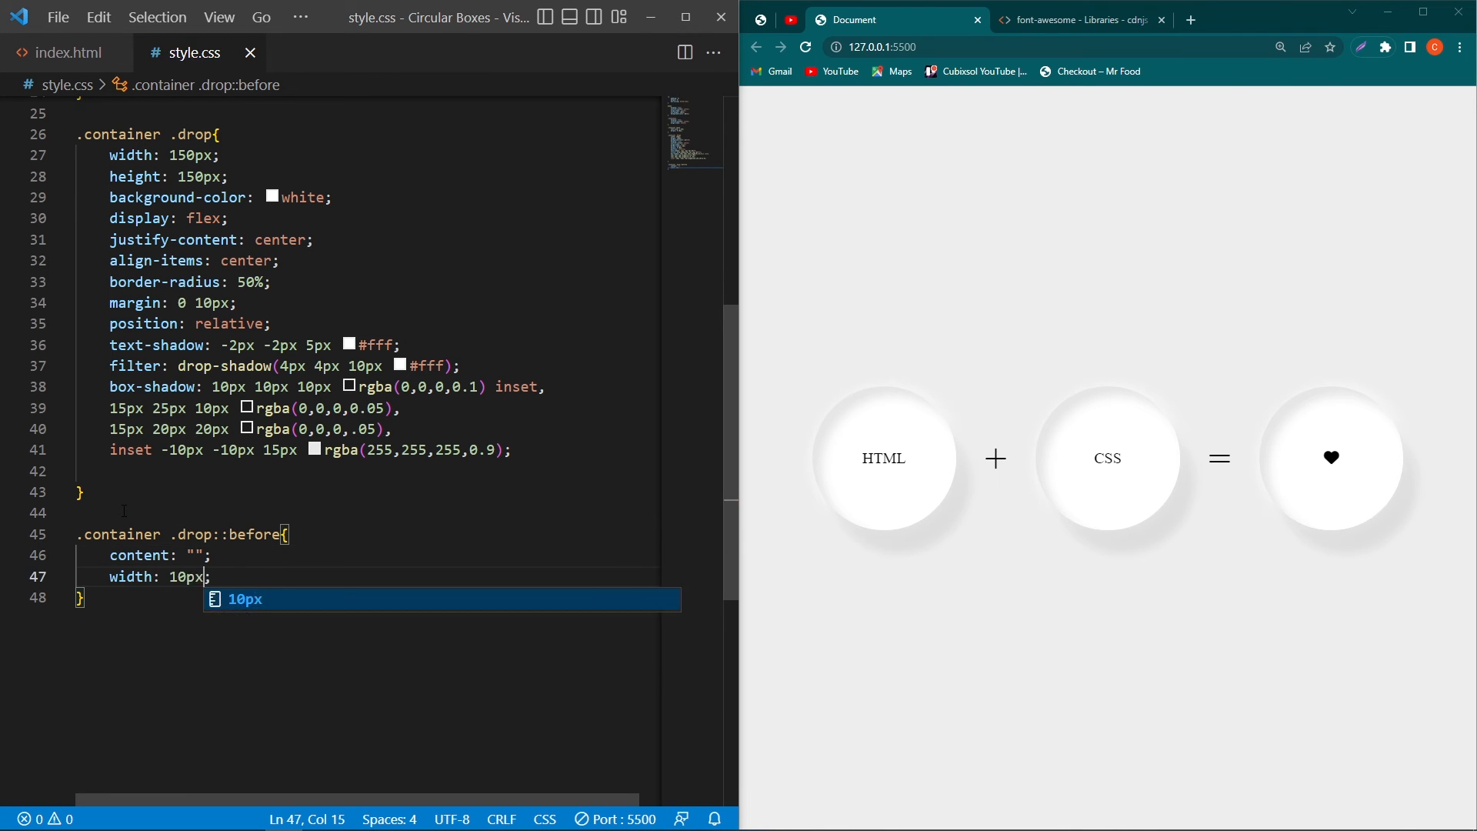
Step: Make .drop::before a 10px absolute dot with box-shadow 0 10px 10px rgba(0,0,0,0.2)
{"action": "type", "text": "height: 10p;"}
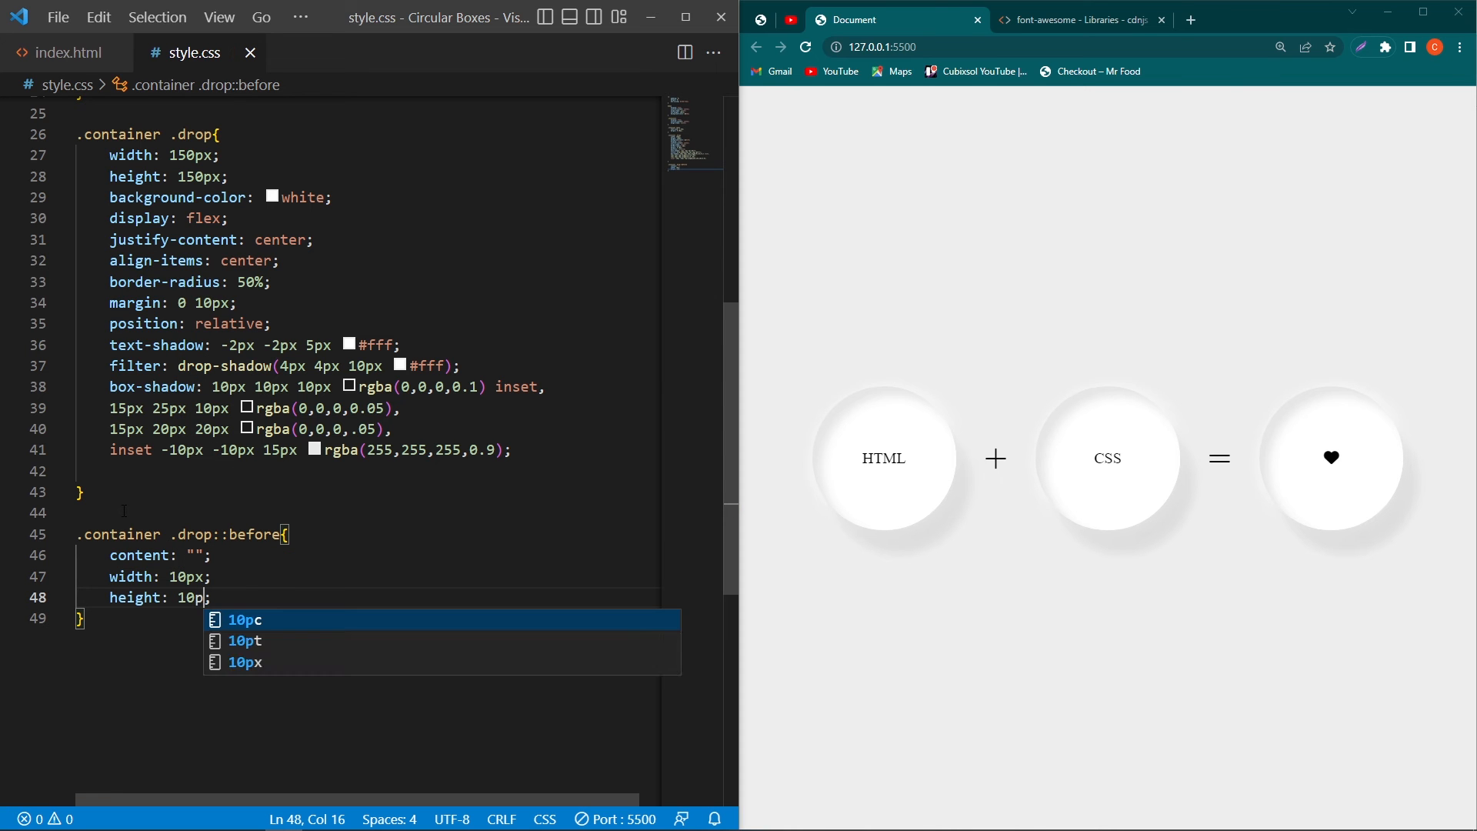
{"action": "type", "text": "position: absolute;"}
{"action": "type", "text": "box-shadow: ;"}
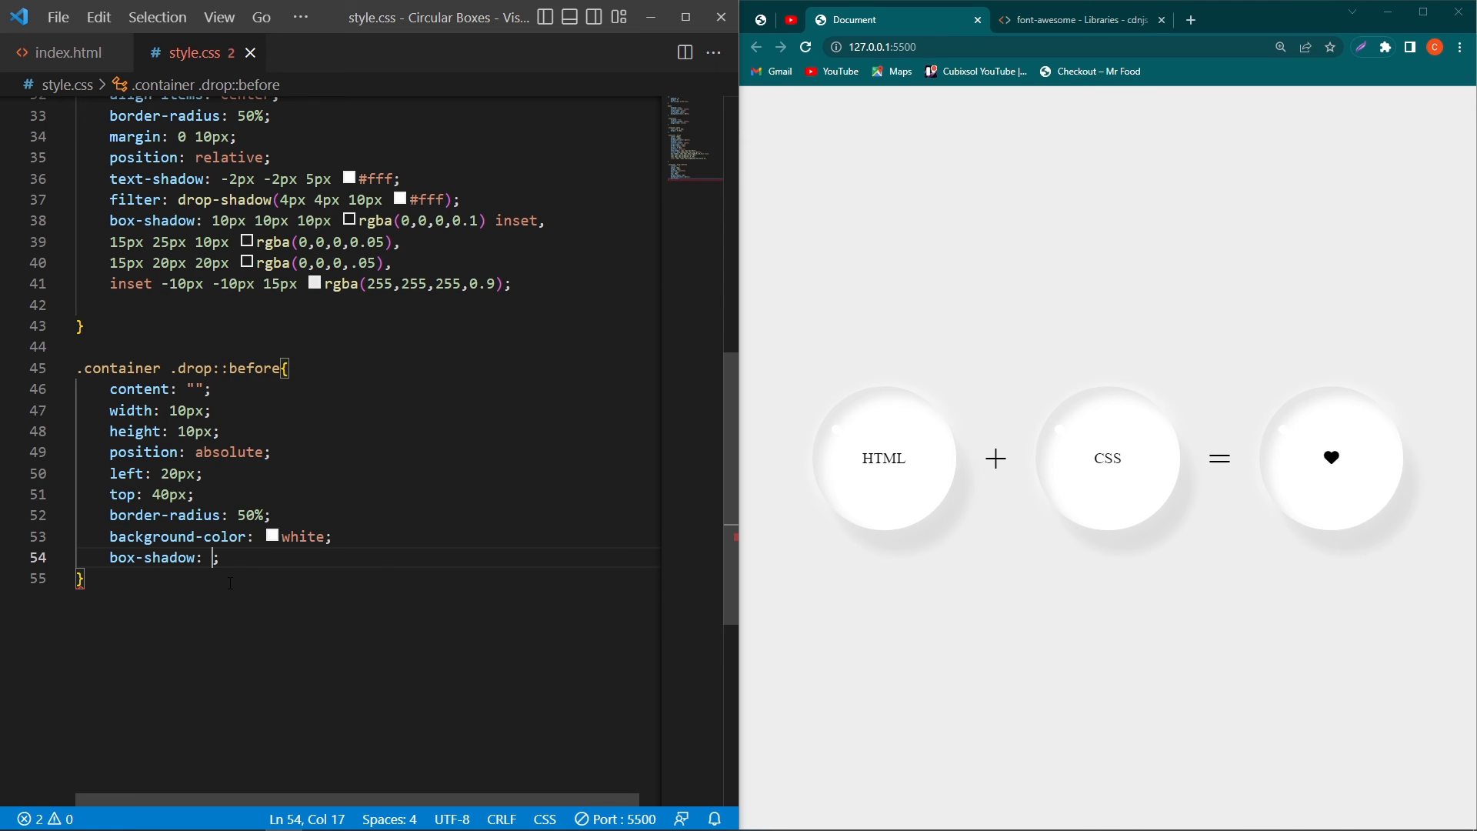
{"action": "type", "text": "0 10"}
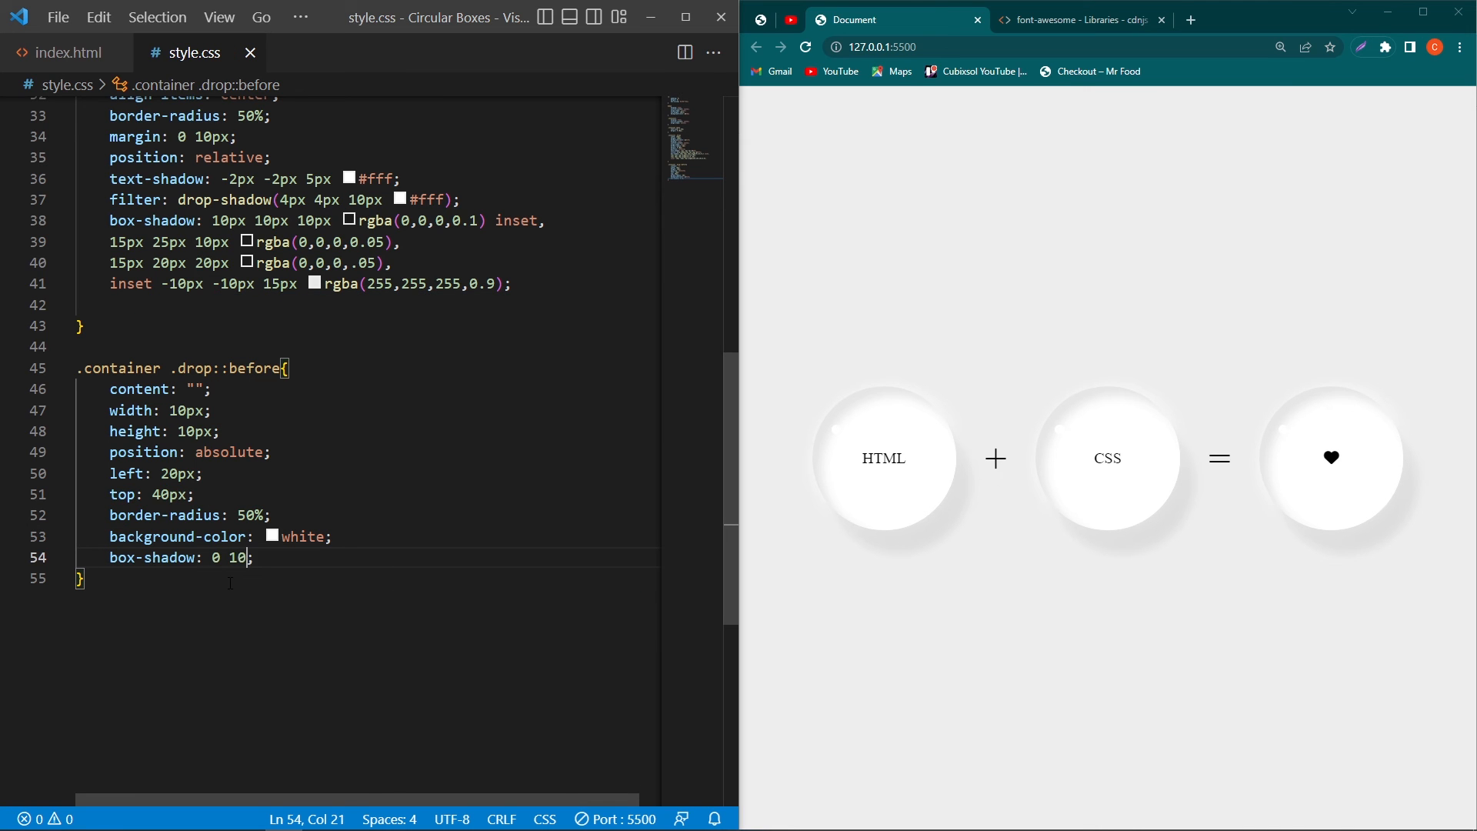
{"action": "type", "text": "px 10px rgba(0,0,0, alpha"}
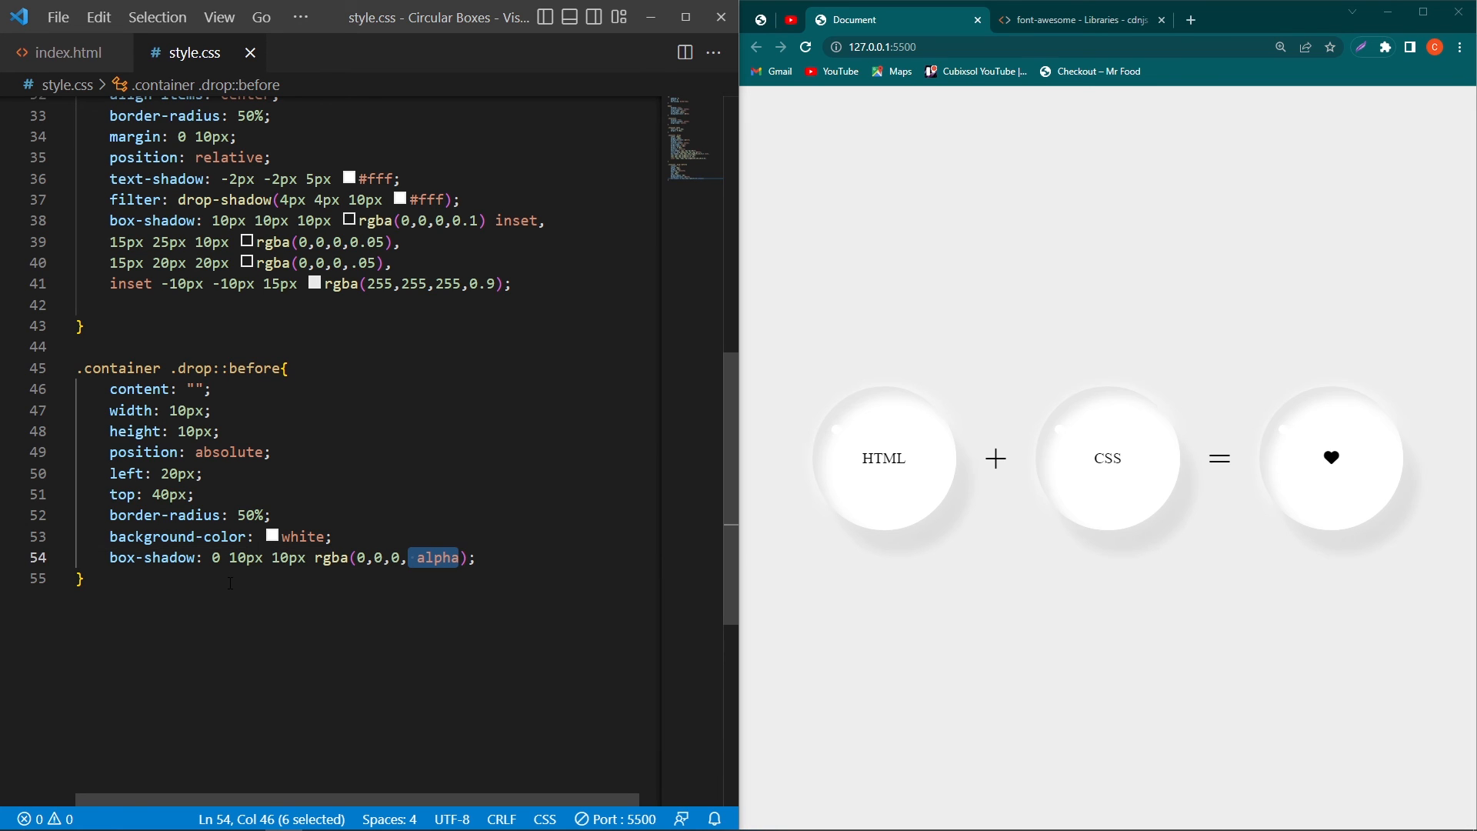
{"action": "type", "text": "0.22"}
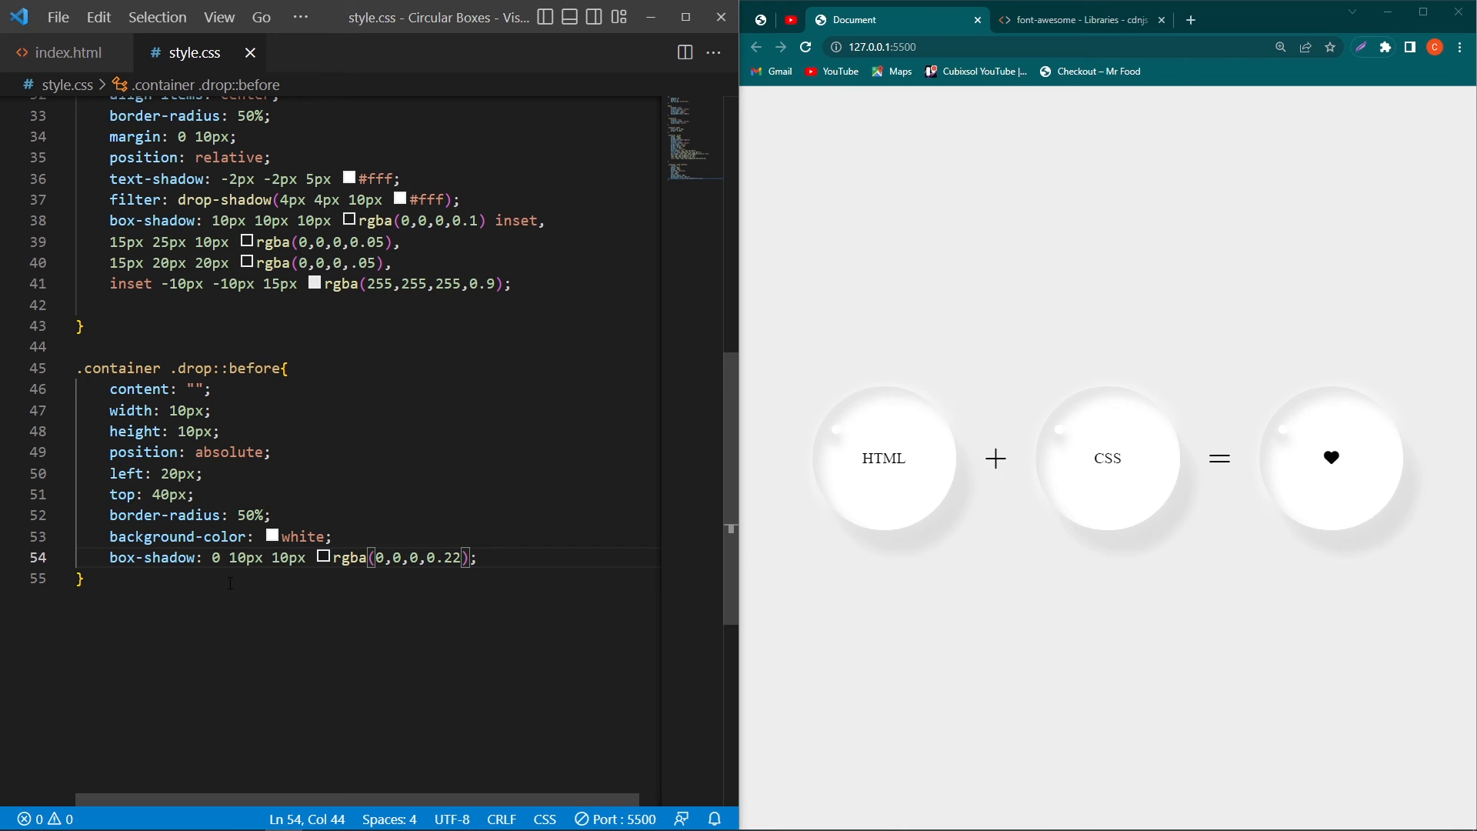
{"action": "key", "text": "Backspace"}
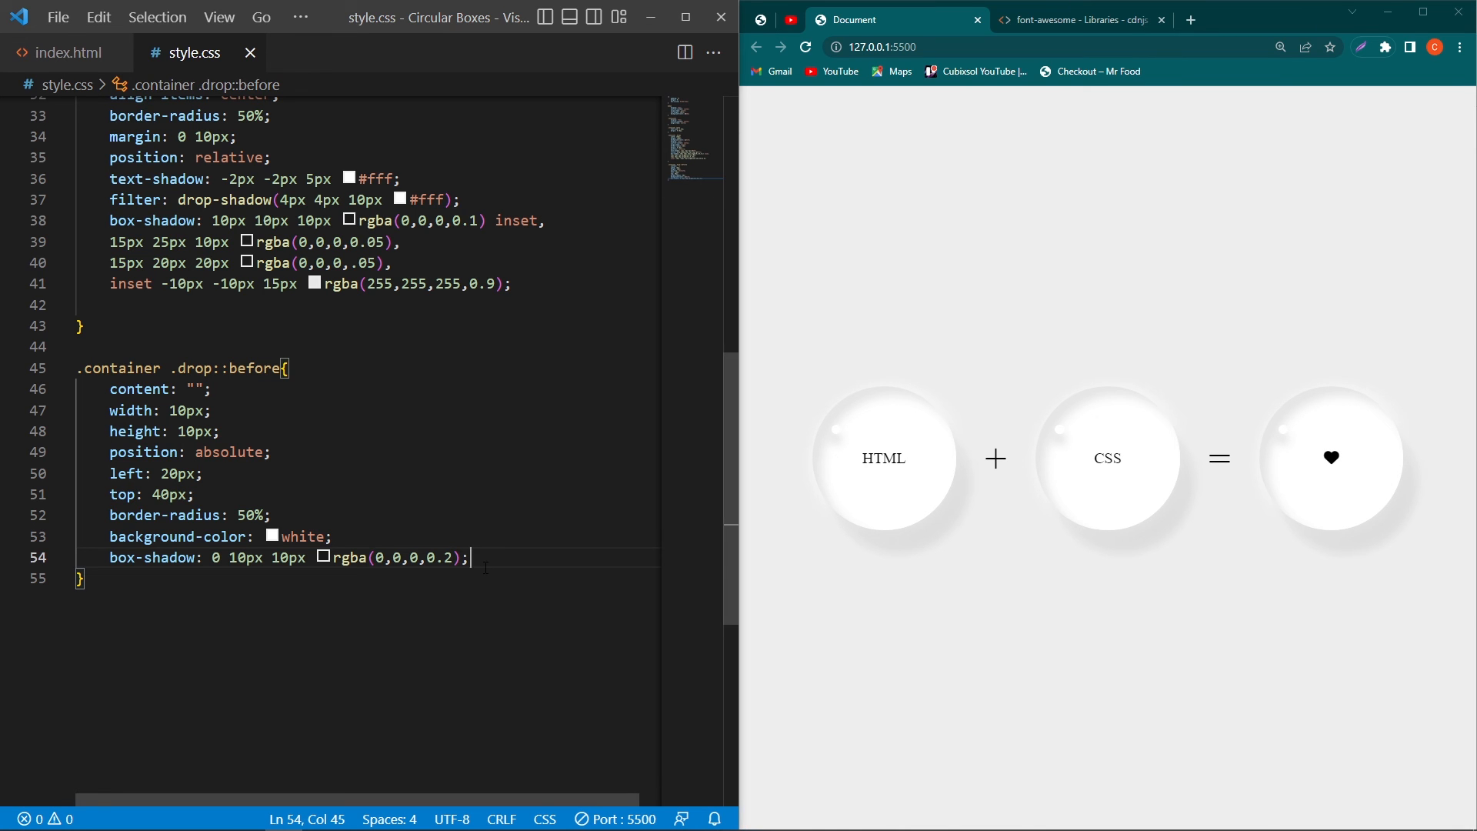
Step: Blur the highlight dot with filter: blur(2px)
{"action": "type", "text": "filter: ;"}
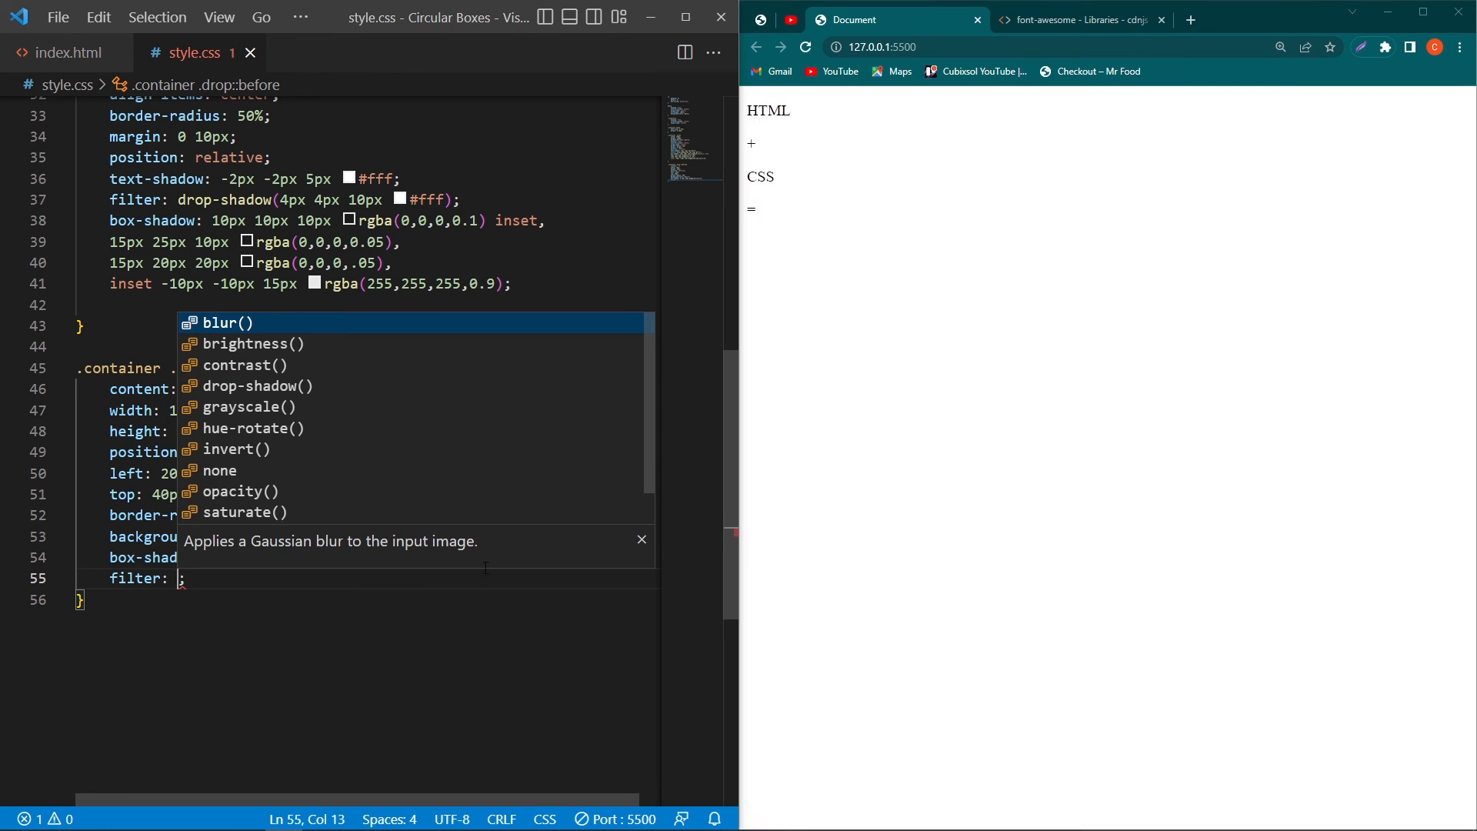
{"action": "type", "text": "blur(22px)"}
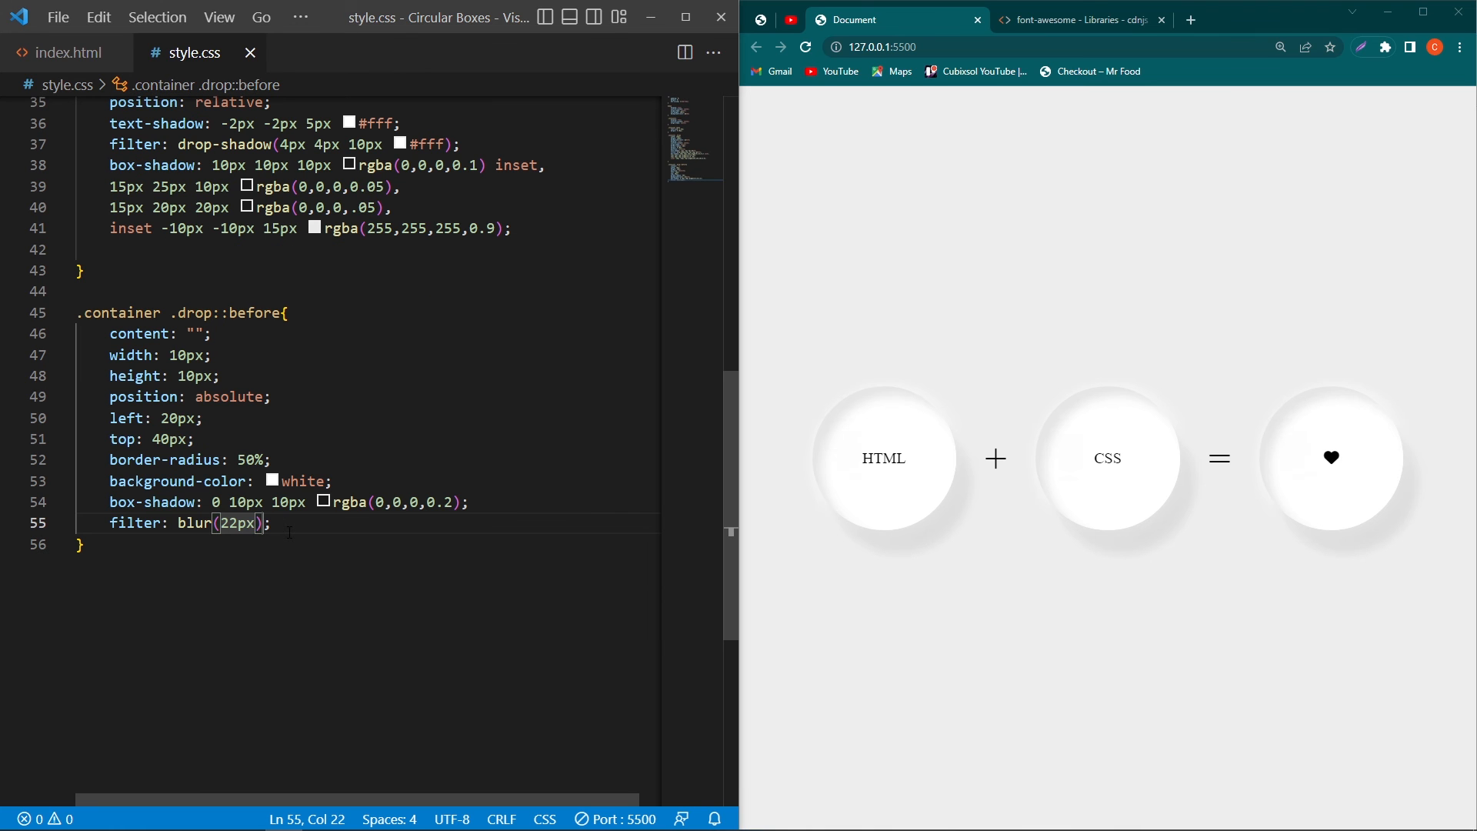
{"action": "key", "text": "Backspace"}
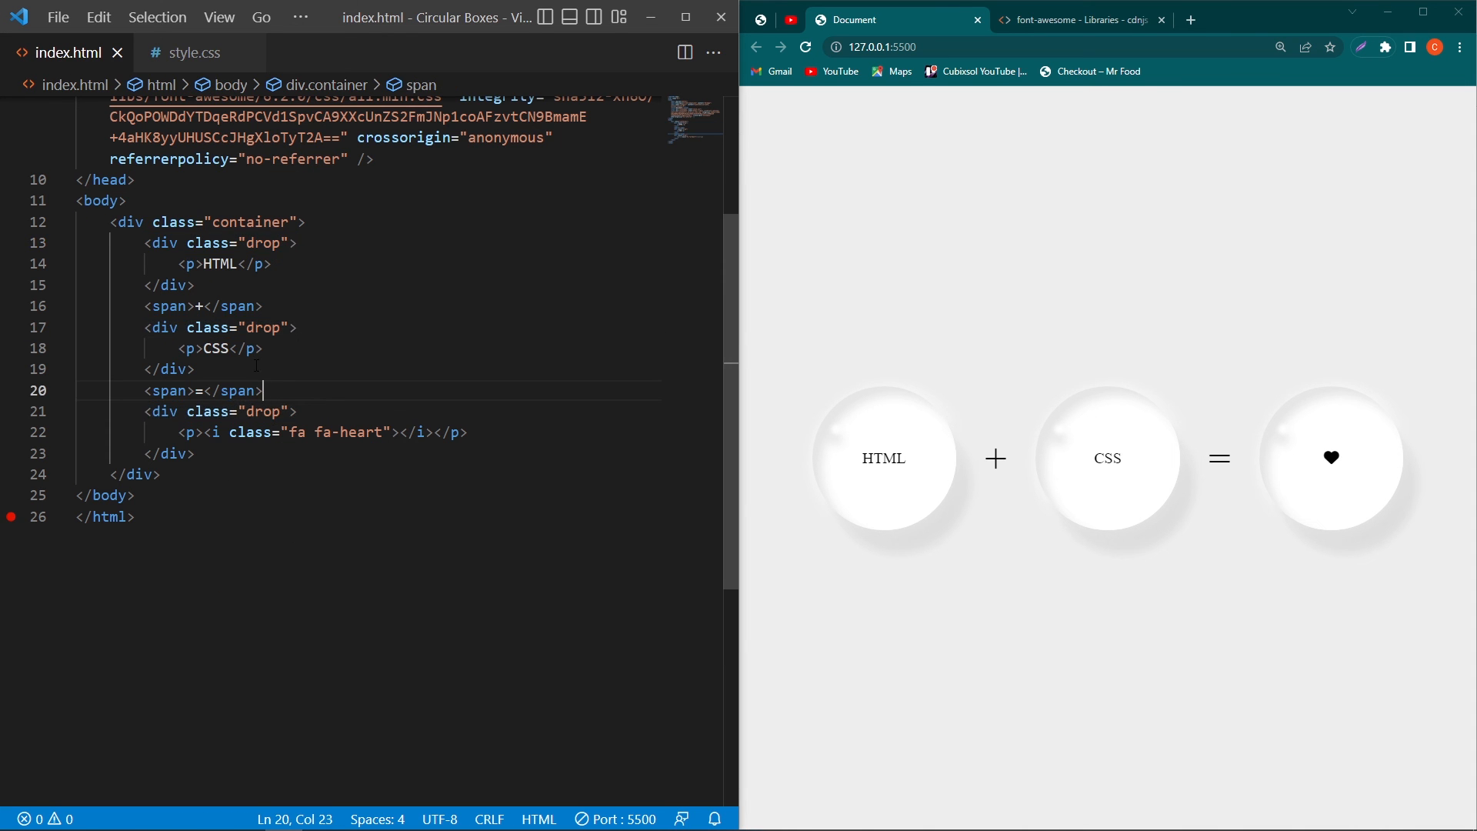
Step: Look up the drop and fa-heart class names in index.html for the new rules
{"action": "double_click", "coordinate": [263, 242]}
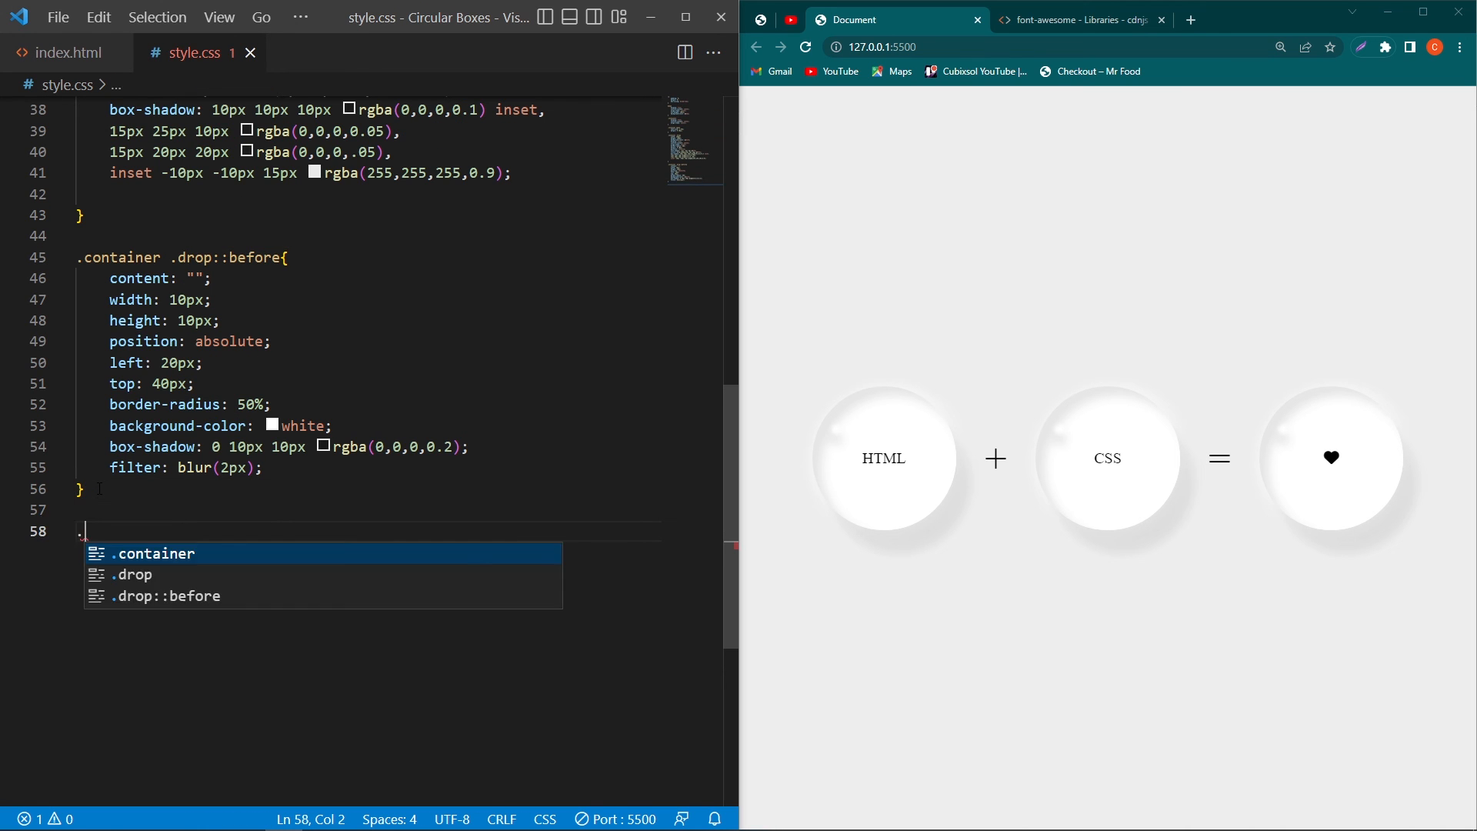
{"action": "left_click", "coordinate": [69, 53]}
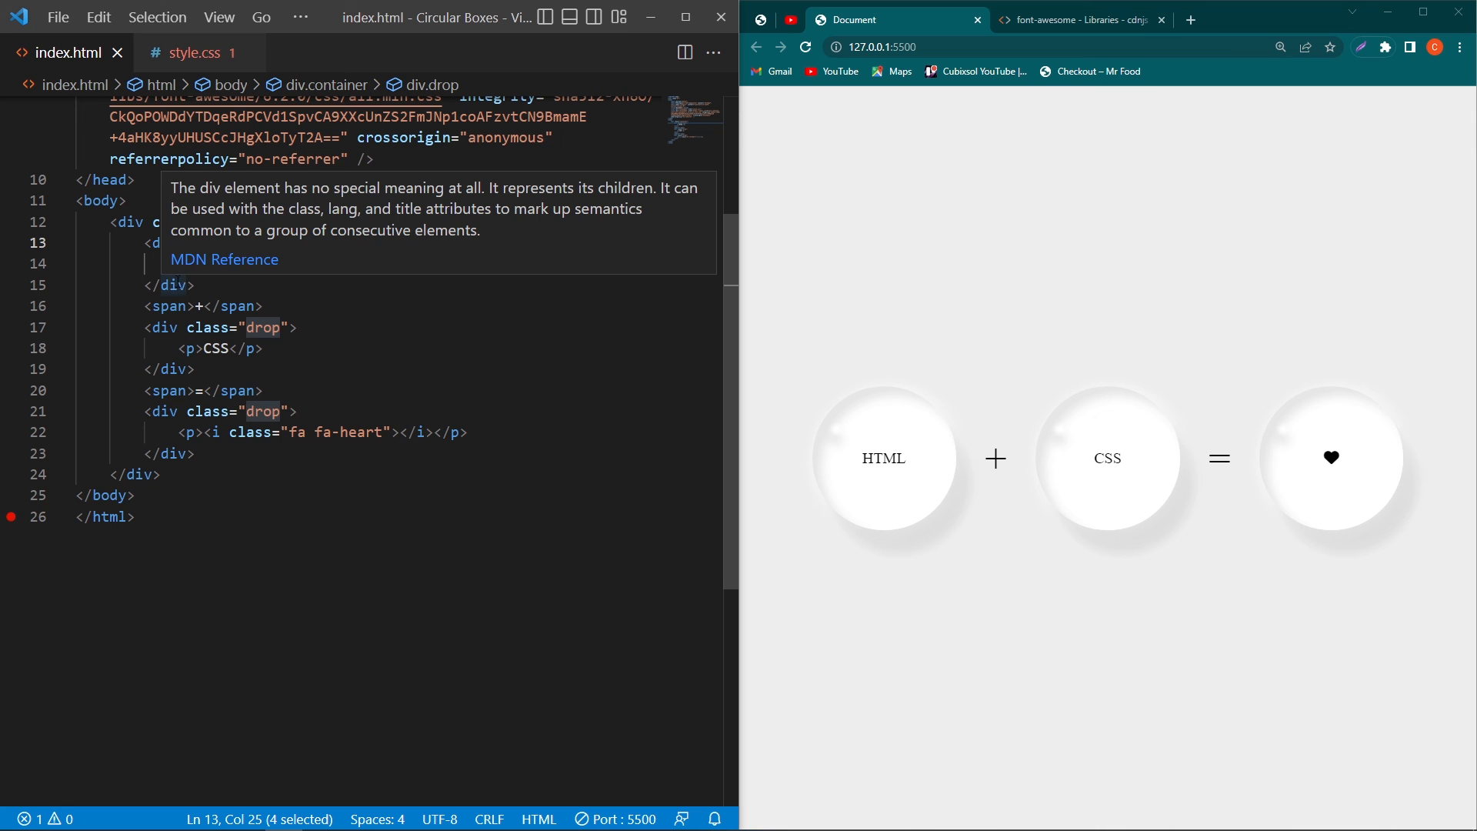
{"action": "left_click", "coordinate": [191, 52]}
{"action": "type", "text": "."}
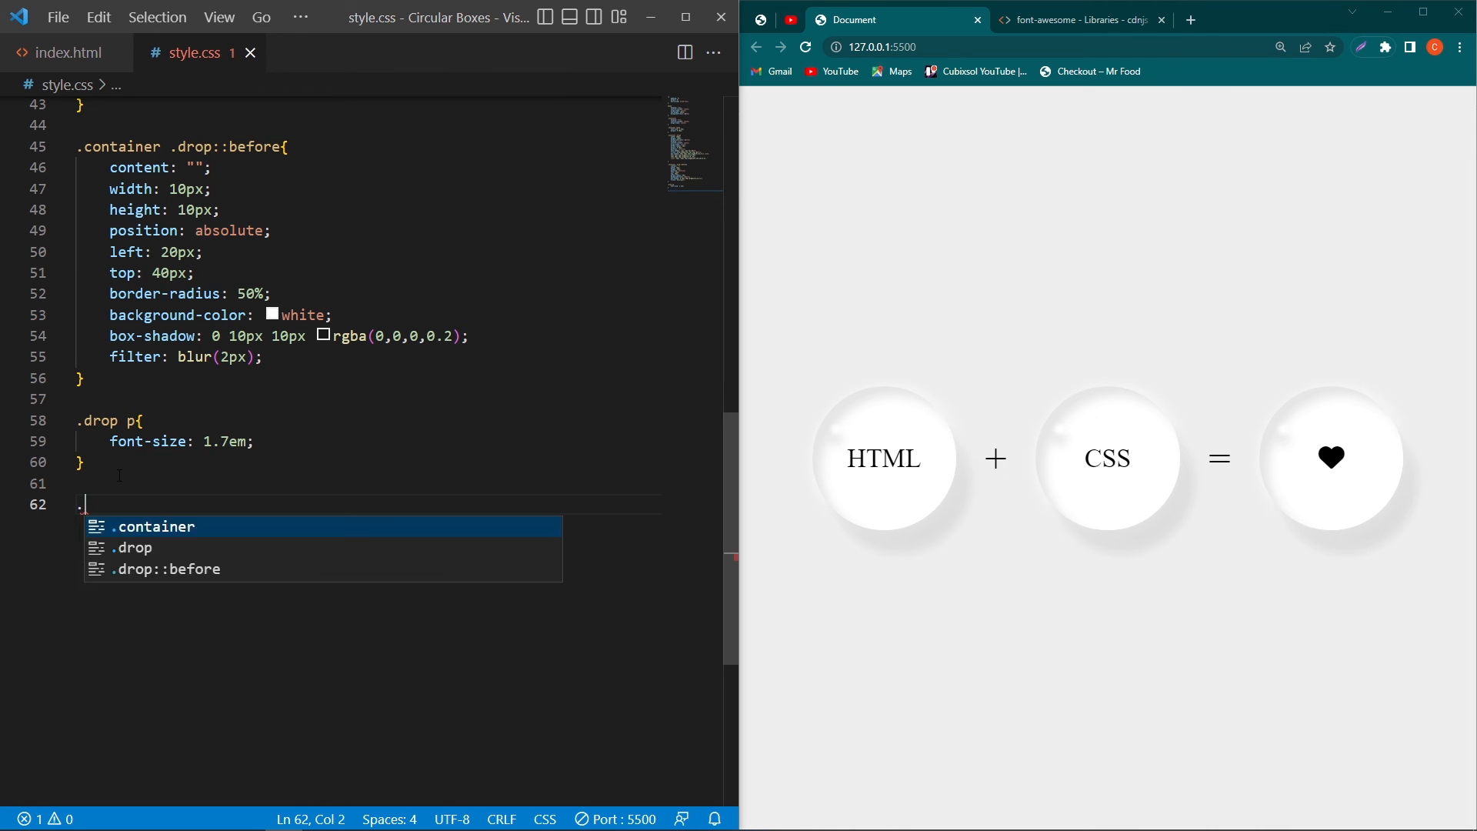
{"action": "left_click", "coordinate": [69, 52]}
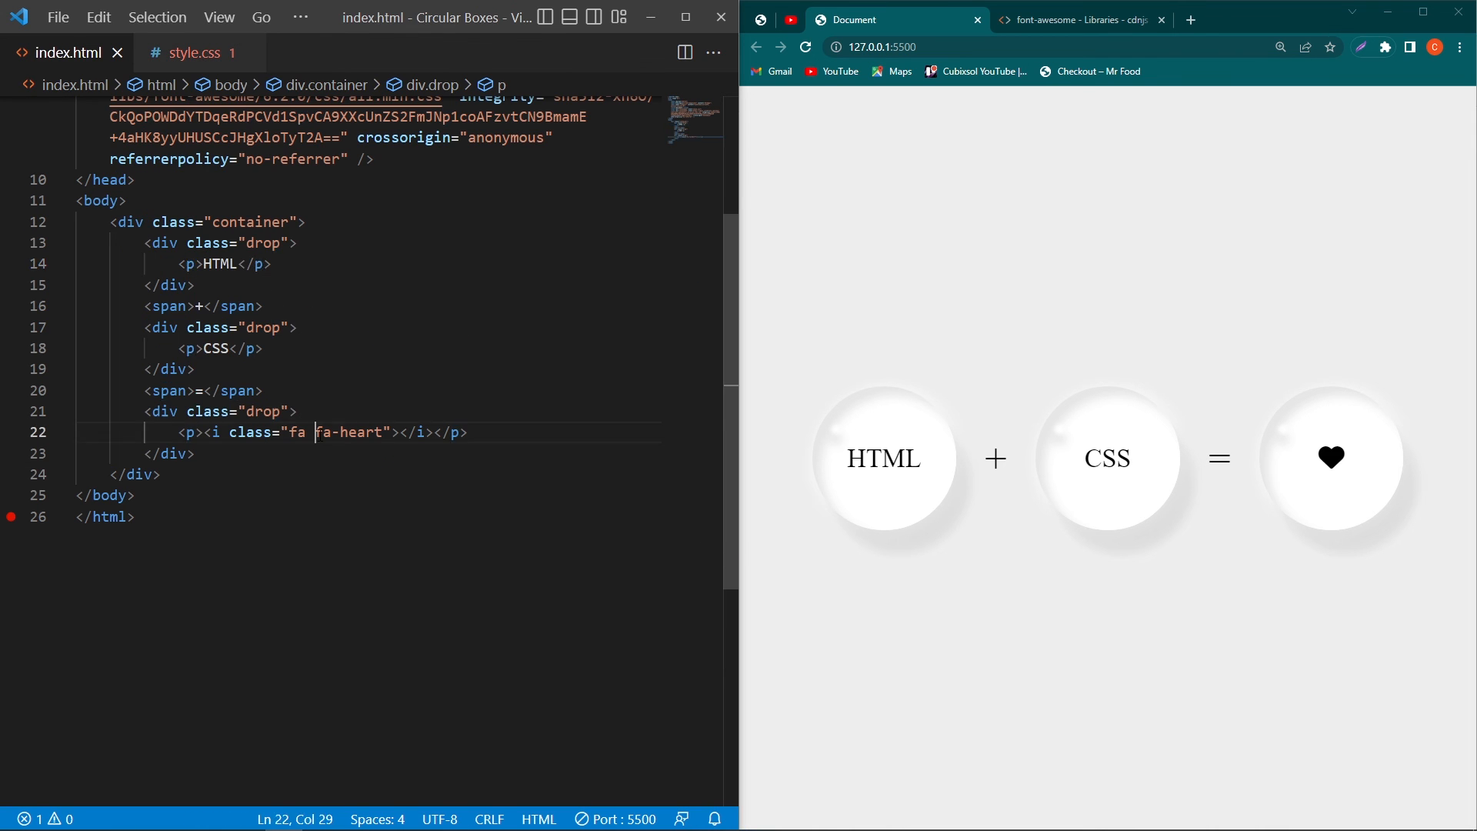
{"action": "double_click", "coordinate": [349, 432]}
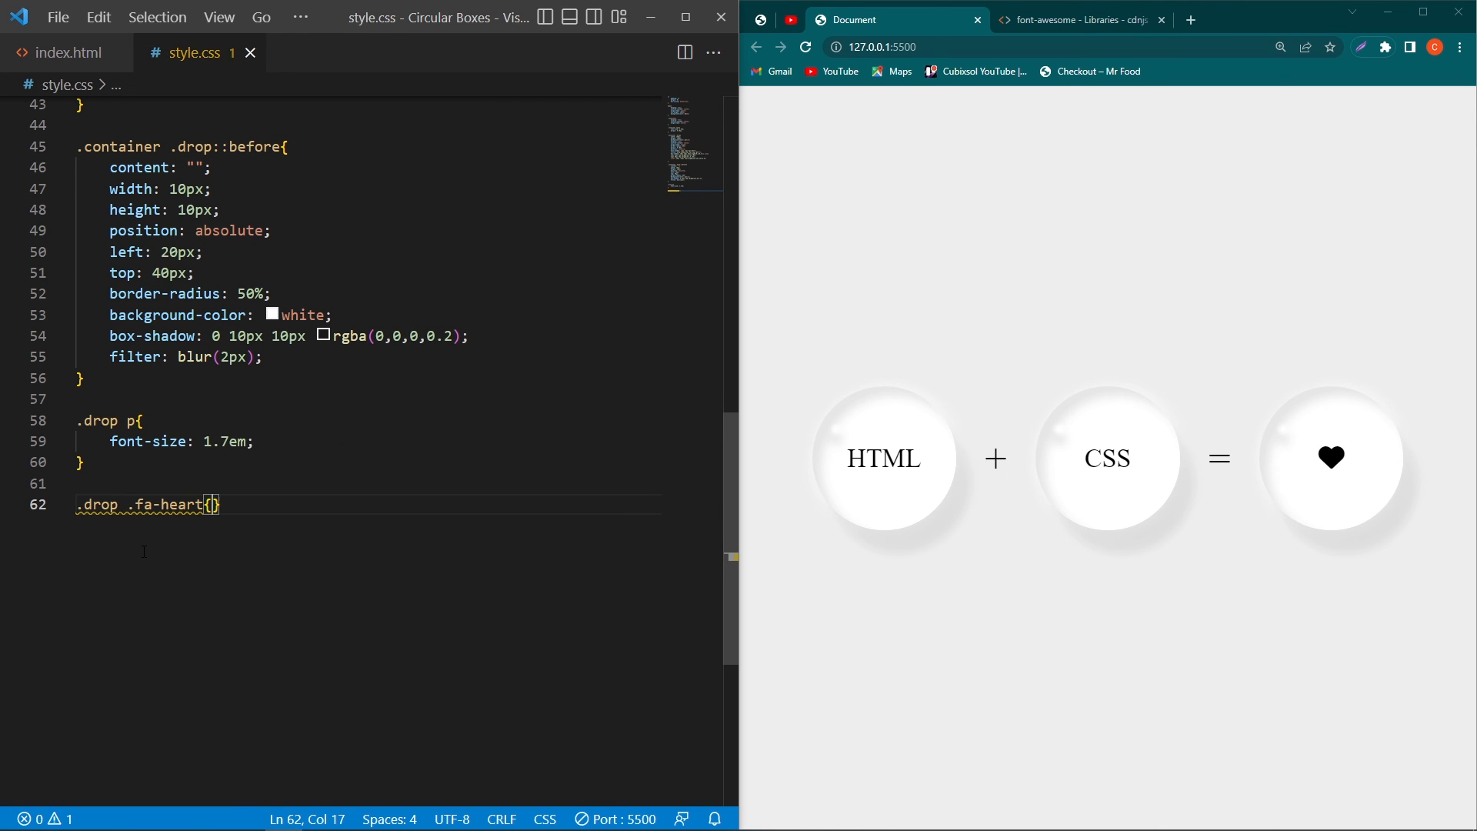
Step: Set .drop p and .fa-heart to font-size 1.7em with the heart red, then view full screen
{"action": "type", "text": "font;"}
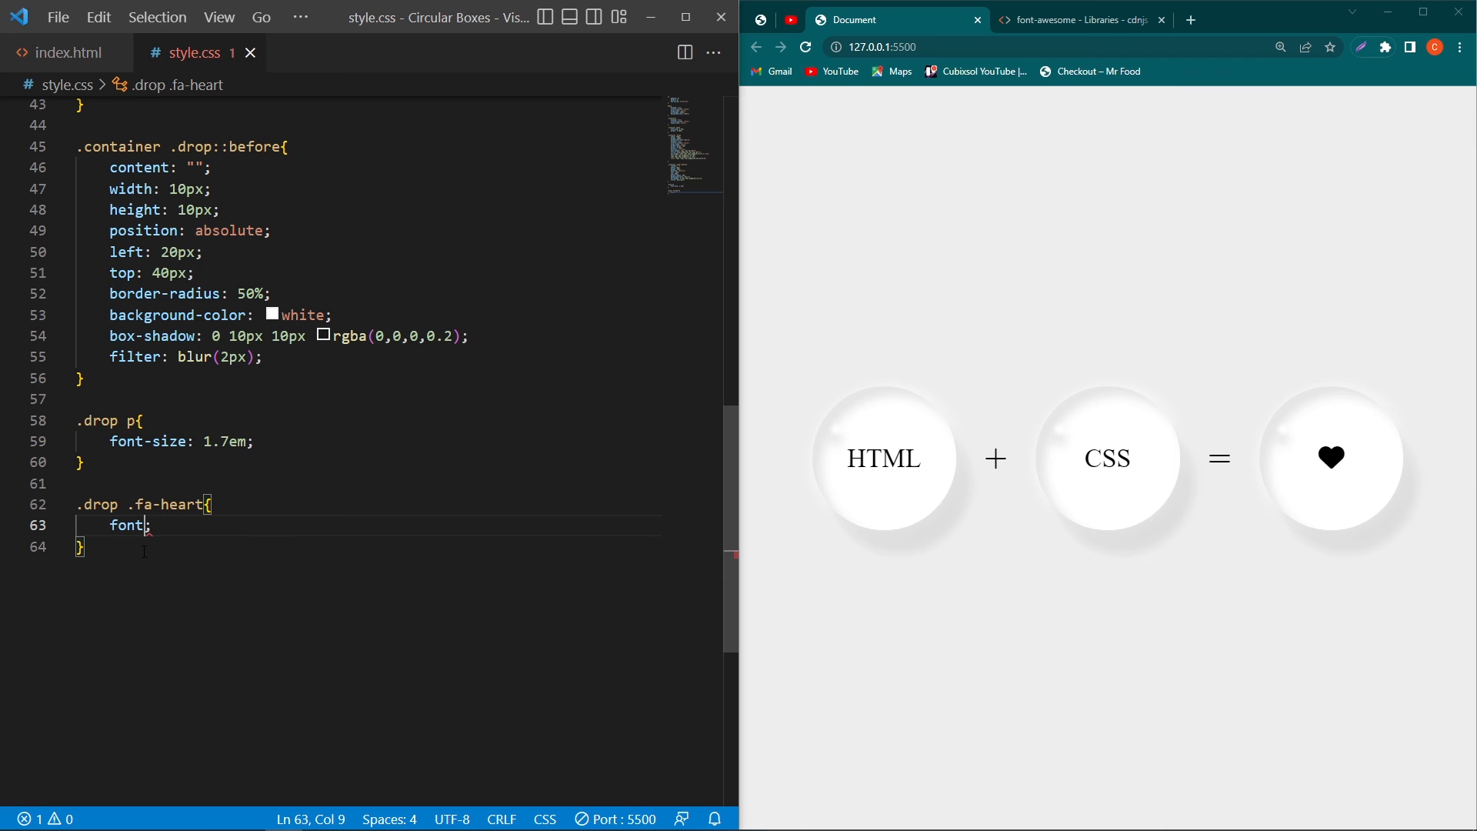
{"action": "type", "text": "-size: 1.7"}
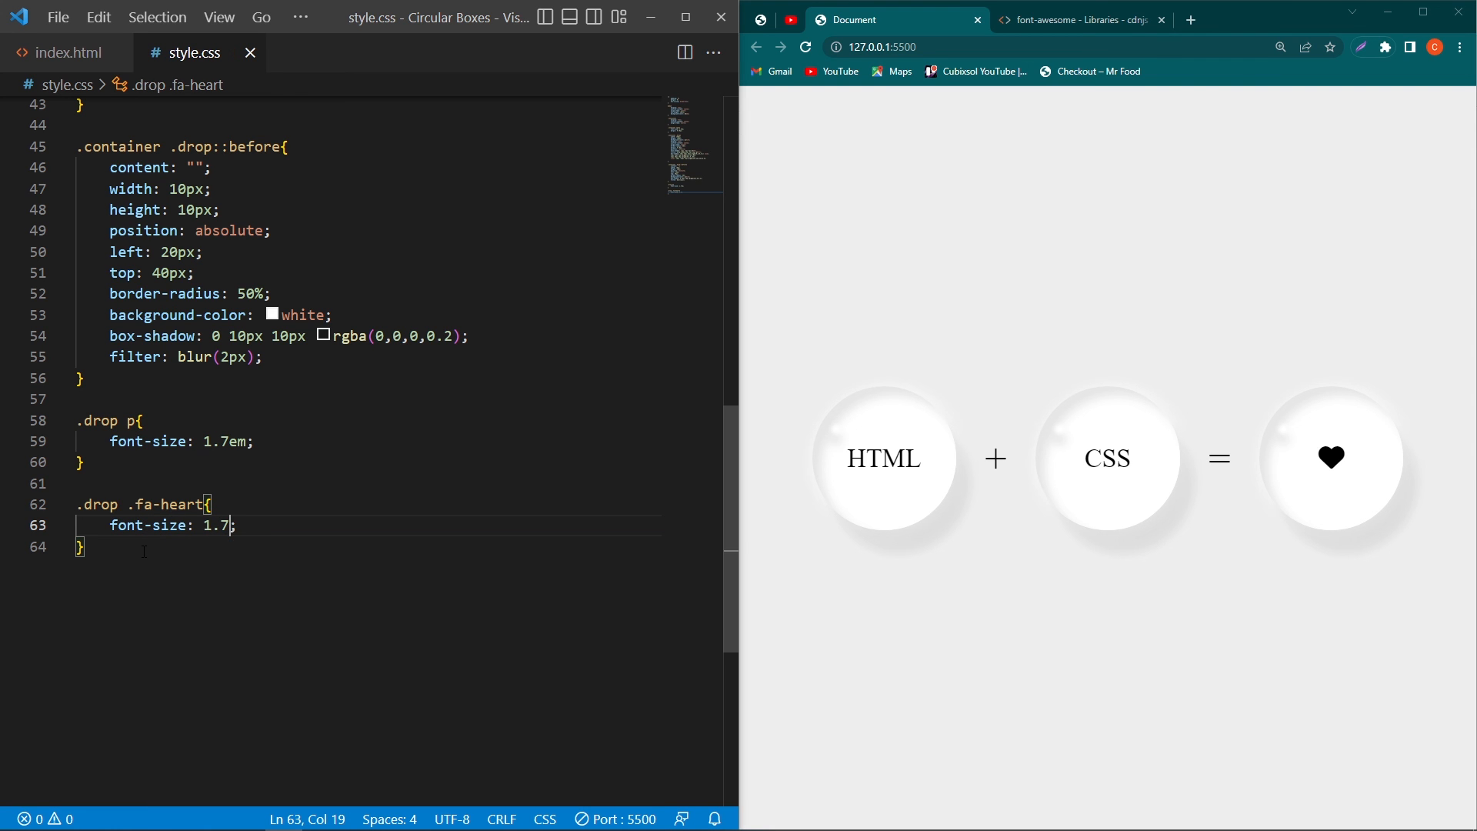
{"action": "type", "text": "collor: red;"}
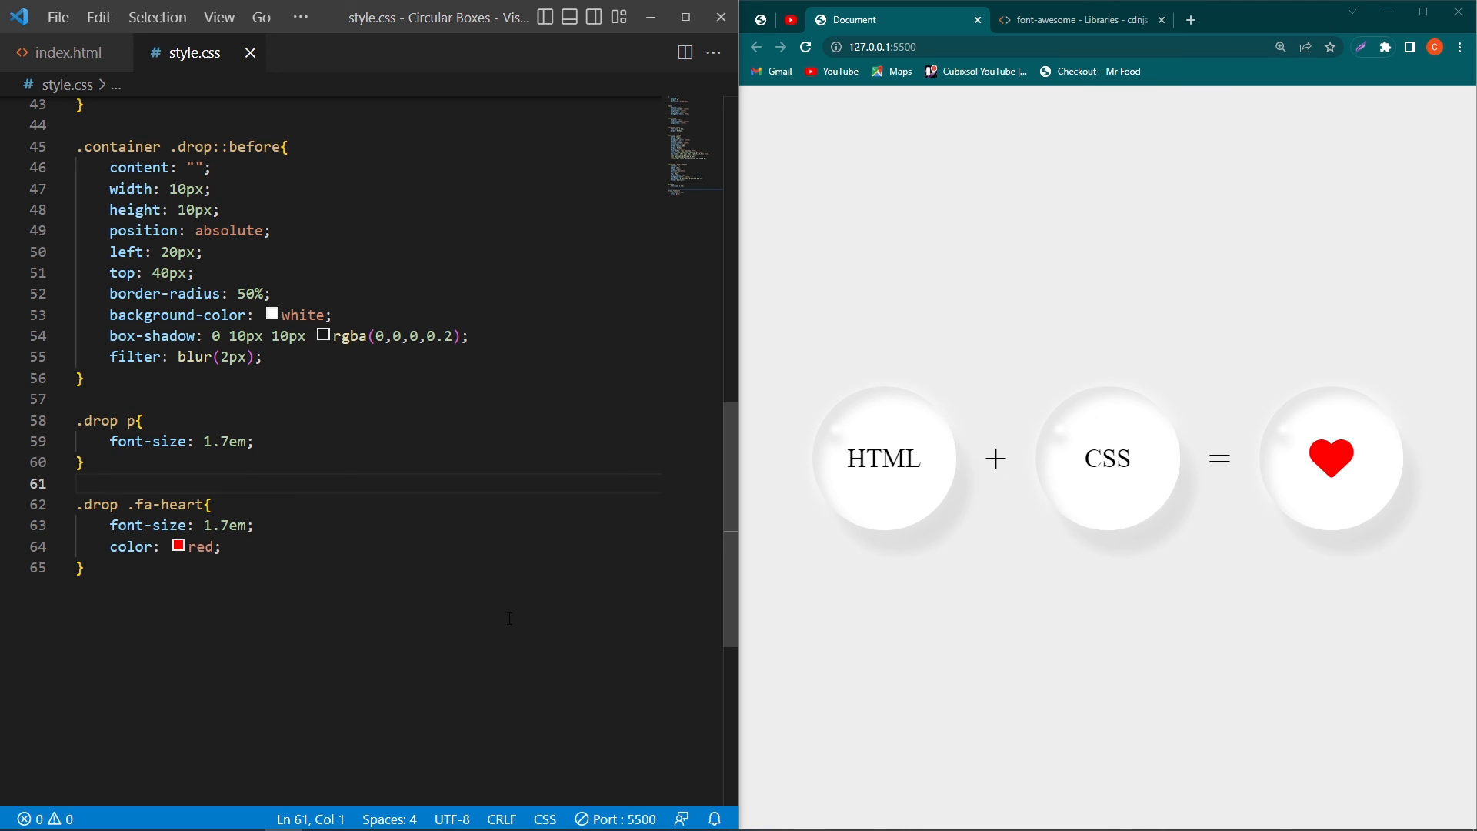
{"action": "mouse_move", "coordinate": [1454, 332]}
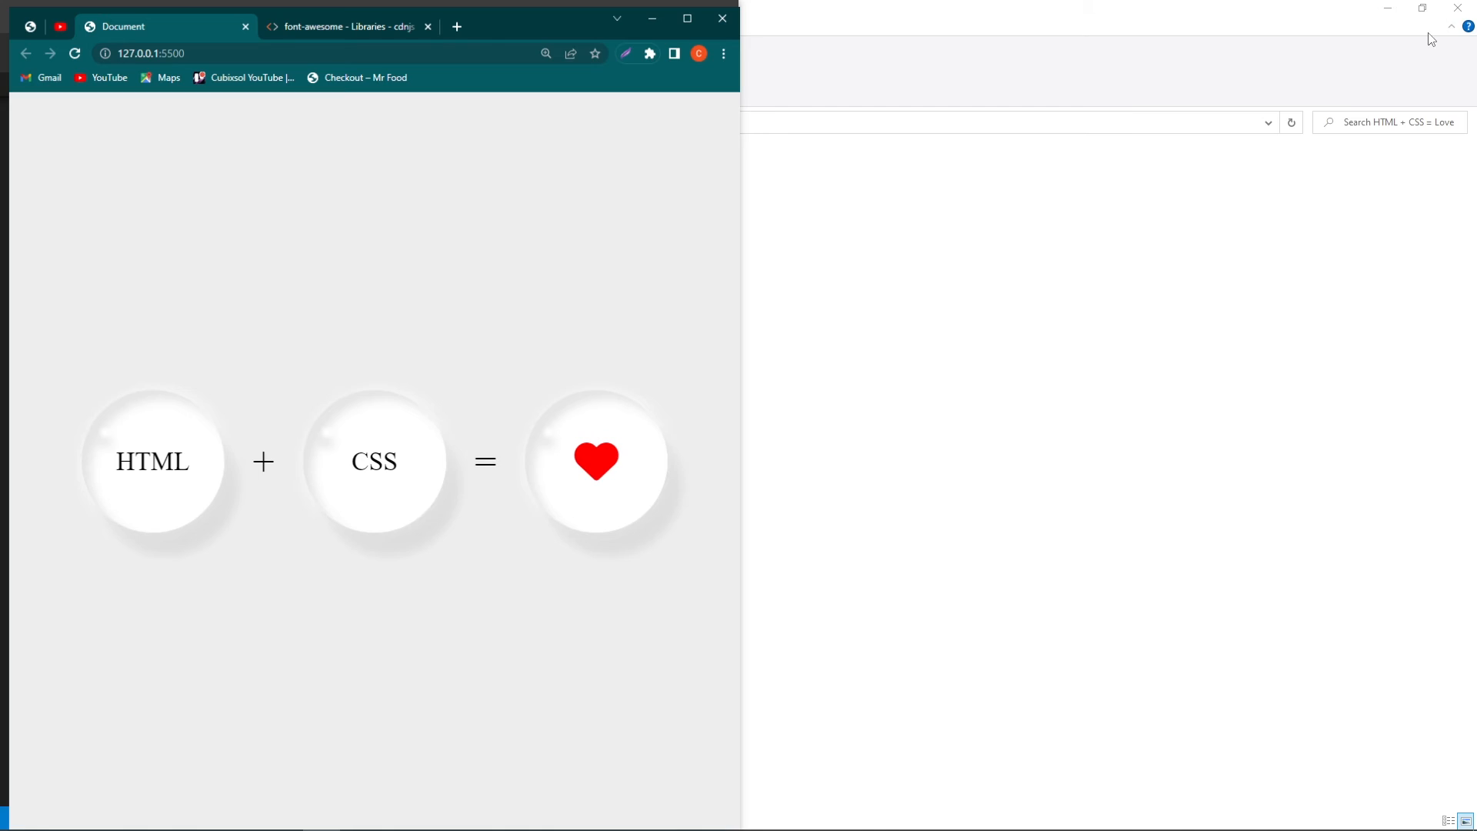
{"action": "key", "text": "f11"}
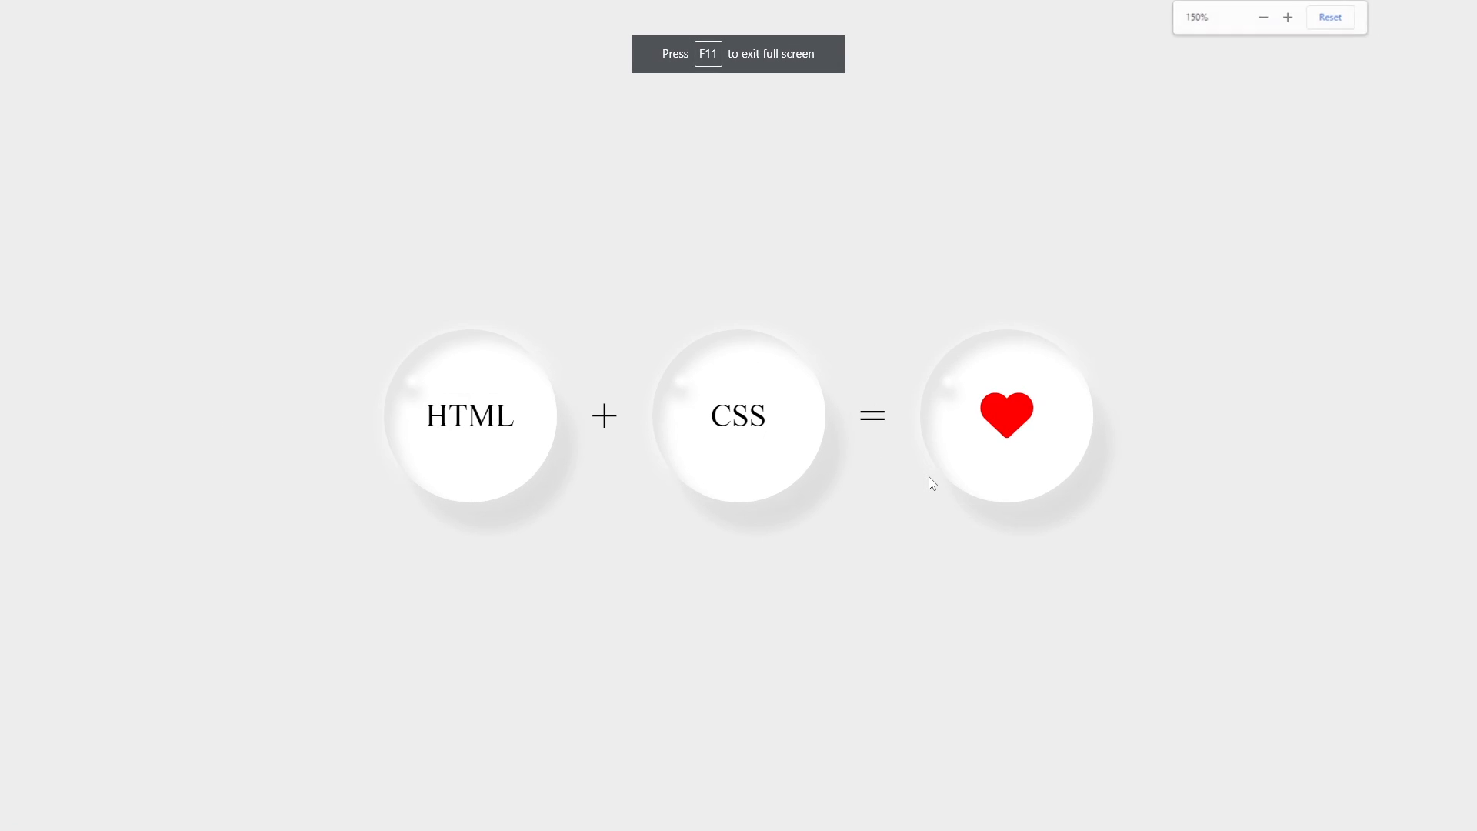